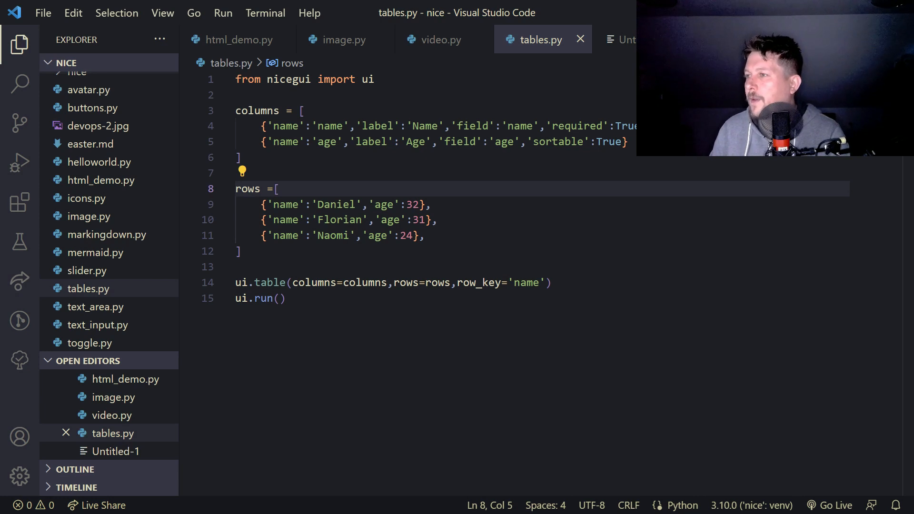
Step: Create tabs.py with the nicegui import and a 'with ui.tabs() as tabs:' block
{"action": "left_click", "coordinate": [108, 63]}
{"action": "type", "text": "f"}
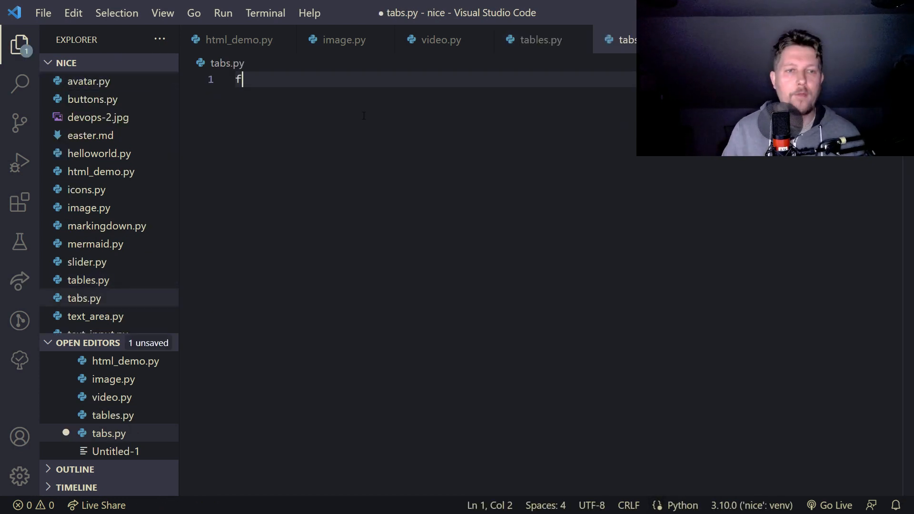
{"action": "type", "text": "rom nicegui import"}
{"action": "type", "text": "with"}
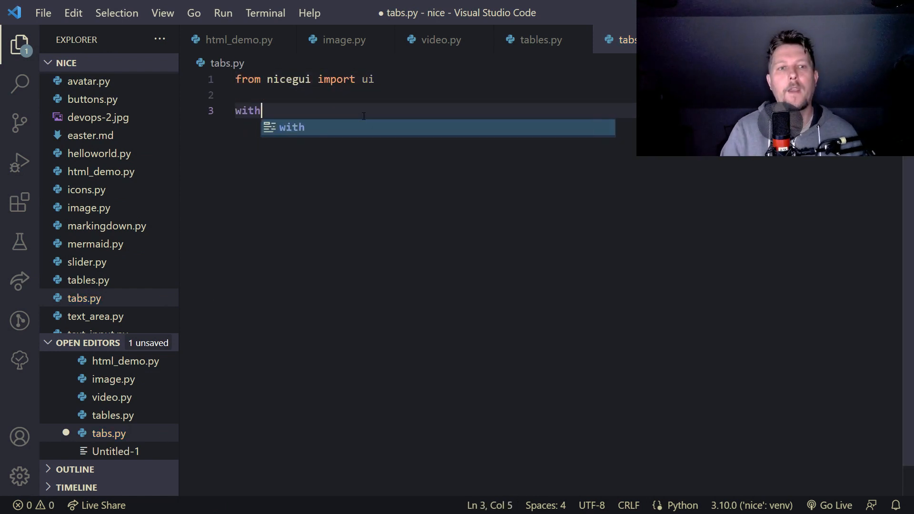
{"action": "type", "text": "ui.tab"}
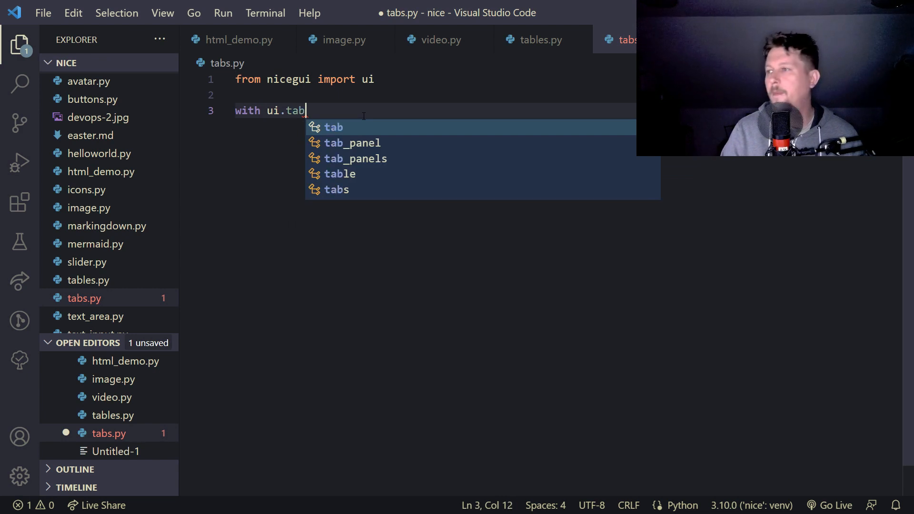
{"action": "type", "text": "s() ast"}
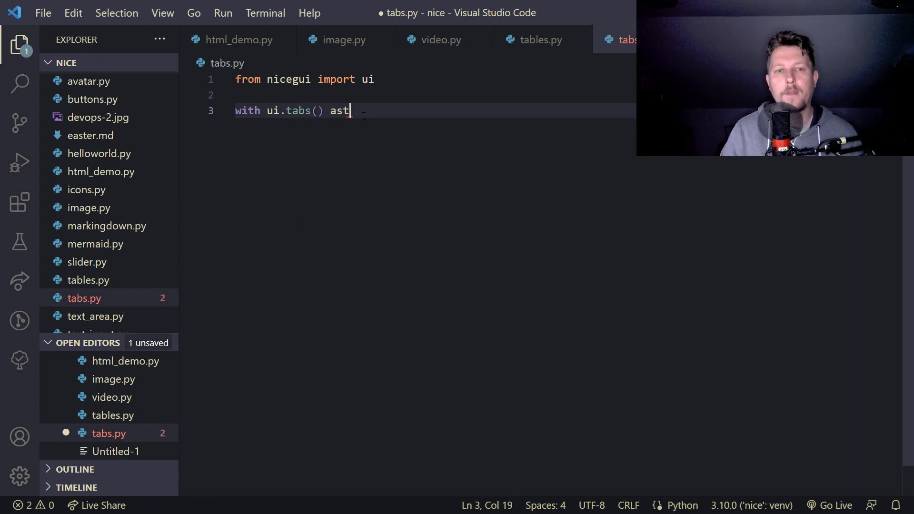
{"action": "type", "text": "as tabs:"}
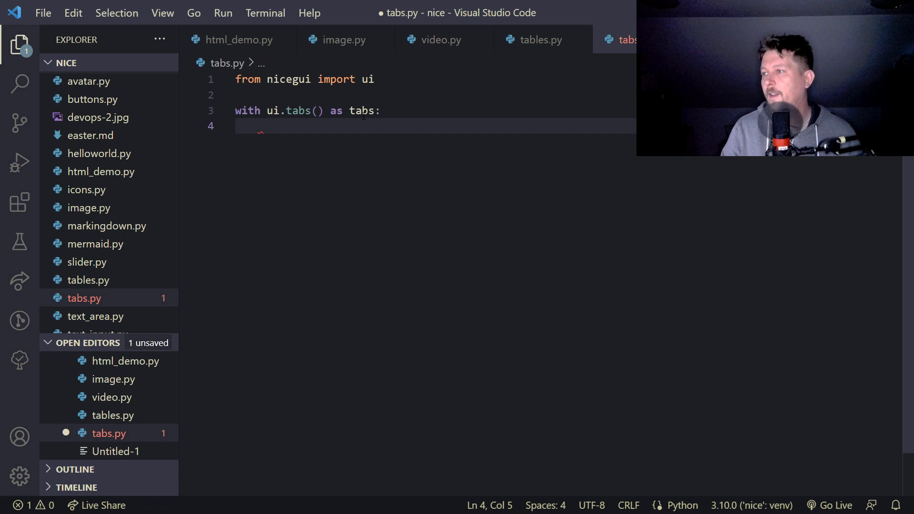
Step: Add ui.tab('Home', icon='home') and ui.tab('About', icon='about') inside the tabs block
{"action": "type", "text": "tabs."}
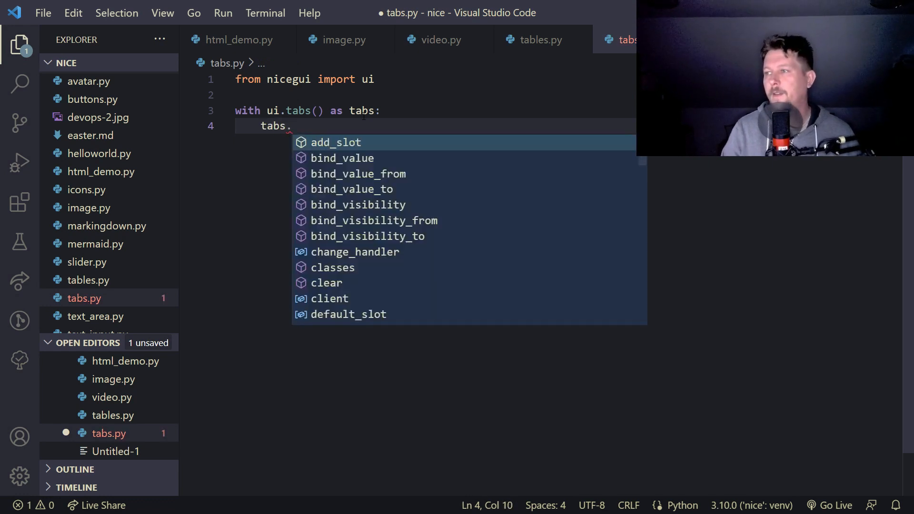
{"action": "type", "text": "ui"}
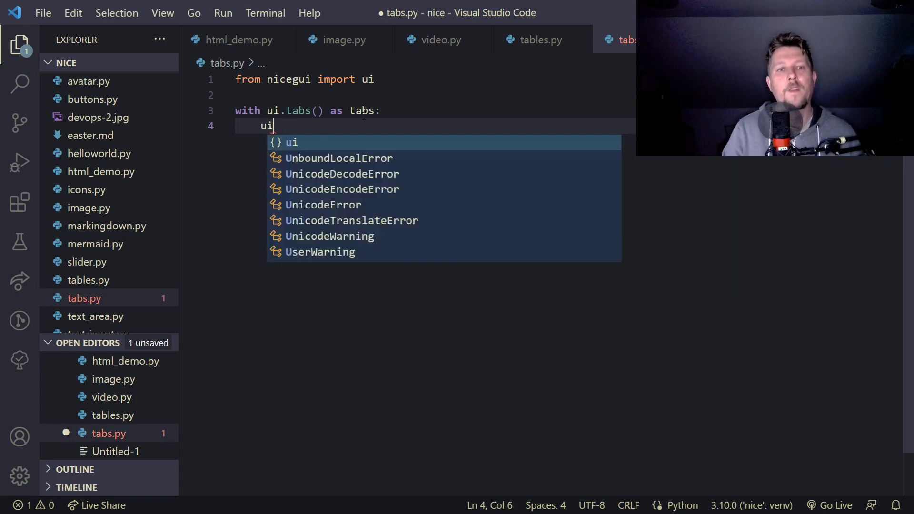
{"action": "type", "text": ".tab('"}
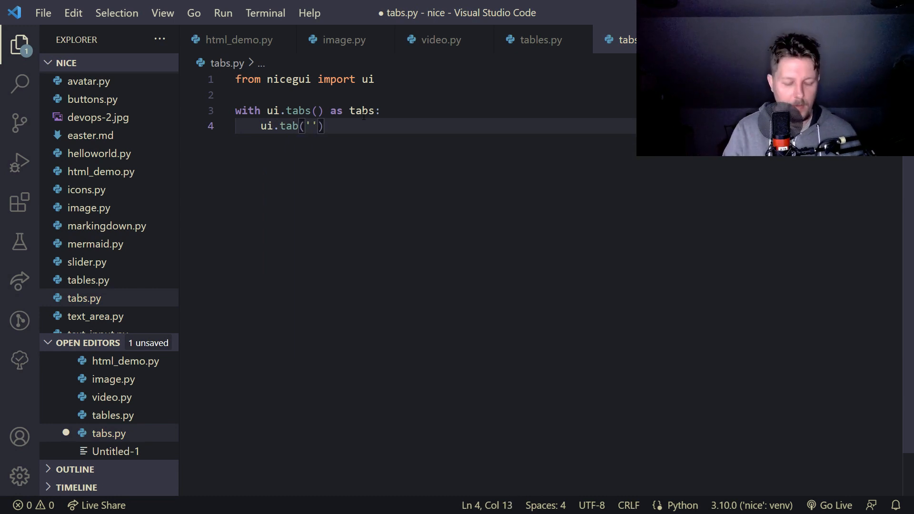
{"action": "type", "text": "Home"}
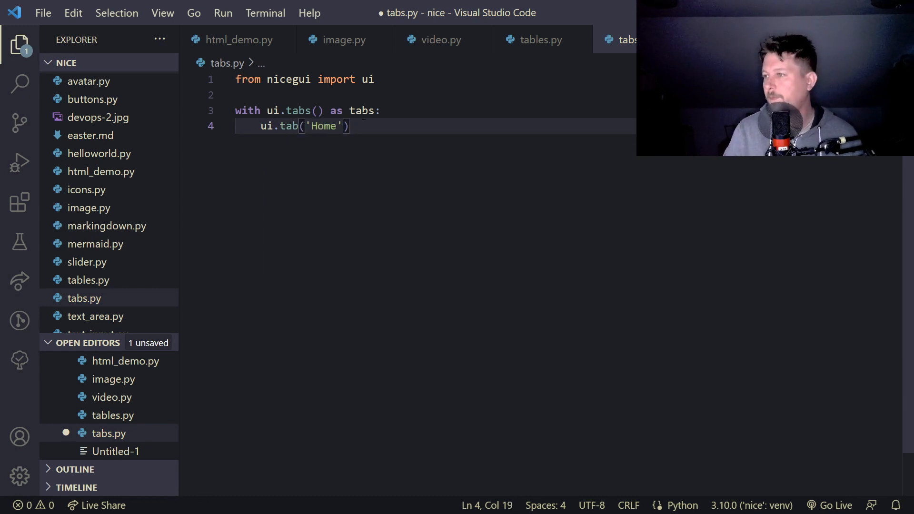
{"action": "type", "text": ", icon"}
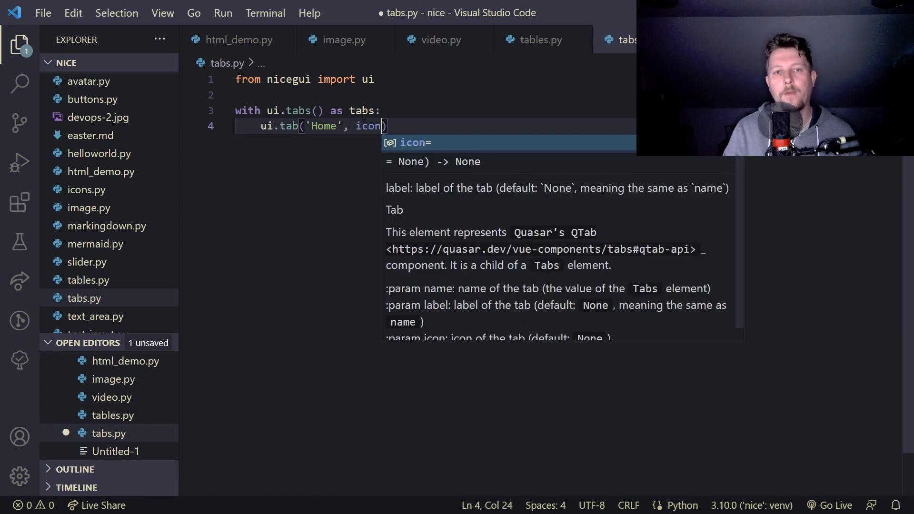
{"action": "type", "text": "='home"}
{"action": "type", "text": "ui.tab('"}
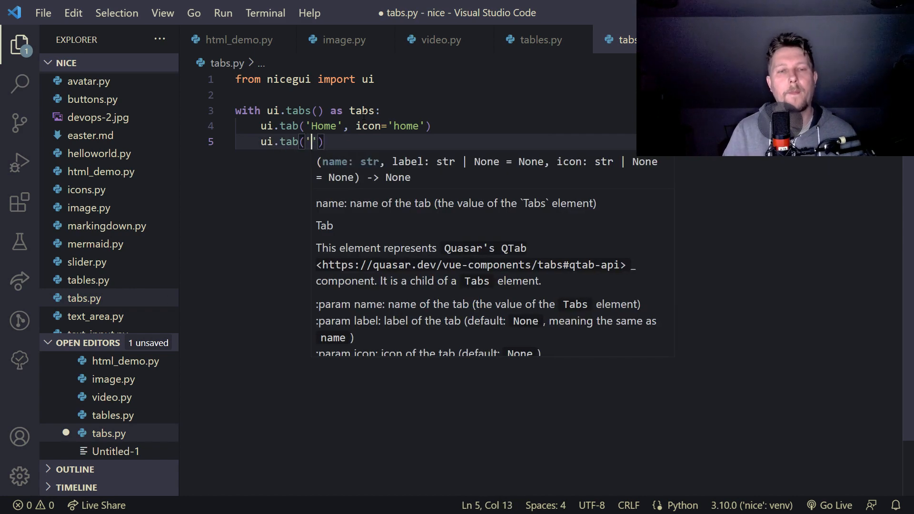
{"action": "type", "text": "About"}
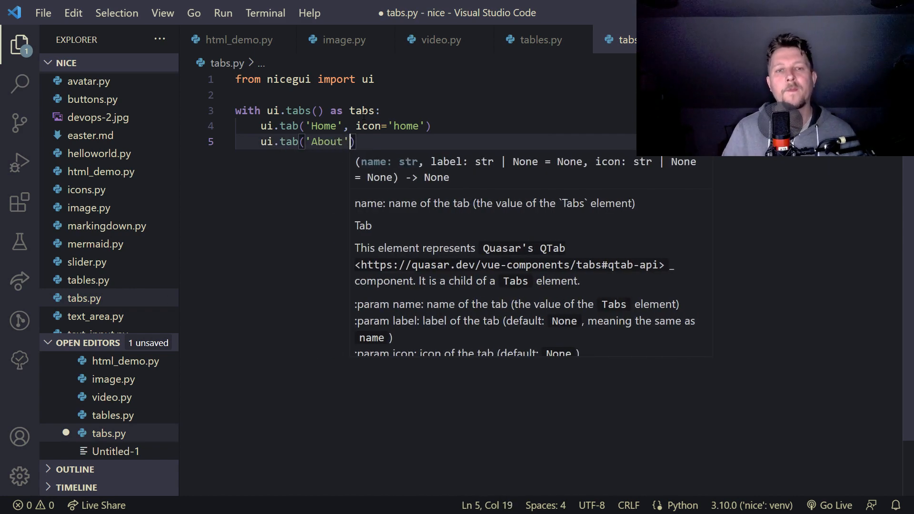
{"action": "type", "text": ", icon='about'"}
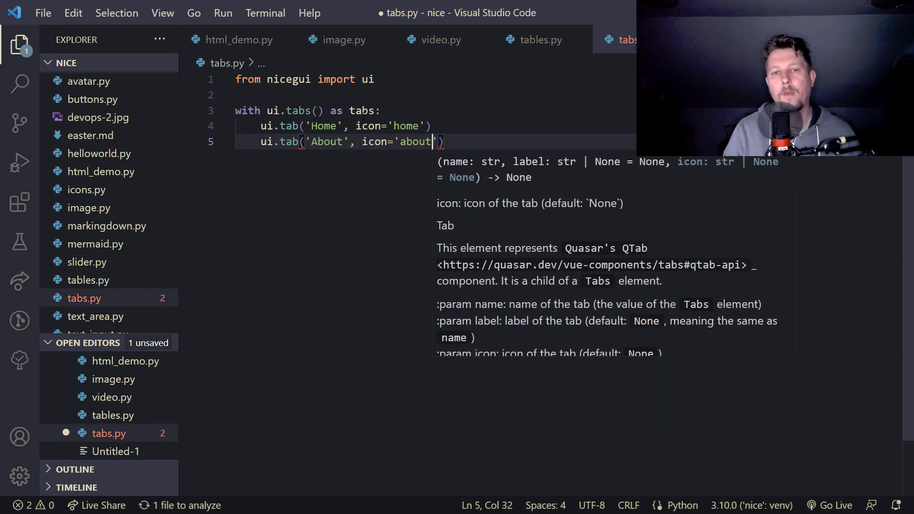
{"action": "key", "text": "Enter"}
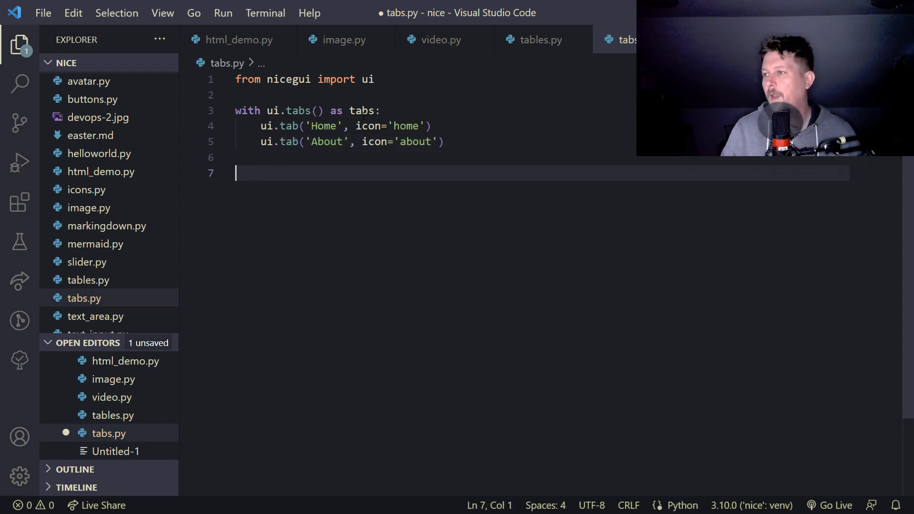
Step: Write a ui.tab_panels(tabs, value='home') block beneath the tabs
{"action": "type", "text": "with"}
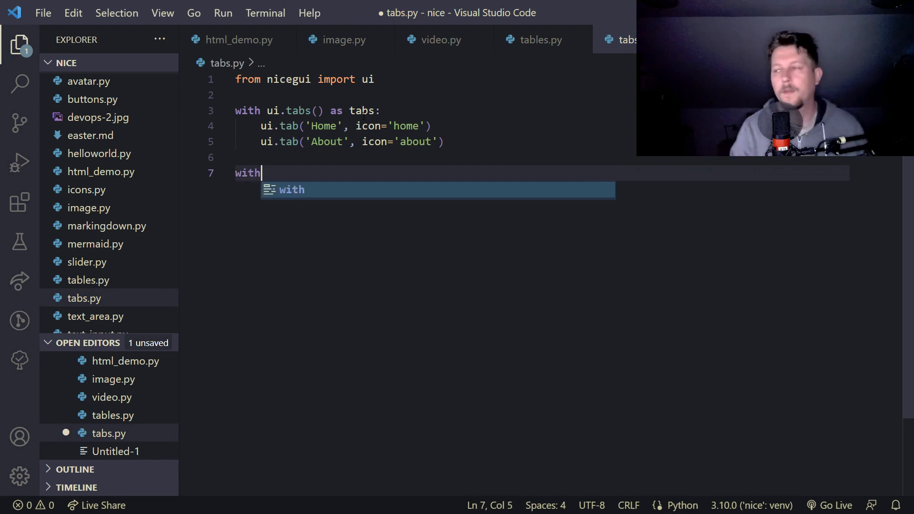
{"action": "type", "text": "ui"}
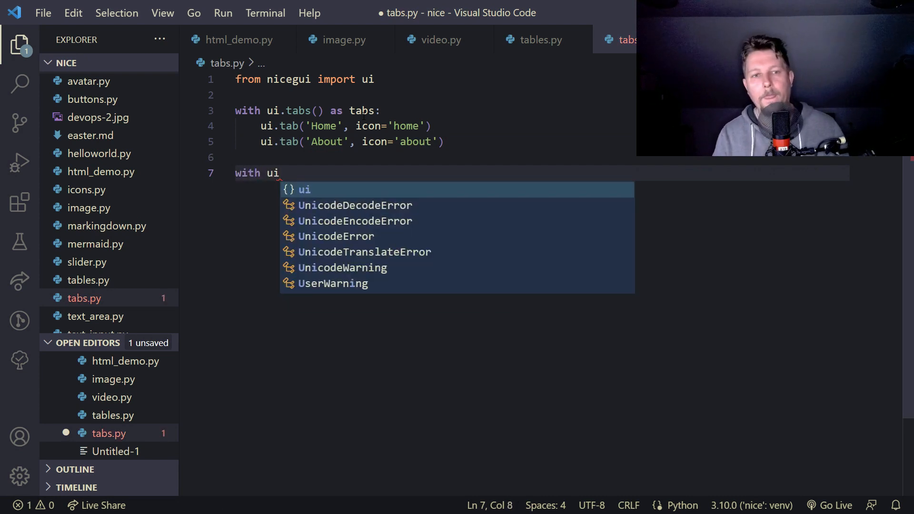
{"action": "type", "text": "tab."}
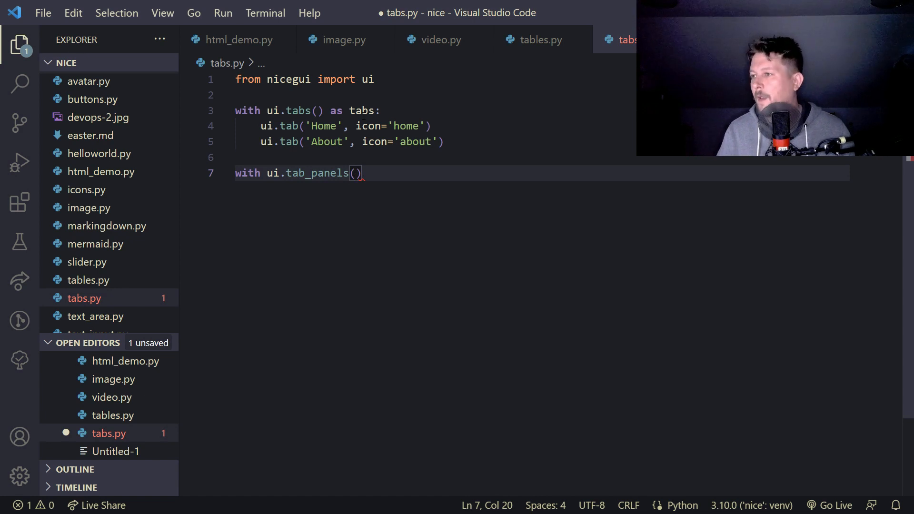
{"action": "type", "text": "tabs"}
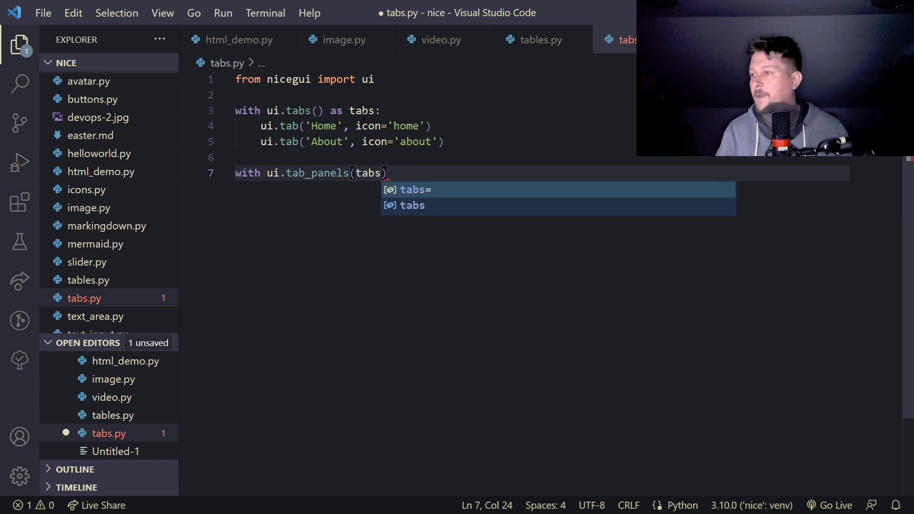
{"action": "type", "text": ", value"}
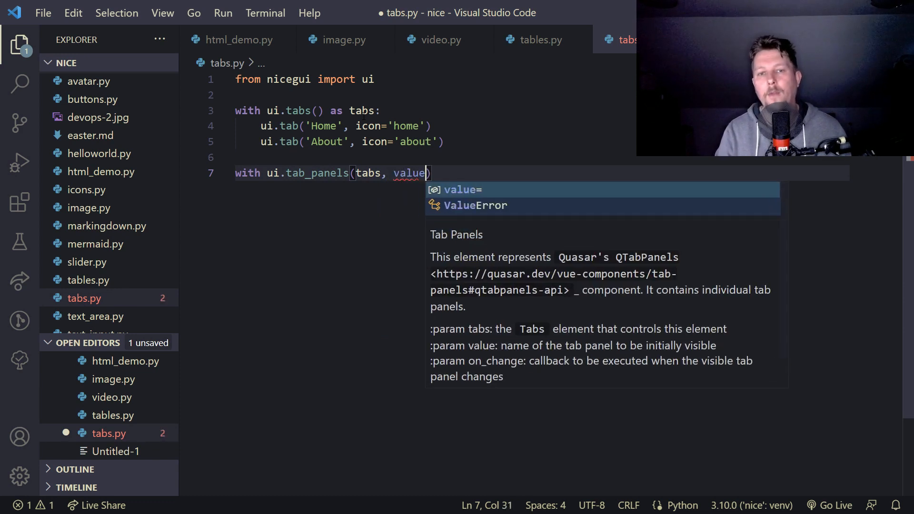
{"action": "type", "text": "='home'"}
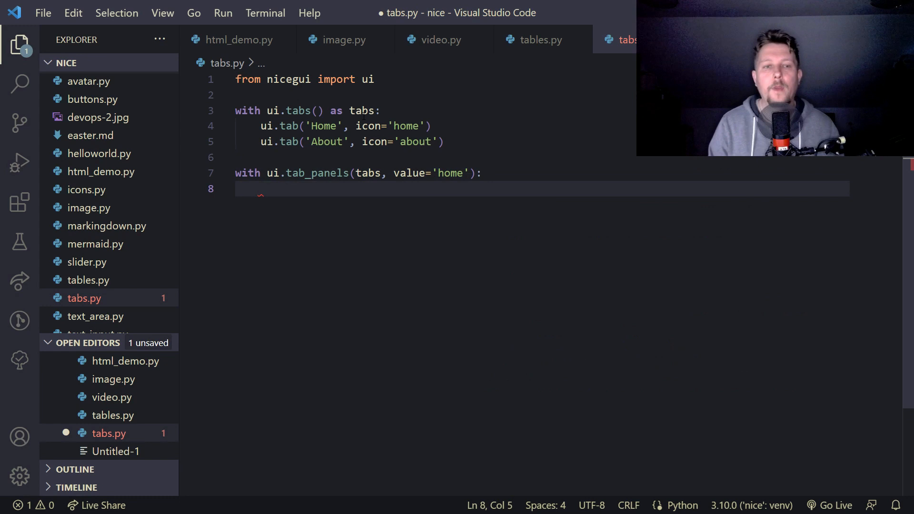
Step: Add a 'Home' tab_panel labelled 'This is the first tab!' and duplicate it below
{"action": "type", "text": "with ui.tab"}
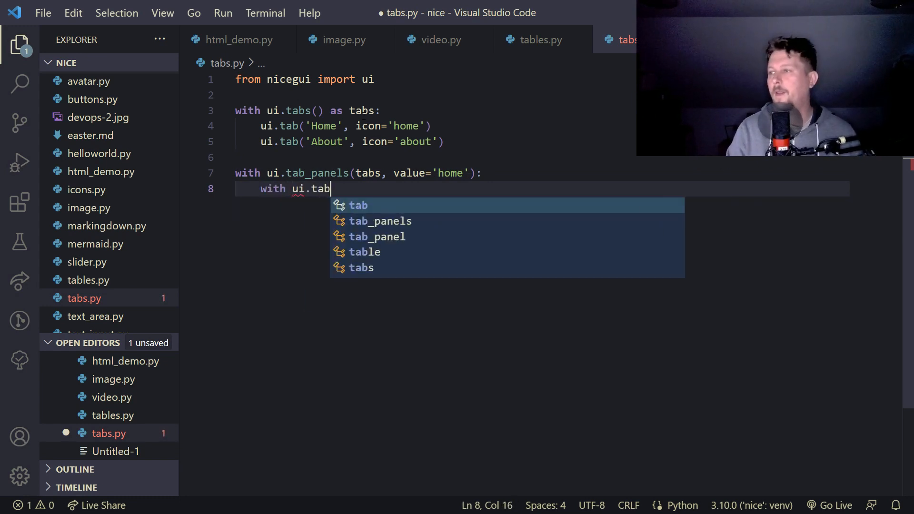
{"action": "type", "text": "_pane"}
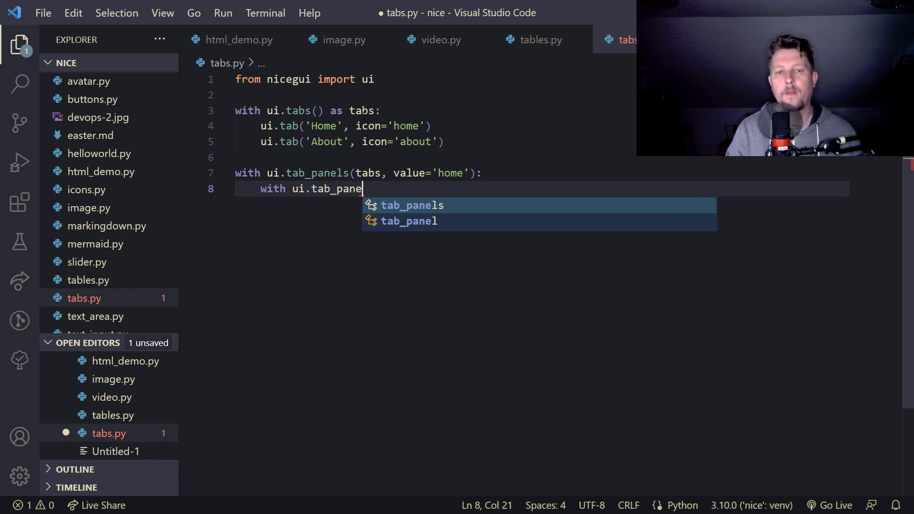
{"action": "type", "text": "l('H"}
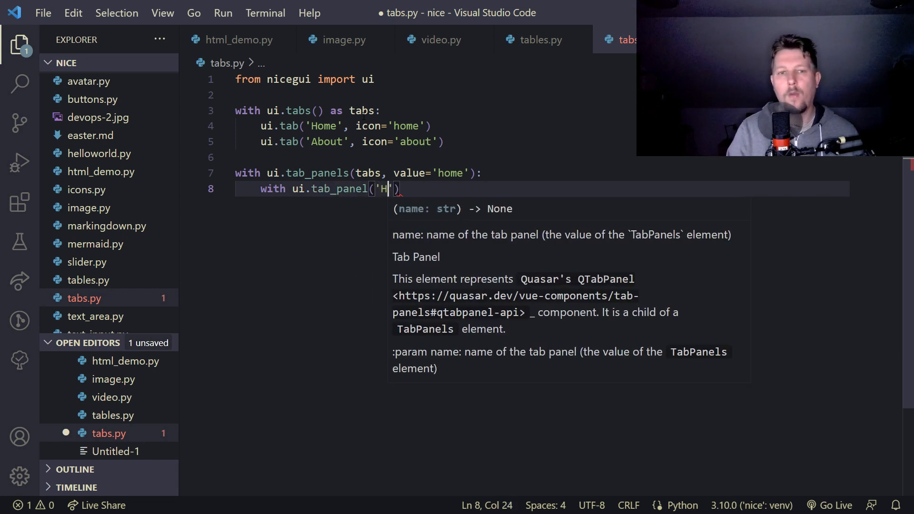
{"action": "type", "text": "ome'):"}
{"action": "type", "text": "ui.label"}
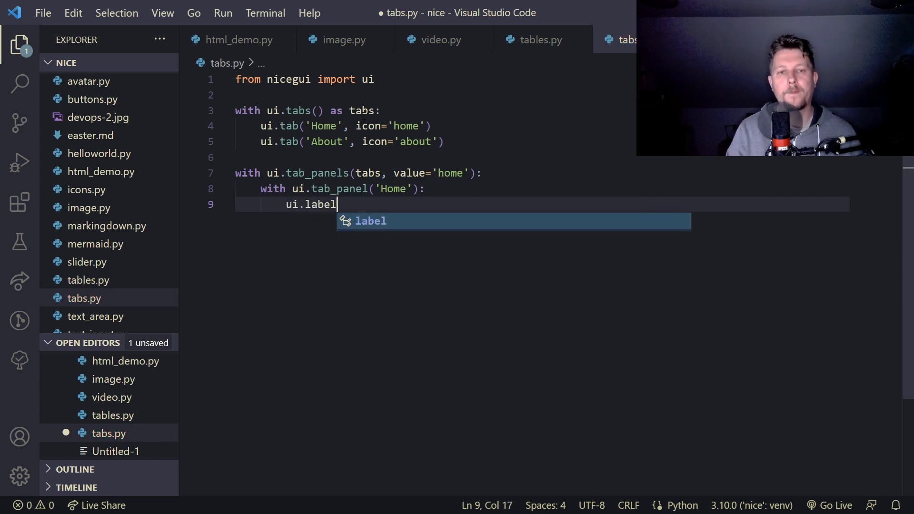
{"action": "type", "text": "('')"}
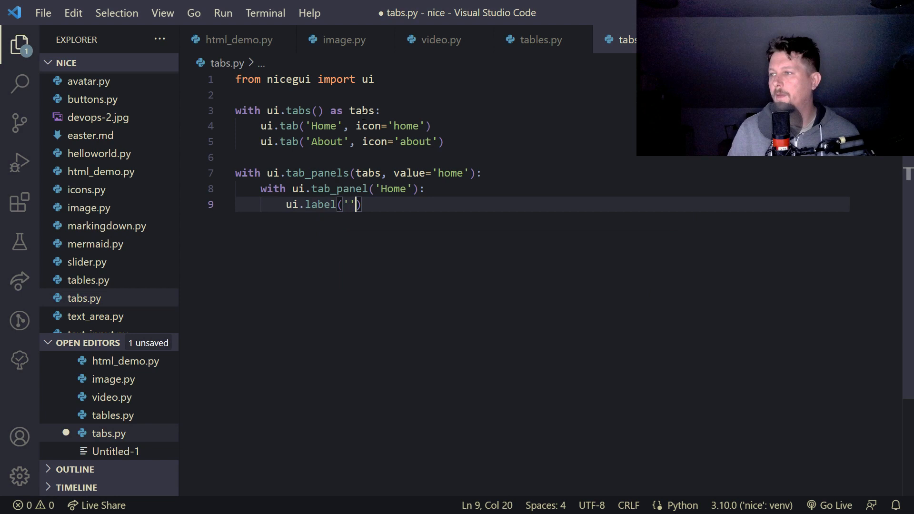
{"action": "type", "text": "This i"}
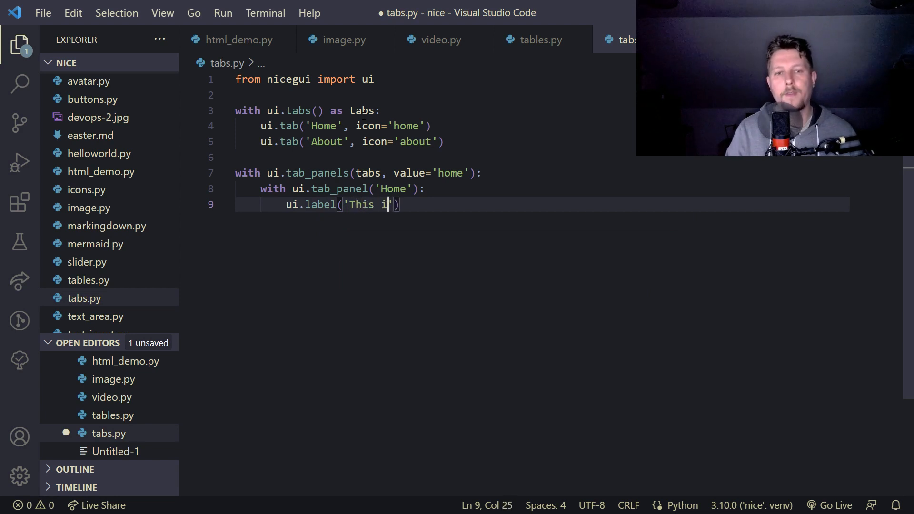
{"action": "type", "text": "s the first tab"}
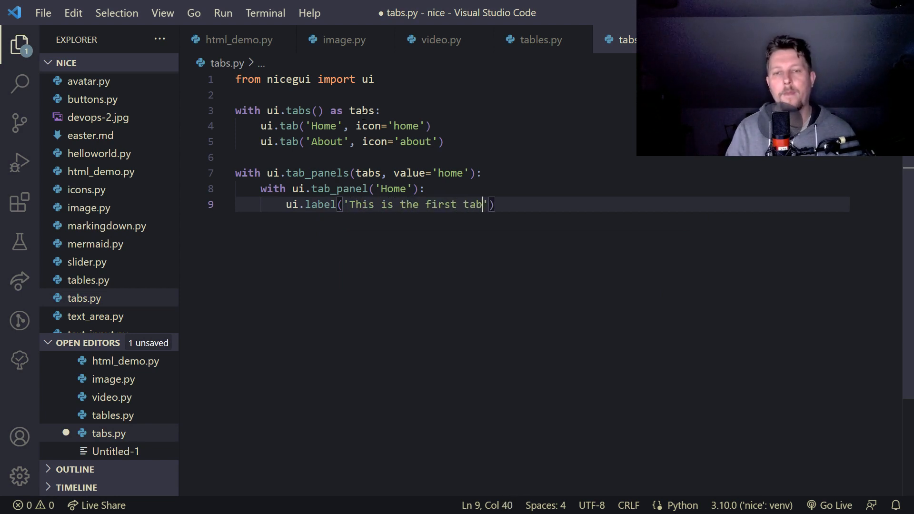
{"action": "type", "text": "!"}
{"action": "key", "text": "Return"}
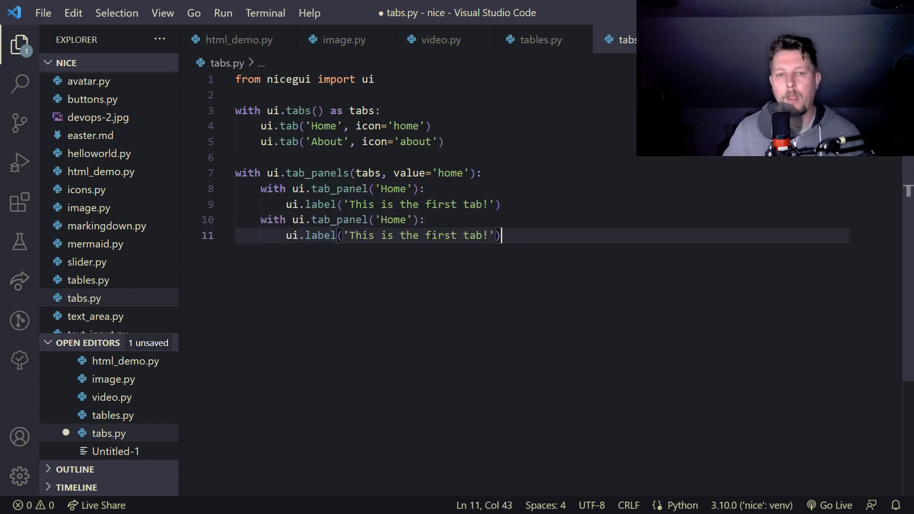
Step: Rename the copy to 'About' saying 'This is the second tab!', set icon='info', add ui.run()
{"action": "double_click", "coordinate": [394, 220]}
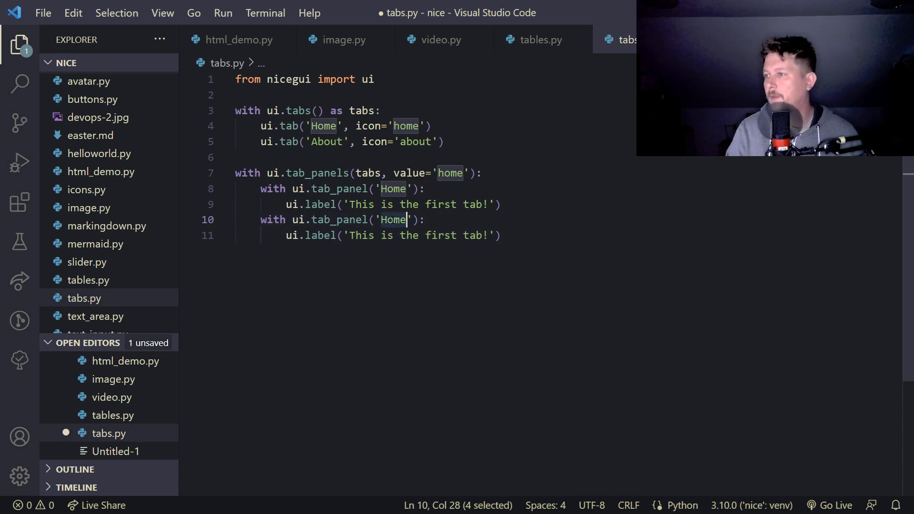
{"action": "type", "text": "About"}
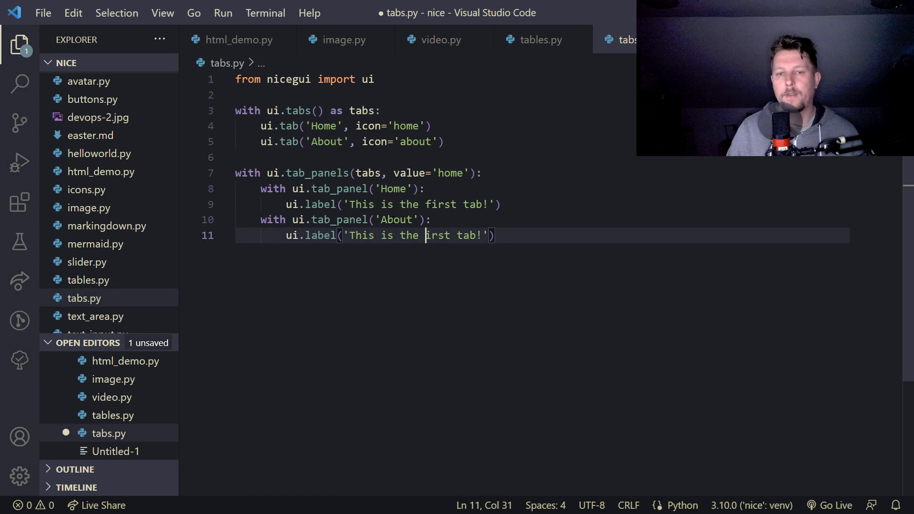
{"action": "type", "text": "second"}
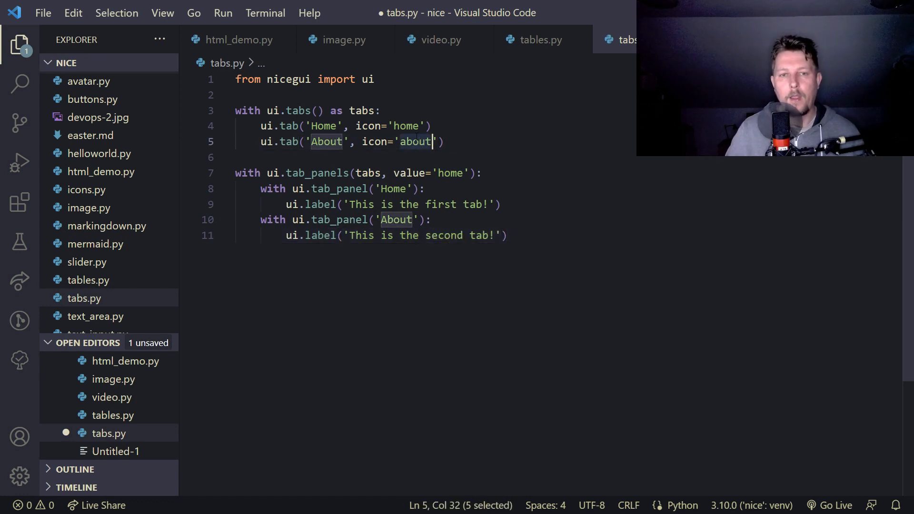
{"action": "type", "text": "info"}
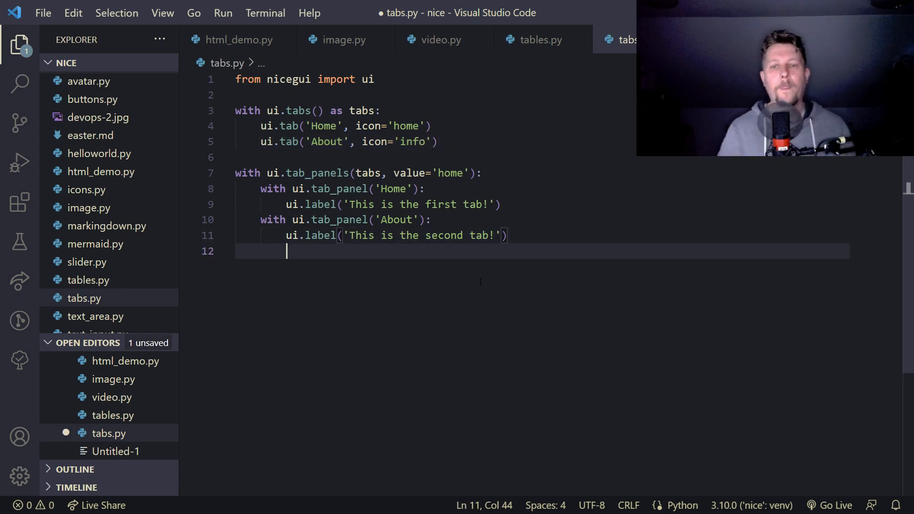
{"action": "type", "text": "ui.run(9"}
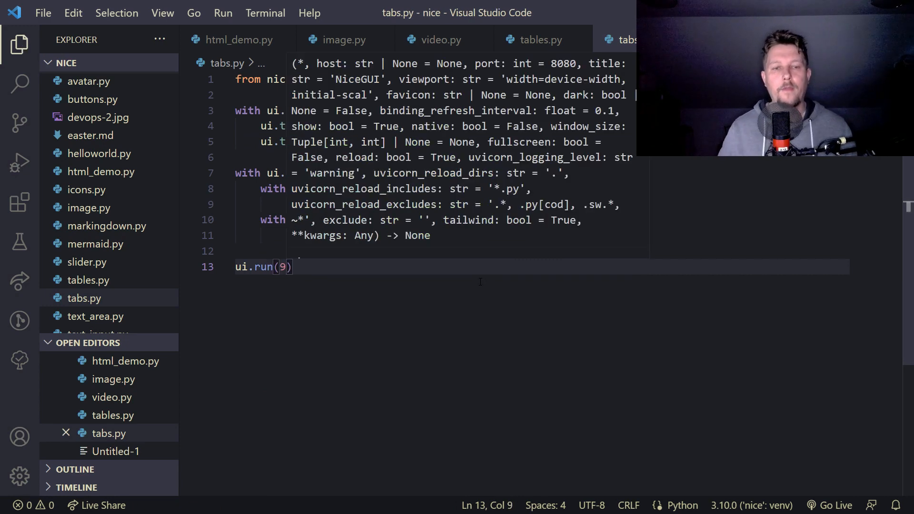
{"action": "key", "text": "Backspace"}
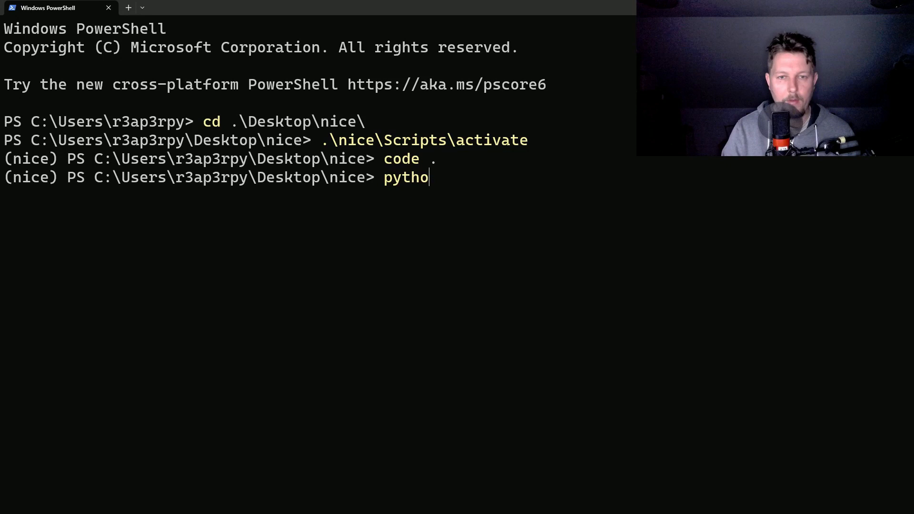
Step: Run the tabs script with python from the PowerShell terminal
{"action": "type", "text": "n .\\tables.py"}
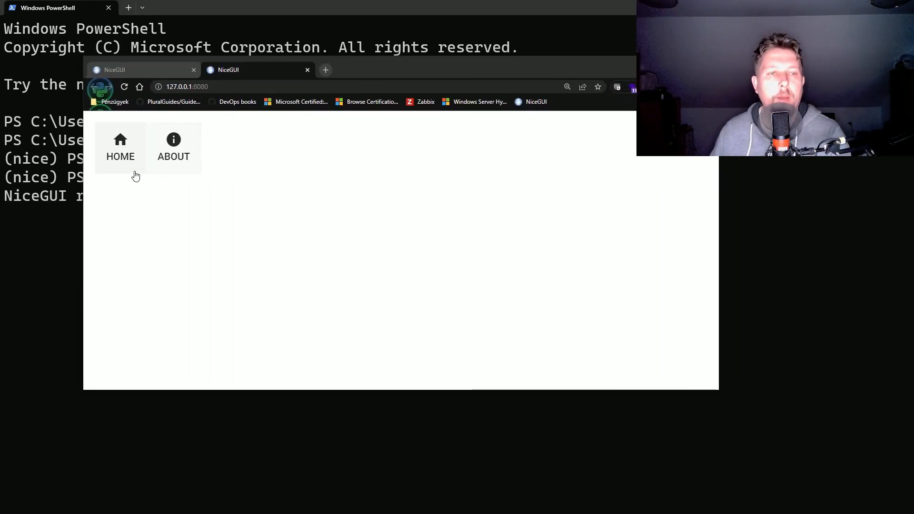
Step: Switch between the HOME and ABOUT tabs in the browser to check each message
{"action": "left_click", "coordinate": [120, 148]}
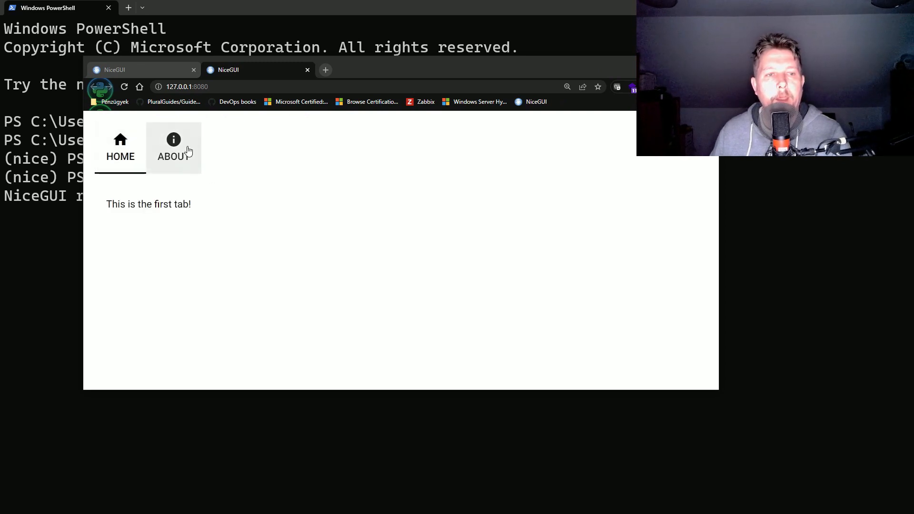
{"action": "left_click", "coordinate": [174, 148]}
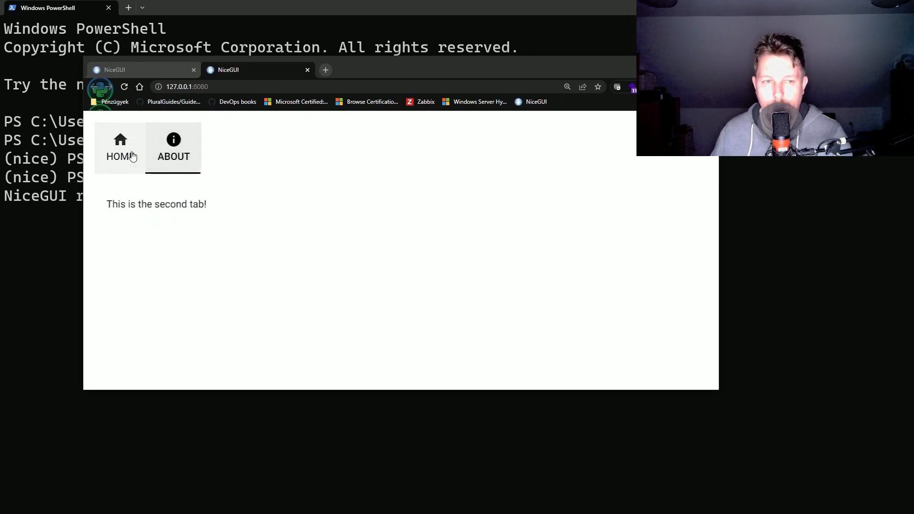
{"action": "left_click", "coordinate": [120, 147]}
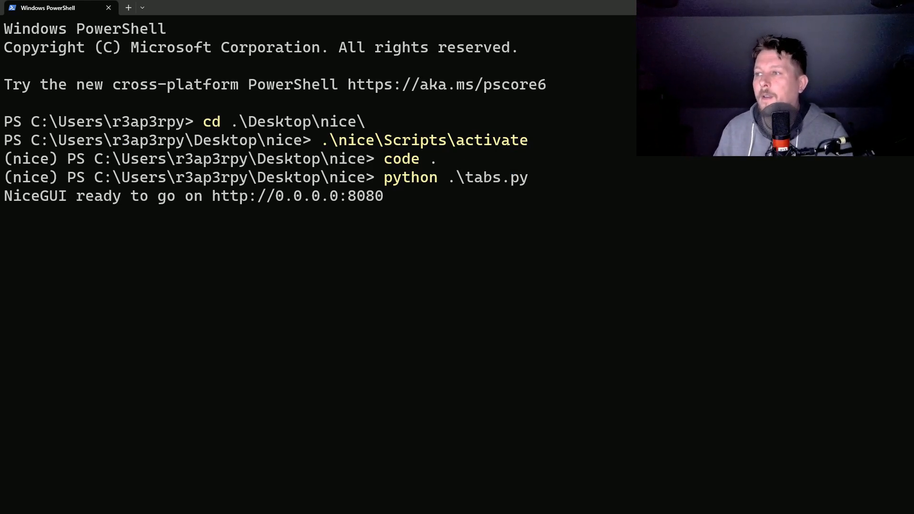
{"action": "mouse_move", "coordinate": [492, 225]}
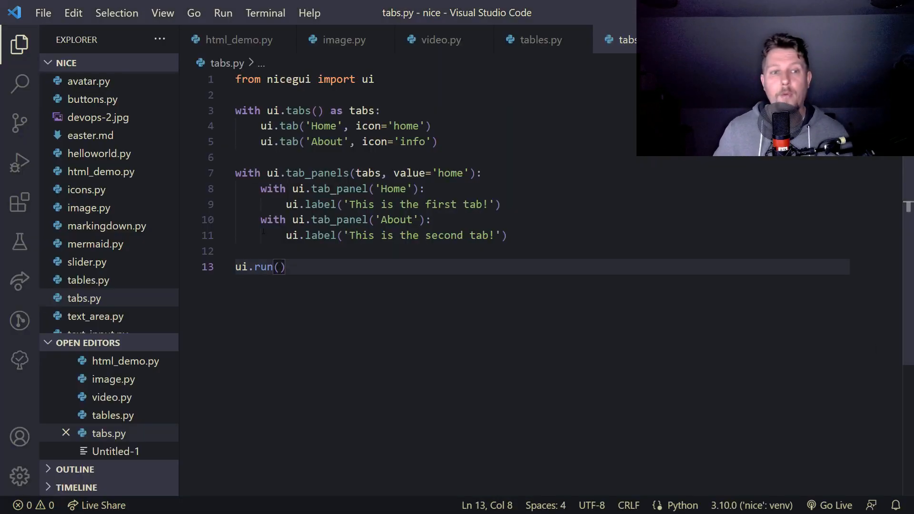
Step: Create menu.py with 'from nicegui import ui'
{"action": "left_click", "coordinate": [108, 63]}
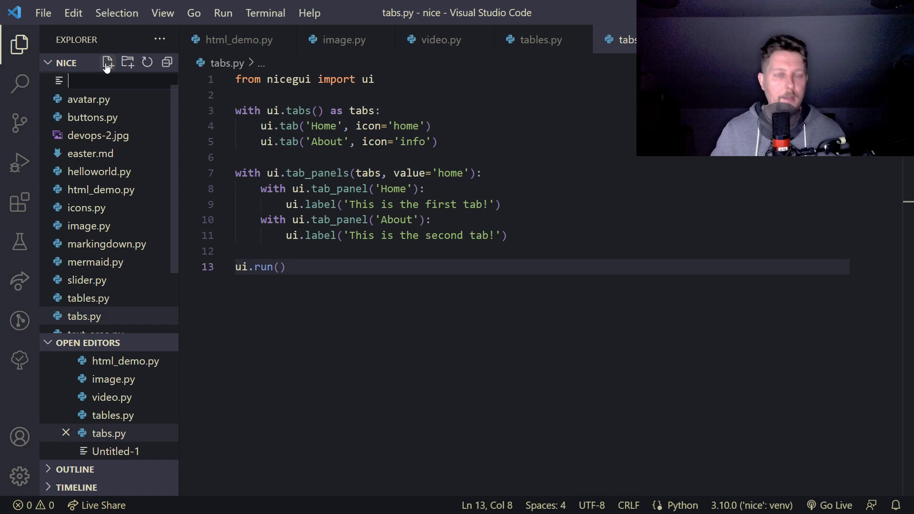
{"action": "type", "text": "menu.p"}
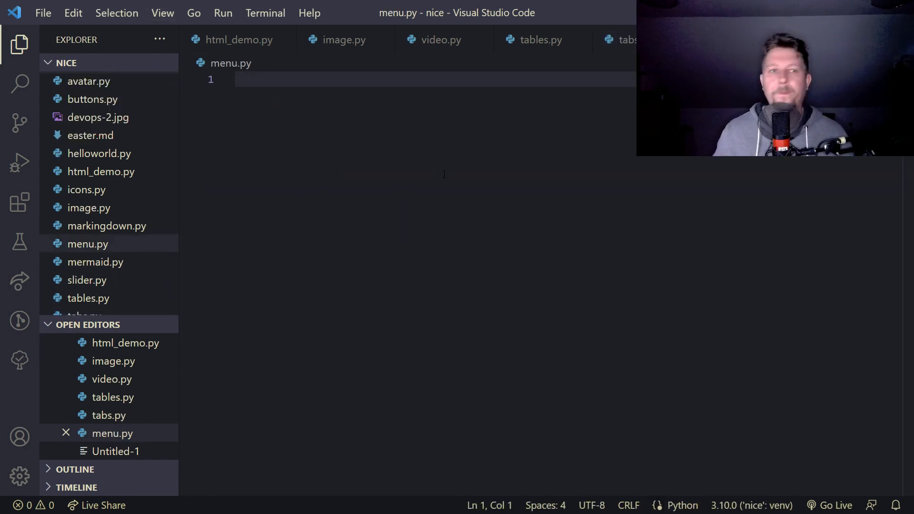
{"action": "type", "text": "from nicegui"}
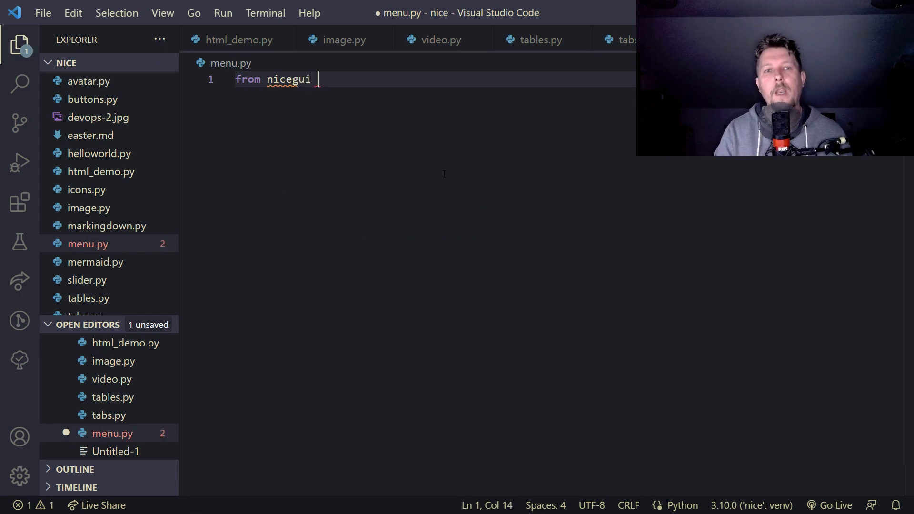
{"action": "type", "text": "import ui"}
{"action": "type", "text": "with"}
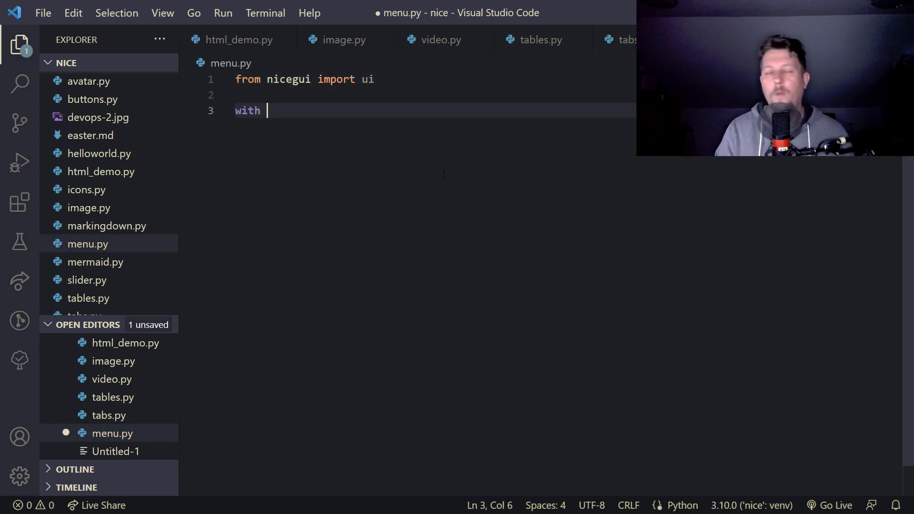
Step: Open a ui.row().classes('w-full items-center') block
{"action": "type", "text": "ui.row()"}
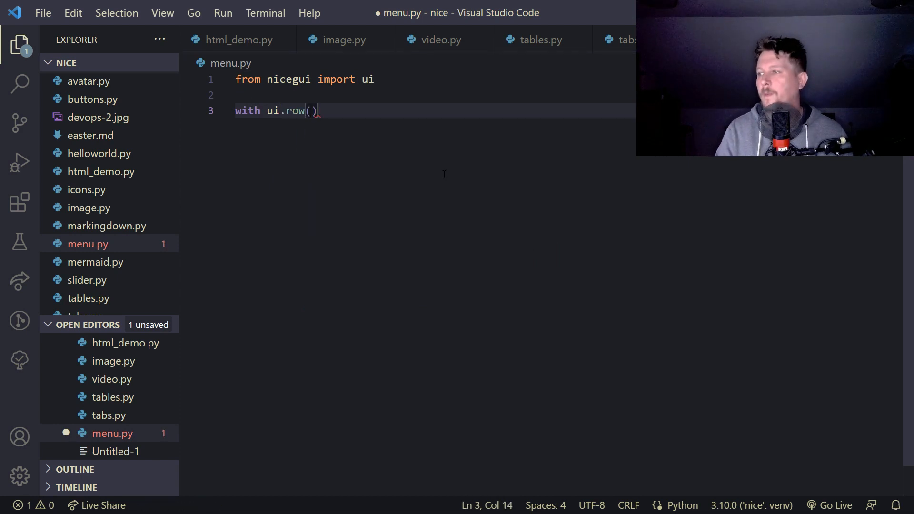
{"action": "type", "text": ".classes()"}
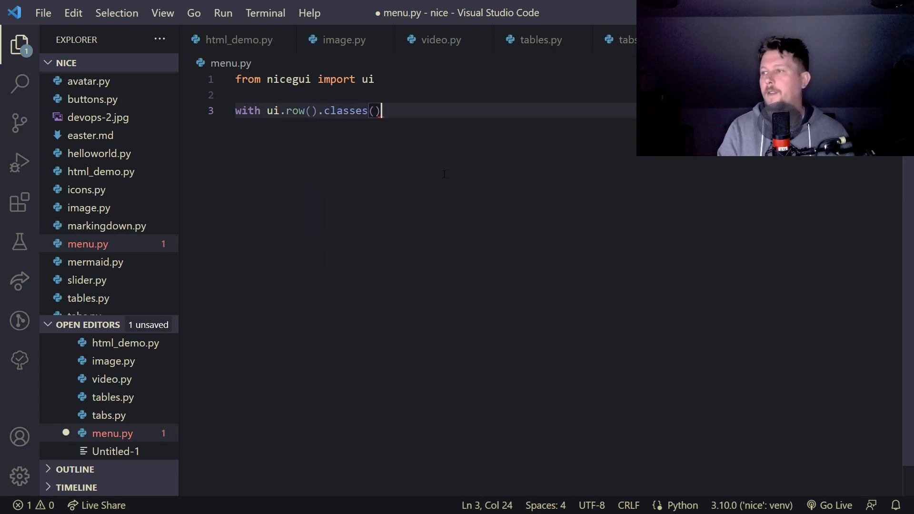
{"action": "type", "text": "'w'"}
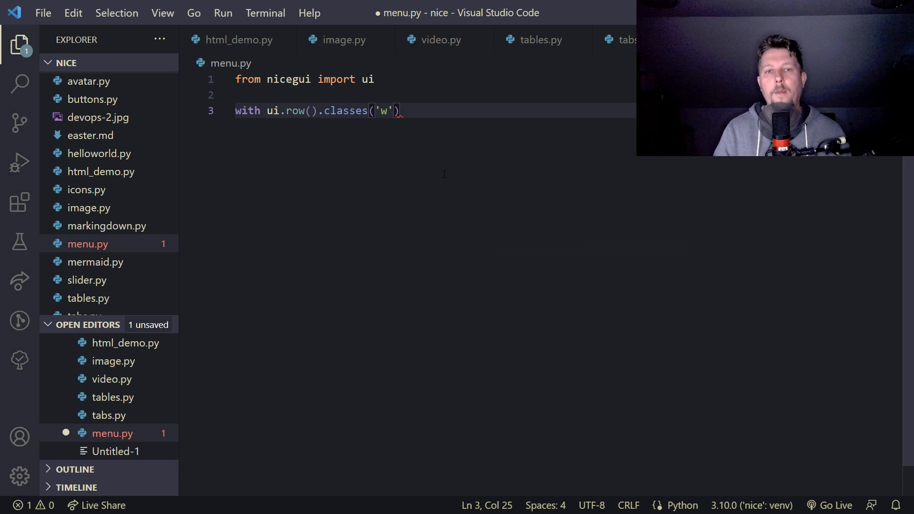
{"action": "type", "text": "-full"}
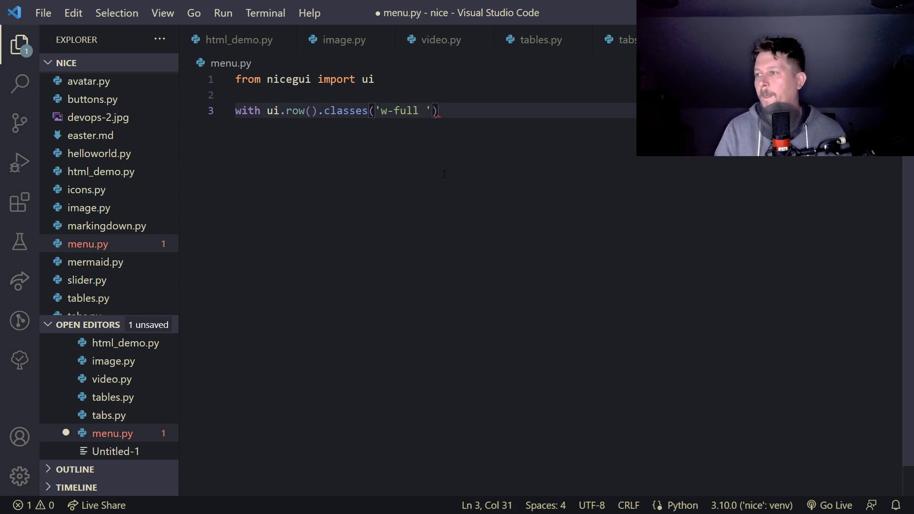
{"action": "type", "text": "items-cents"}
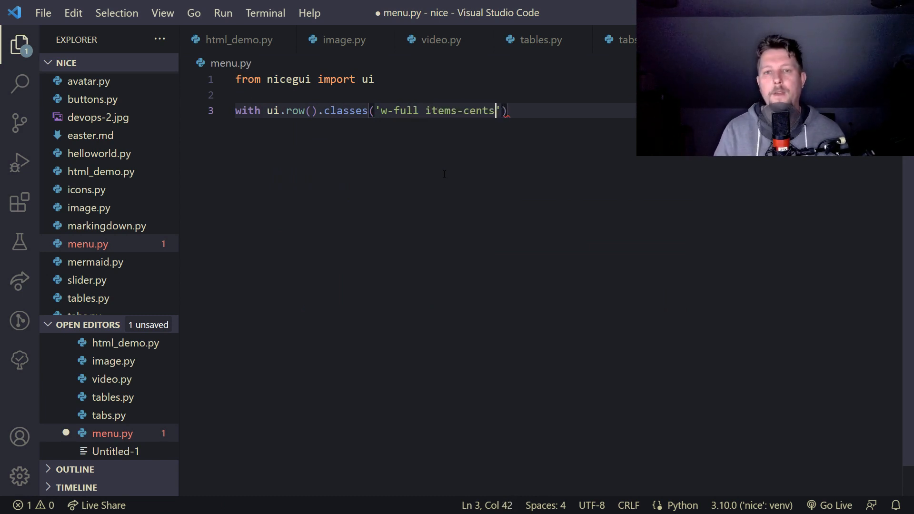
{"action": "type", "text": "er'):"}
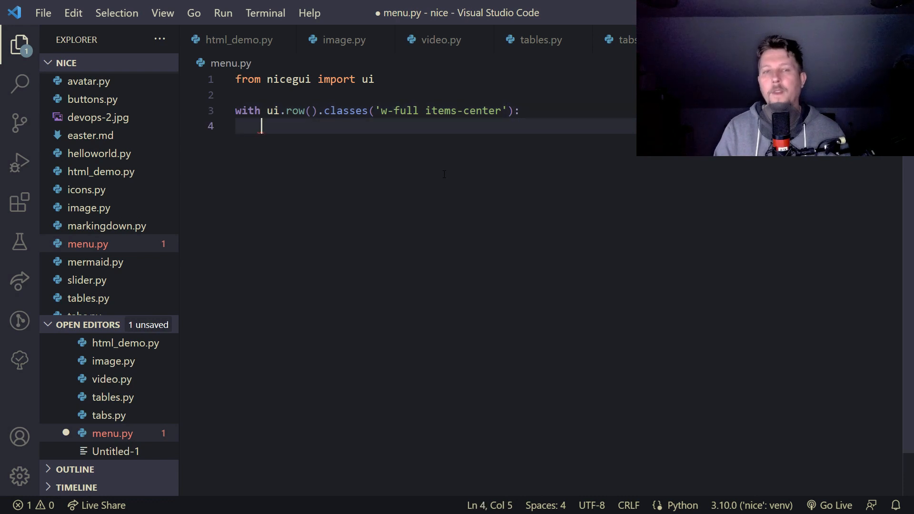
Step: Define result = ui.label().classes('mr-auto') inside the row
{"action": "type", "text": "result"}
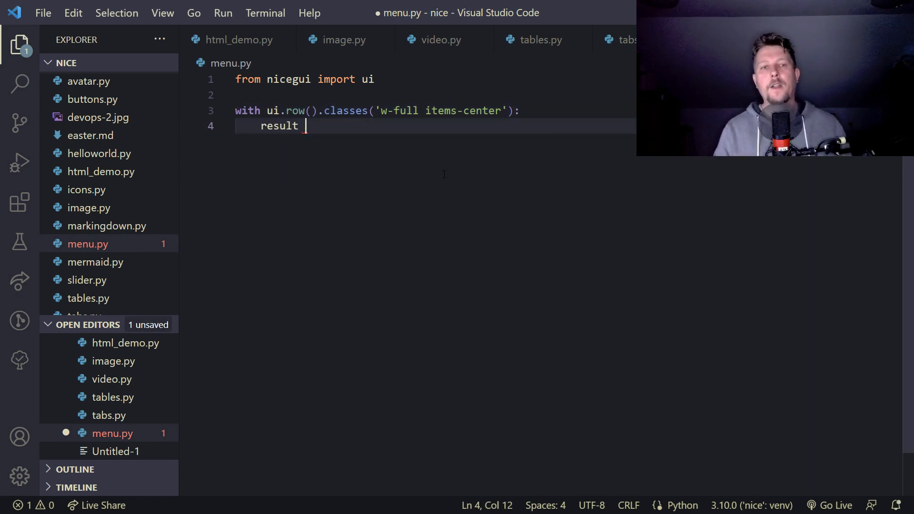
{"action": "type", "text": "= ui.label"}
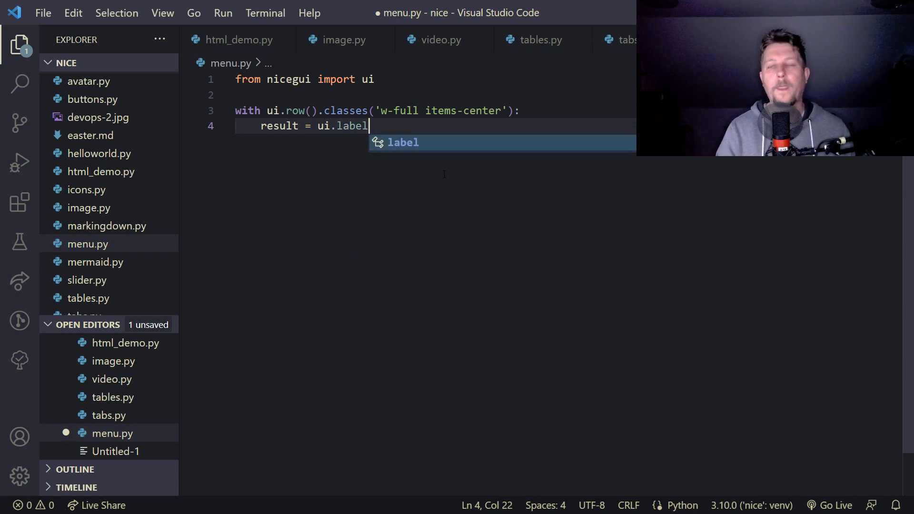
{"action": "type", "text": "().classe"}
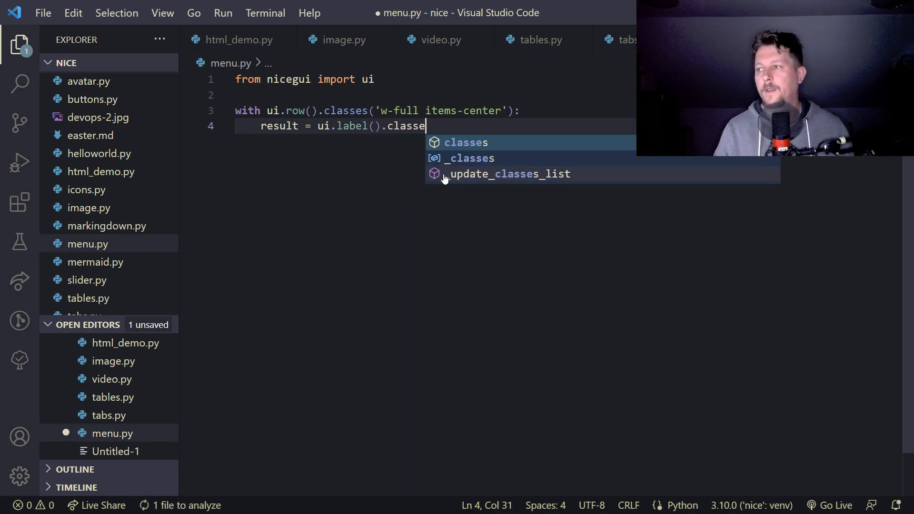
{"action": "type", "text": "('mr')"}
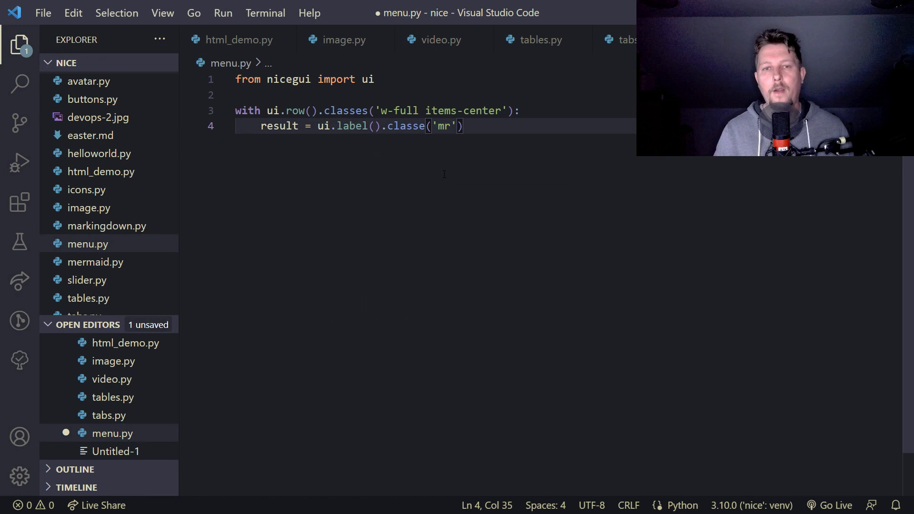
{"action": "type", "text": "-autio"}
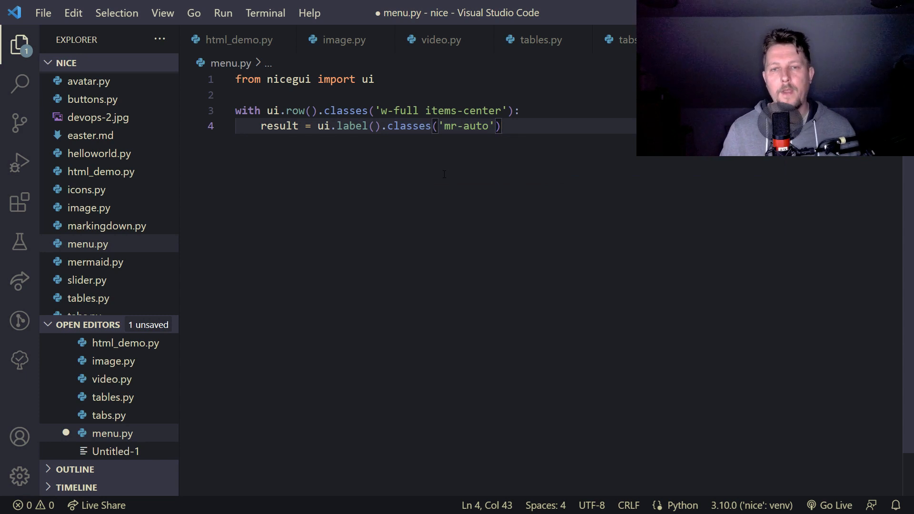
Step: Add a ui.button with on_click=lambda: menu.open() inside the row
{"action": "type", "text": "with"}
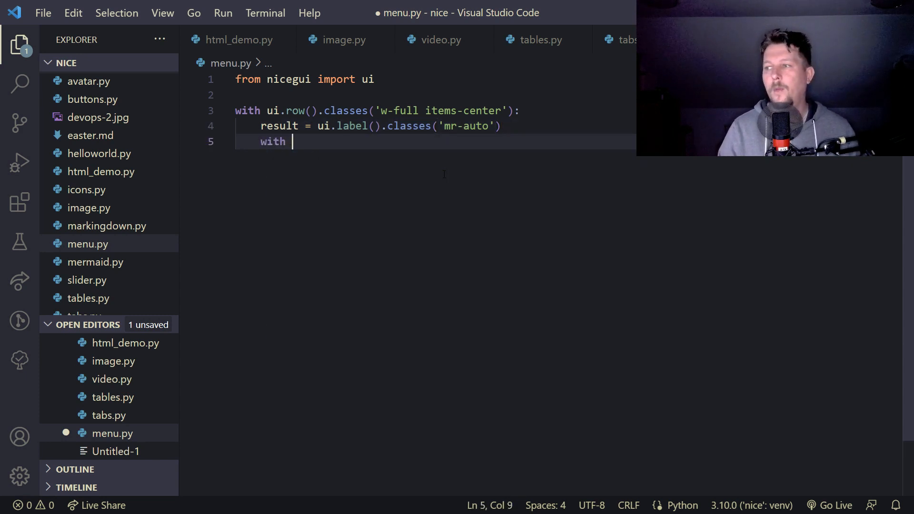
{"action": "type", "text": "ui.butto"}
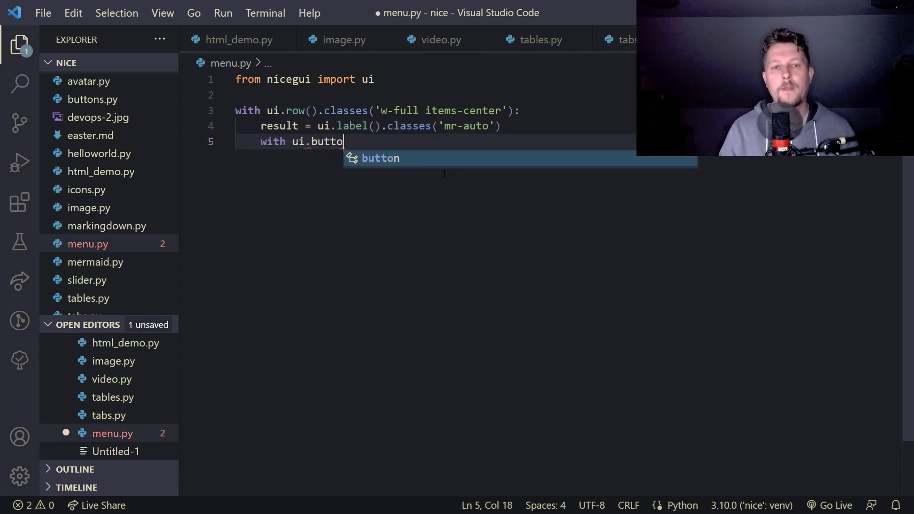
{"action": "type", "text": "n"}
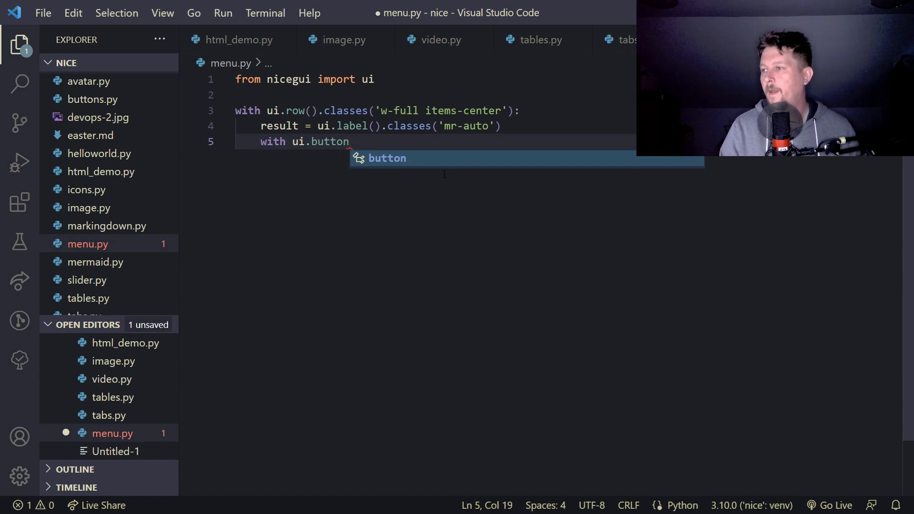
{"action": "type", "text": "(on_click=lambda )"}
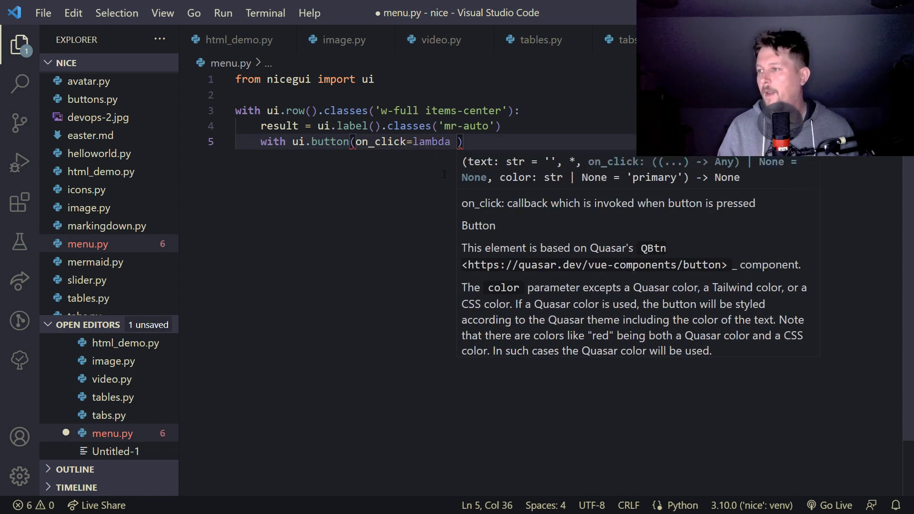
{"action": "key", "text": "Backspace"}
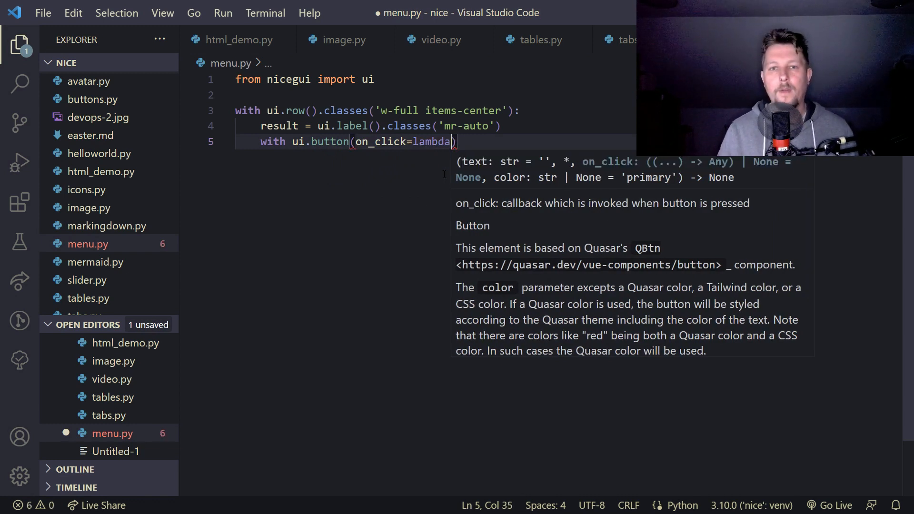
{"action": "type", "text": "menu."}
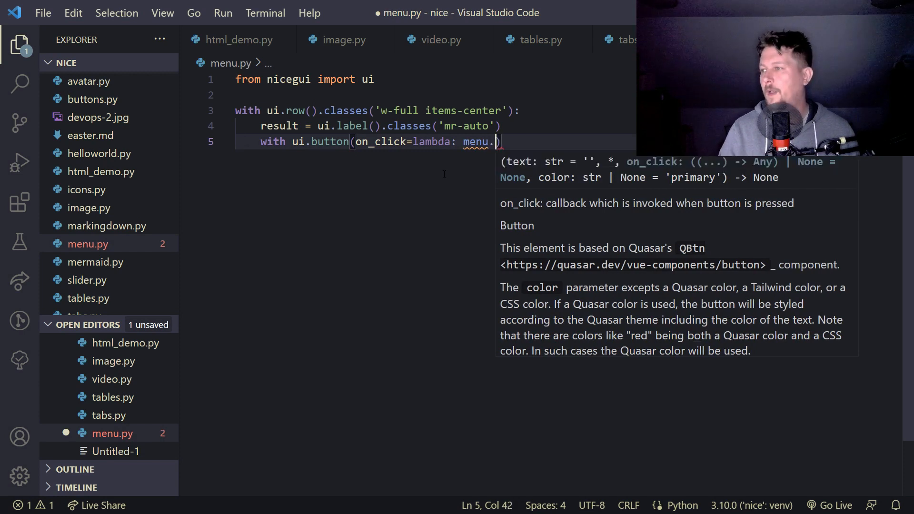
{"action": "type", "text": "open()"}
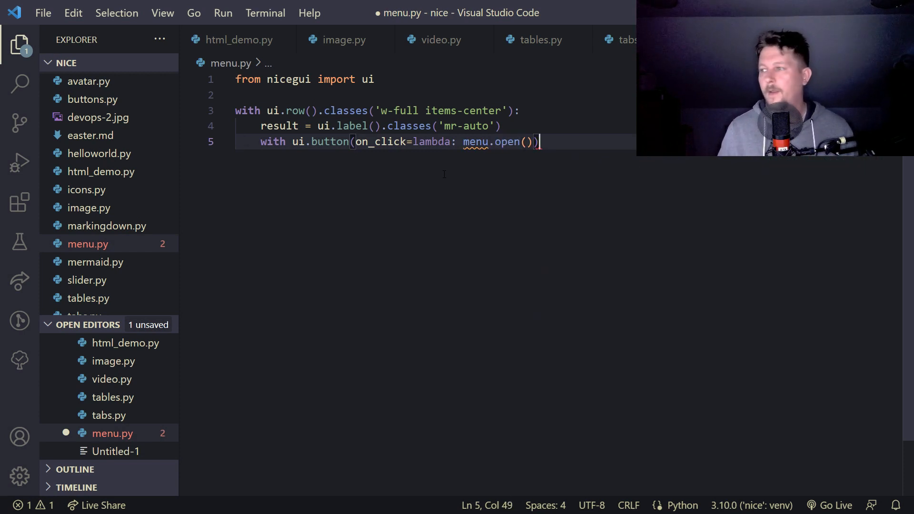
Step: Give the button .props('icon=menu') and start an indented line beneath it
{"action": "type", "text": ".props"}
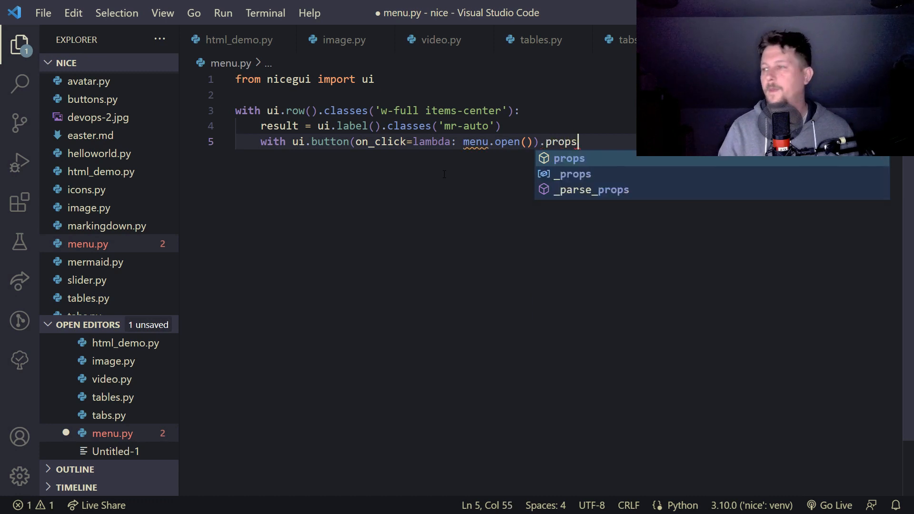
{"action": "type", "text": "('icon"}
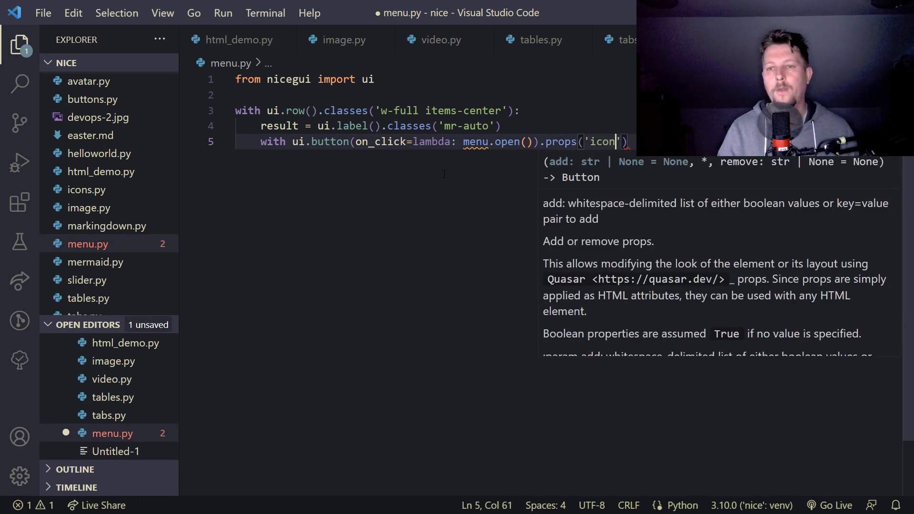
{"action": "type", "text": "=men"}
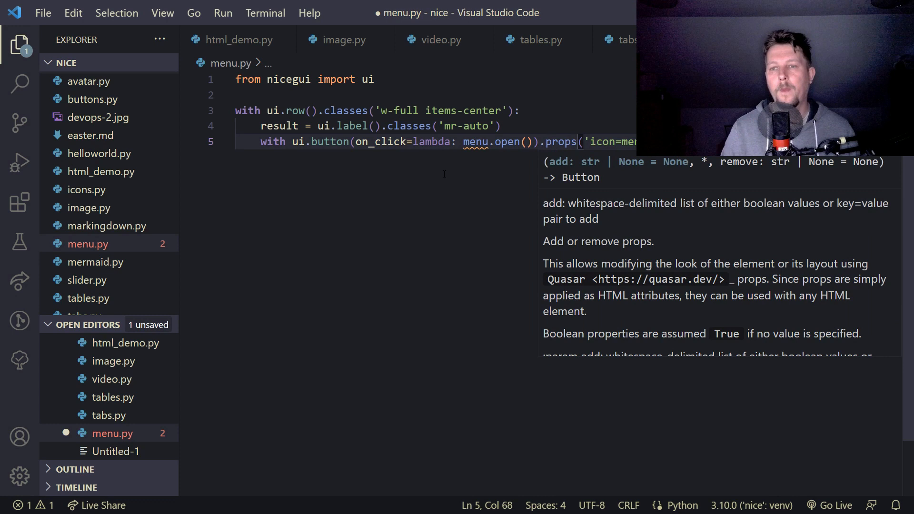
{"action": "key", "text": "Enter"}
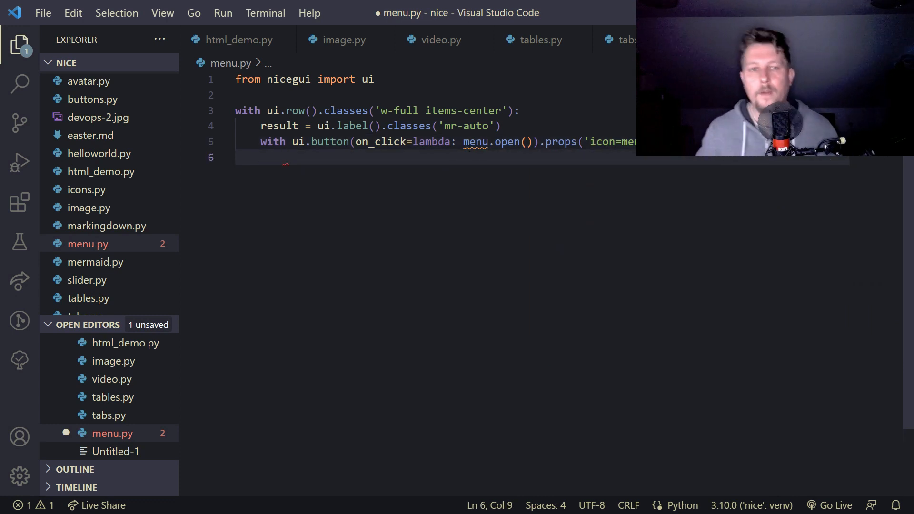
{"action": "mouse_move", "coordinate": [475, 142]}
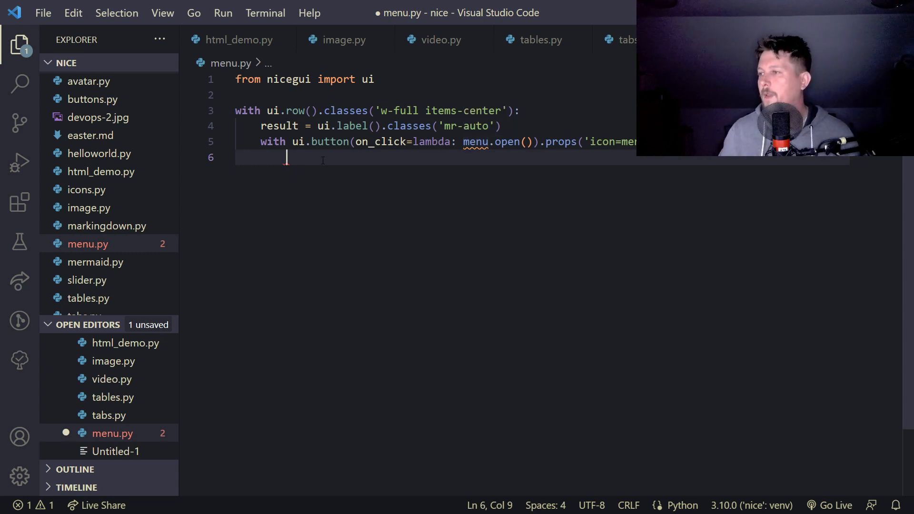
Step: Nest a 'with ui.menu() as menu:' block under the button
{"action": "type", "text": "w"}
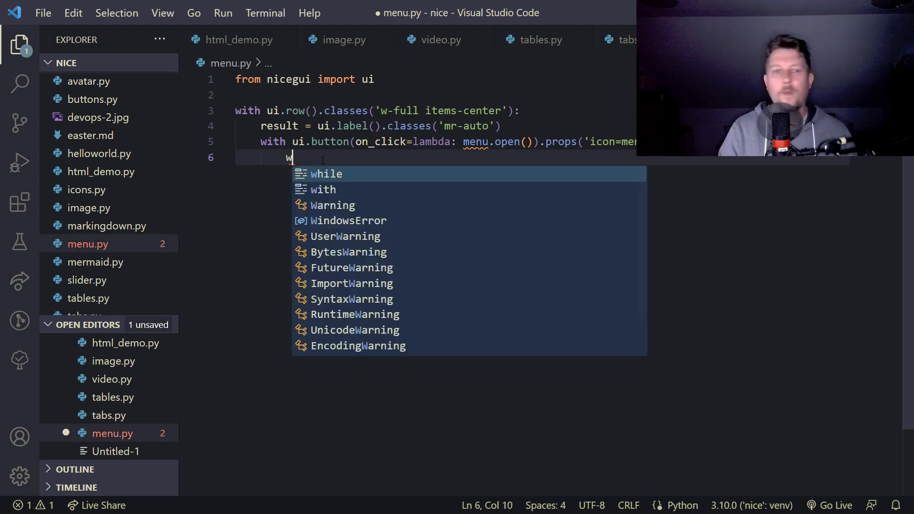
{"action": "type", "text": "ith ui.menu"}
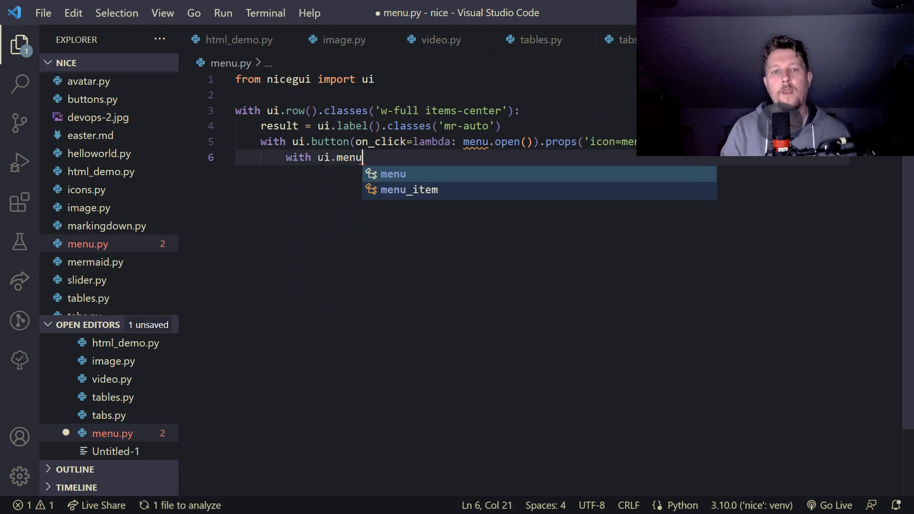
{"action": "type", "text": "() as menu:"}
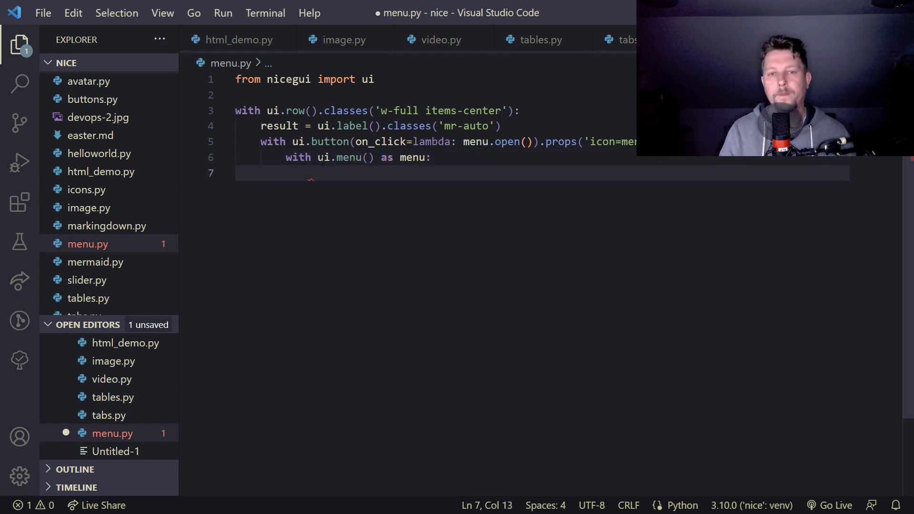
Step: Add 'Menu item 1' and 'Menu item 2' setting result to 'Selected item 1'/'Selected item 2'
{"action": "type", "text": "ui."}
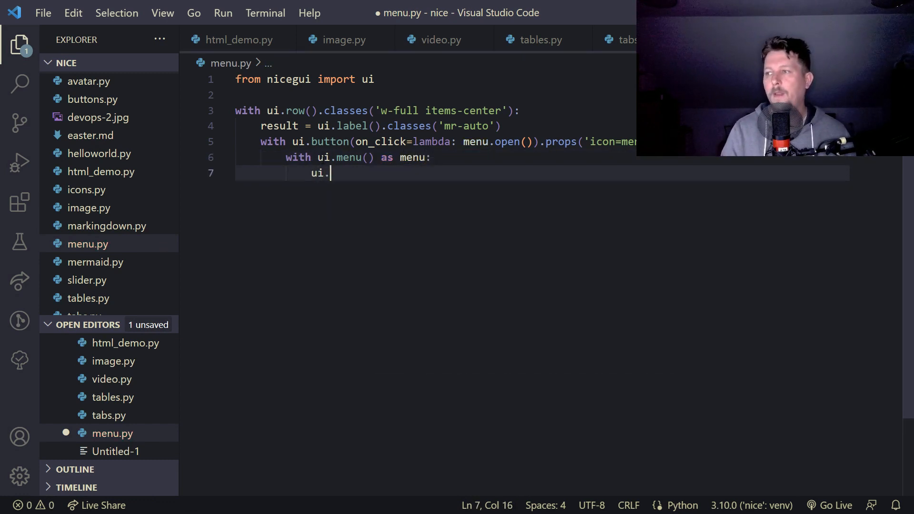
{"action": "type", "text": "menu_item"}
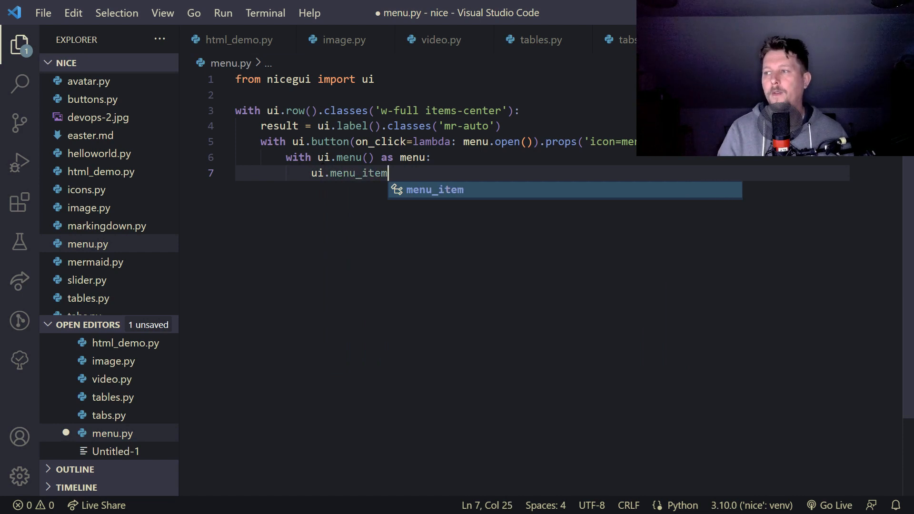
{"action": "type", "text": "('Men'"}
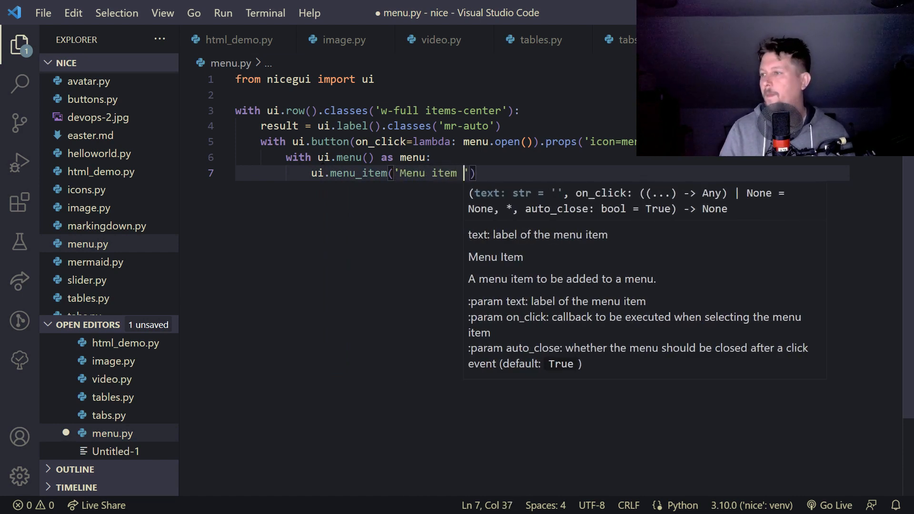
{"action": "type", "text": "1', lambda:"}
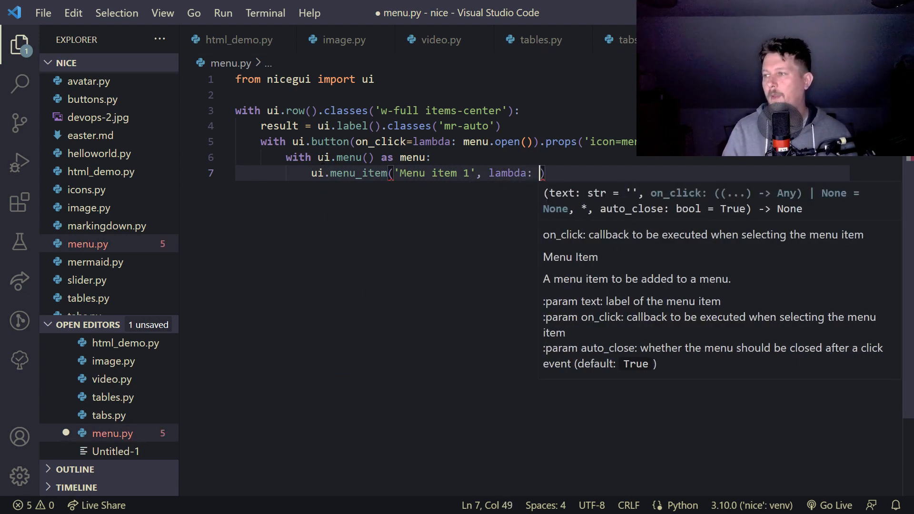
{"action": "type", "text": "result.set_text"}
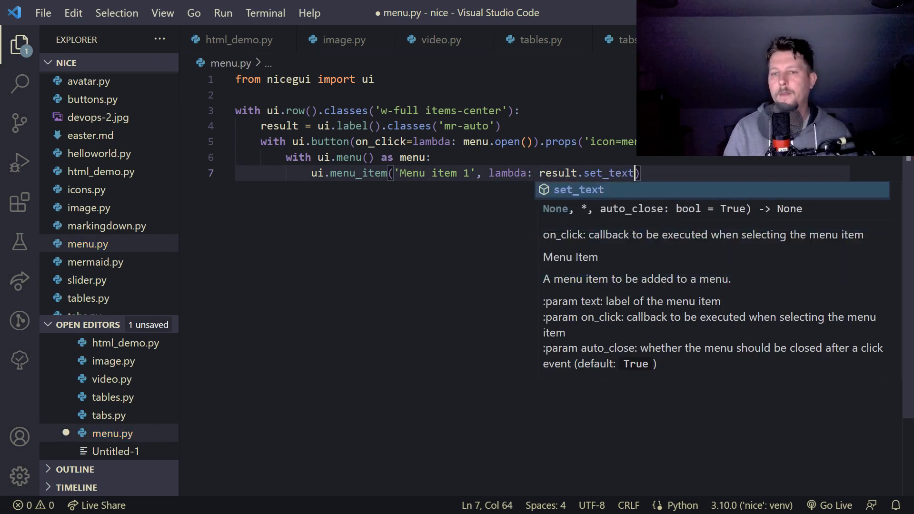
{"action": "type", "text": "('Sele'"}
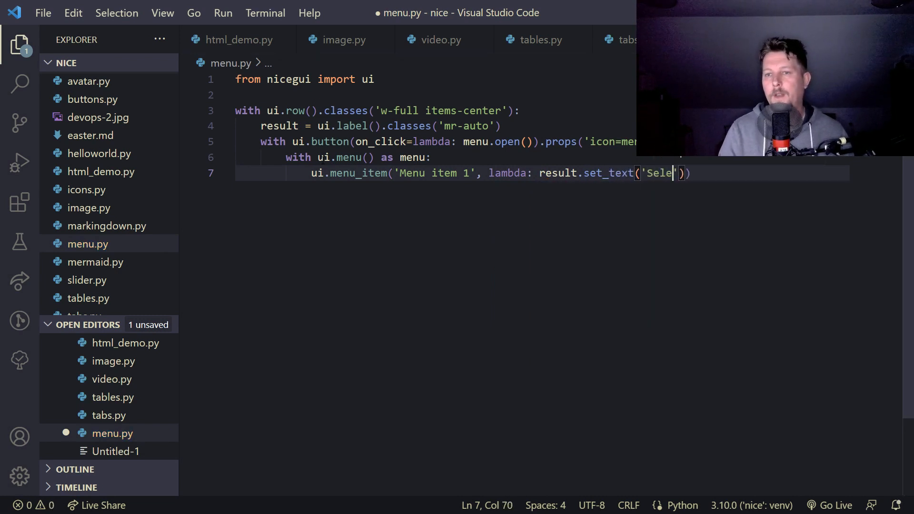
{"action": "type", "text": "cted item 1"}
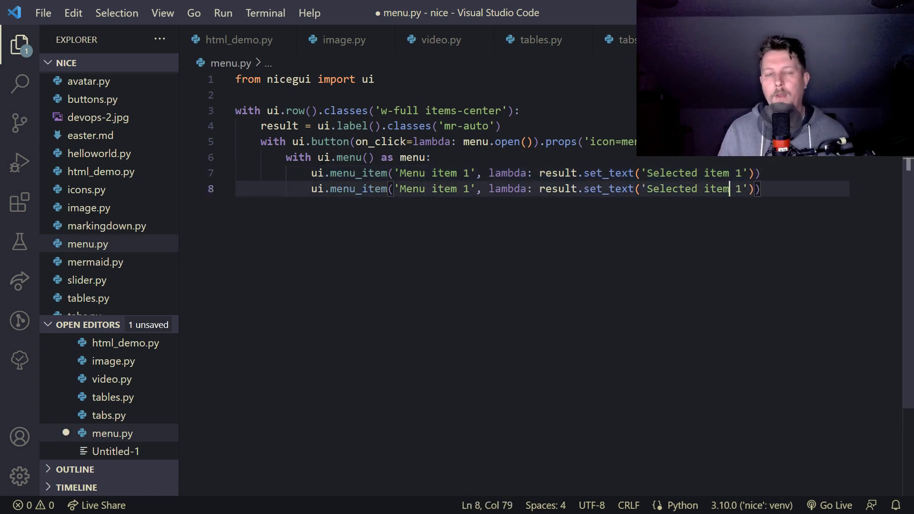
{"action": "type", "text": "2"}
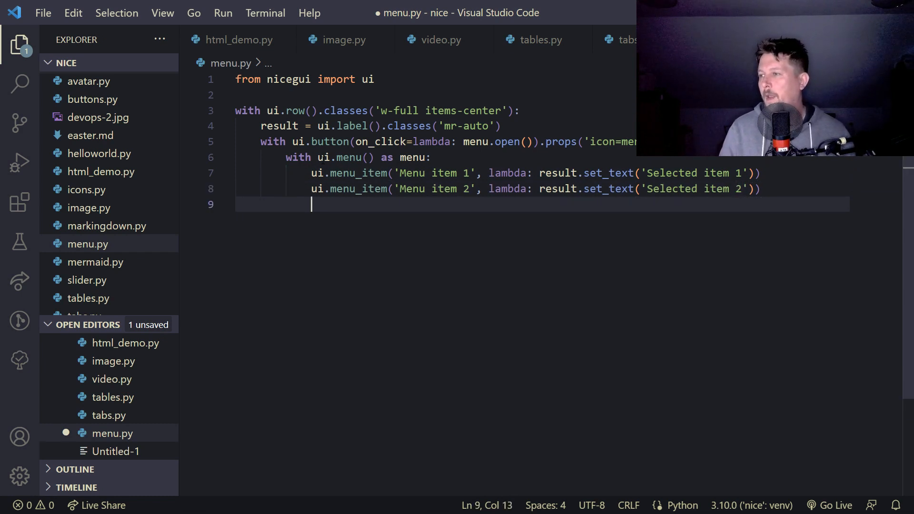
Step: Add Menu item 3 '(keep open)' and Menu item 4 with auto_close disabled
{"action": "type", "text": "ui.menu_item('Menu item 1', lambda: result.set_text('Selected item 1'))"}
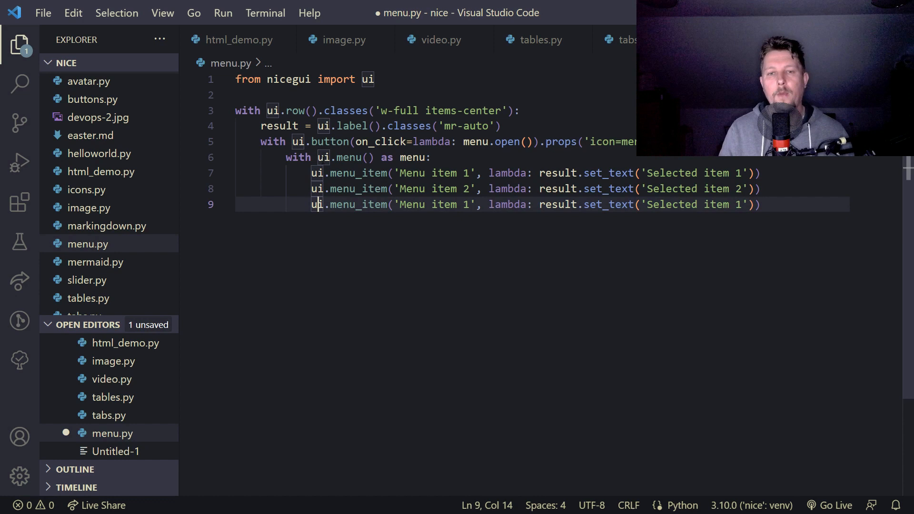
{"action": "type", "text": "3"}
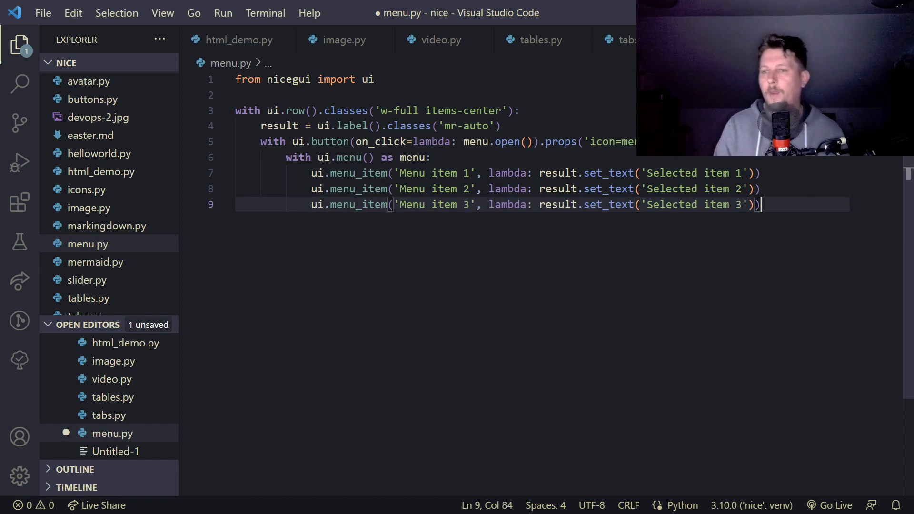
{"action": "key", "text": "enter"}
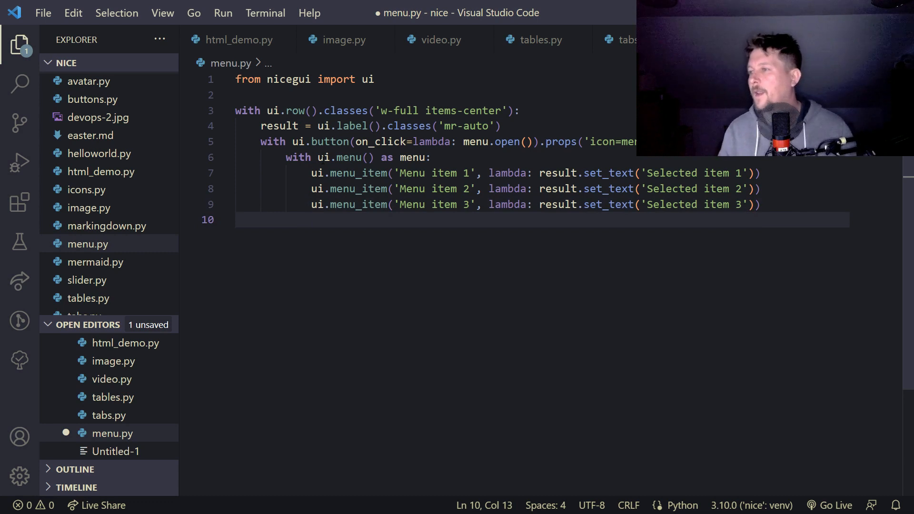
{"action": "type", "text": "ui.menu_item('Menu item 1', lambda: result.set_text('Selected item 1'))"}
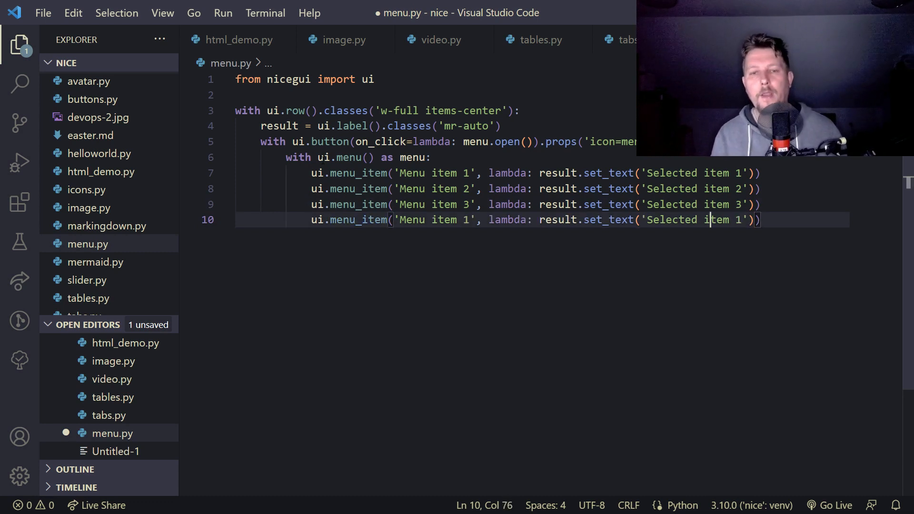
{"action": "left_click", "coordinate": [464, 220]}
{"action": "type", "text": "4"}
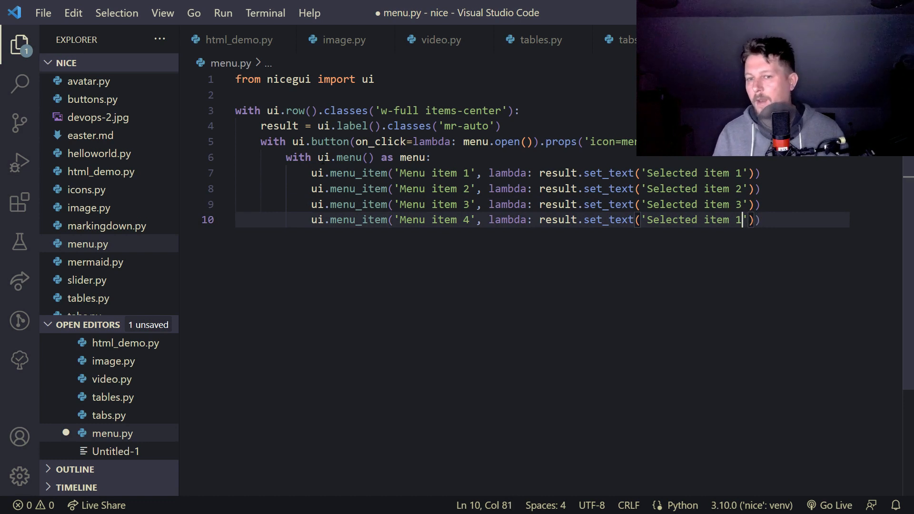
{"action": "left_click", "coordinate": [649, 220]}
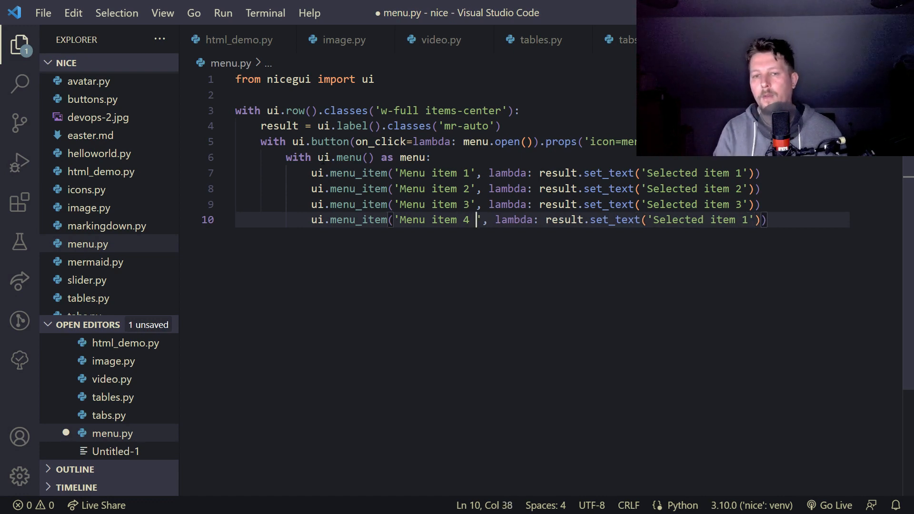
{"action": "type", "text": "(keep"}
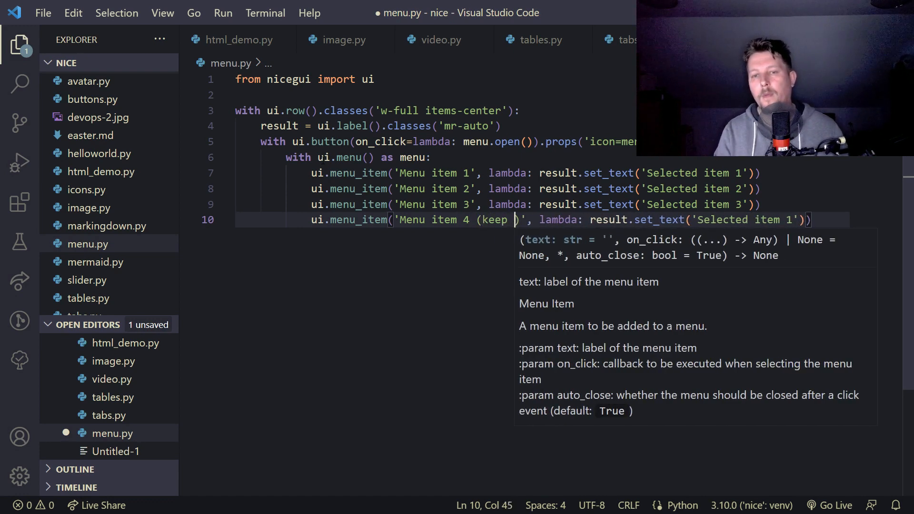
{"action": "type", "text": "open)"}
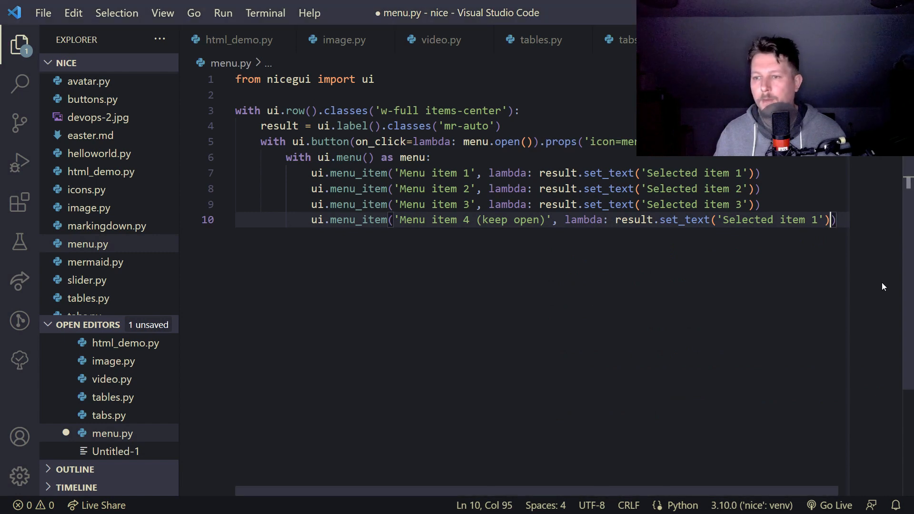
{"action": "type", "text": ", auto_clos"}
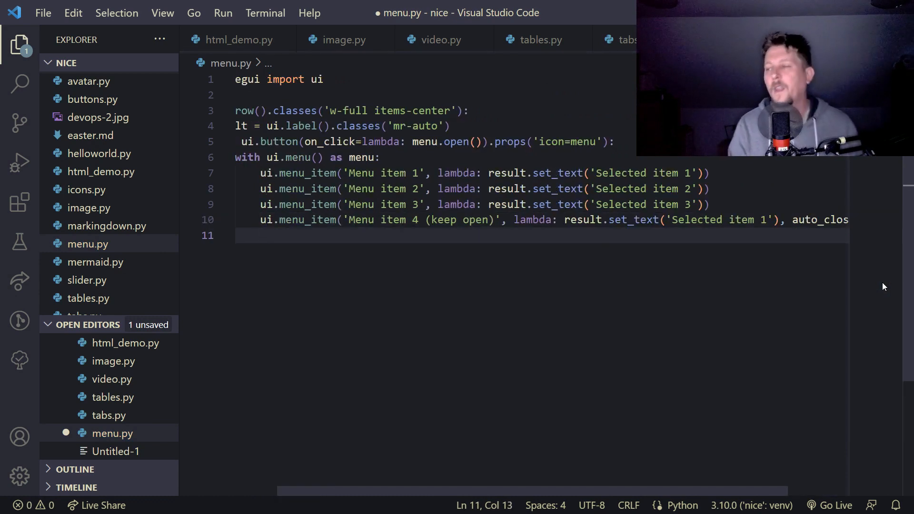
Step: Add ui.separator() and a 'Close' menu_item with on_click=menu.close
{"action": "type", "text": "ui.spe"}
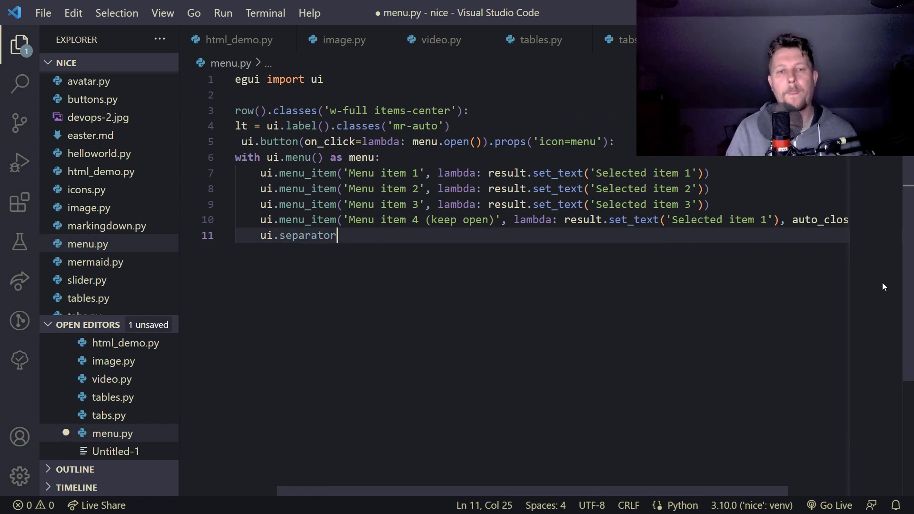
{"action": "type", "text": "()"}
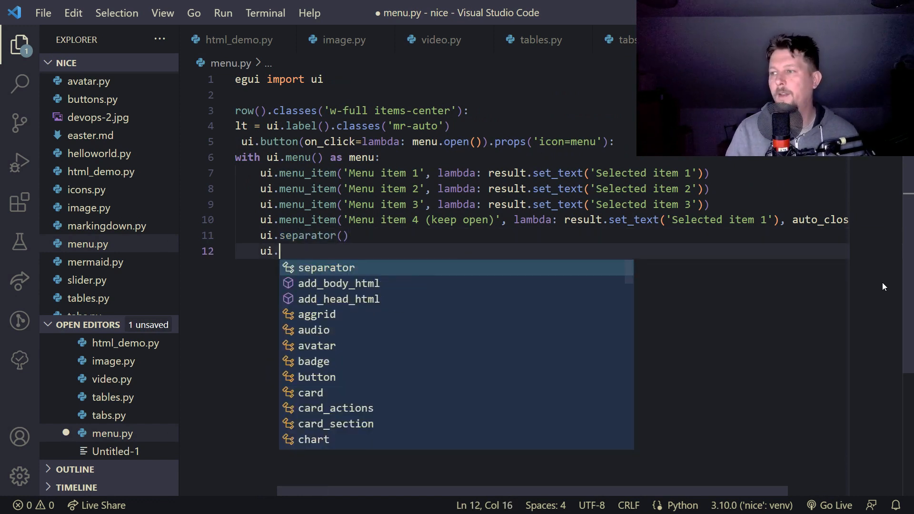
{"action": "type", "text": "menu_item("}
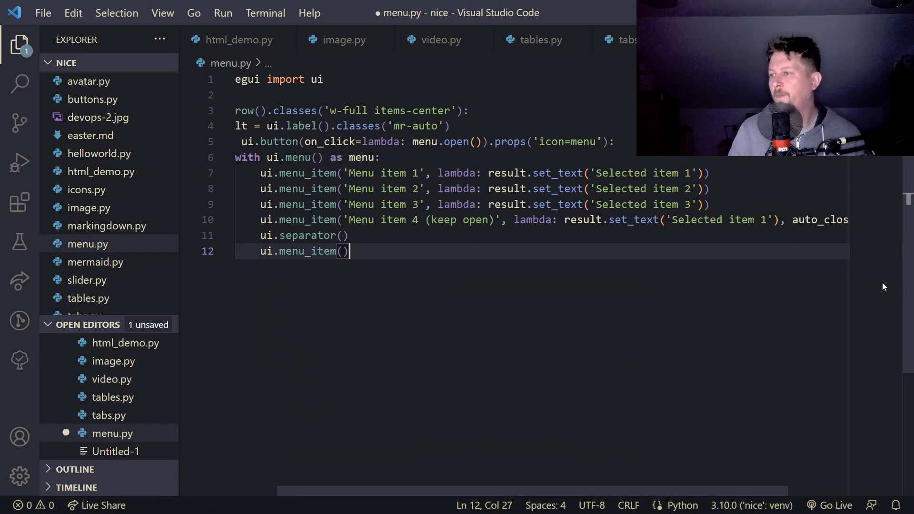
{"action": "type", "text": "Close'"}
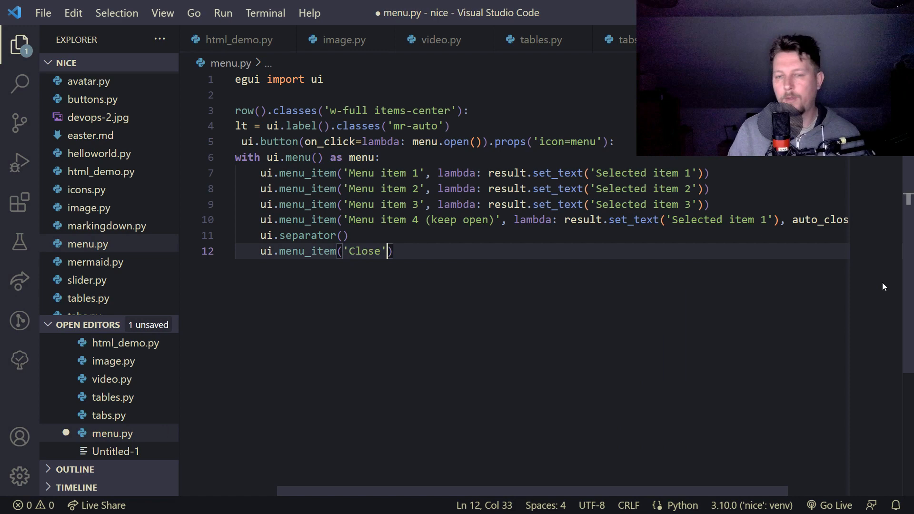
{"action": "type", "text": ", on_click=("}
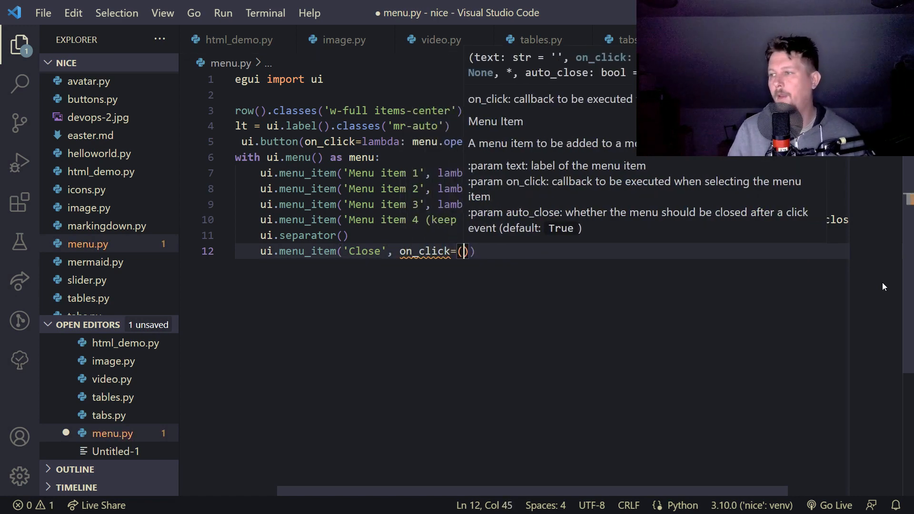
{"action": "type", "text": "menu.close"}
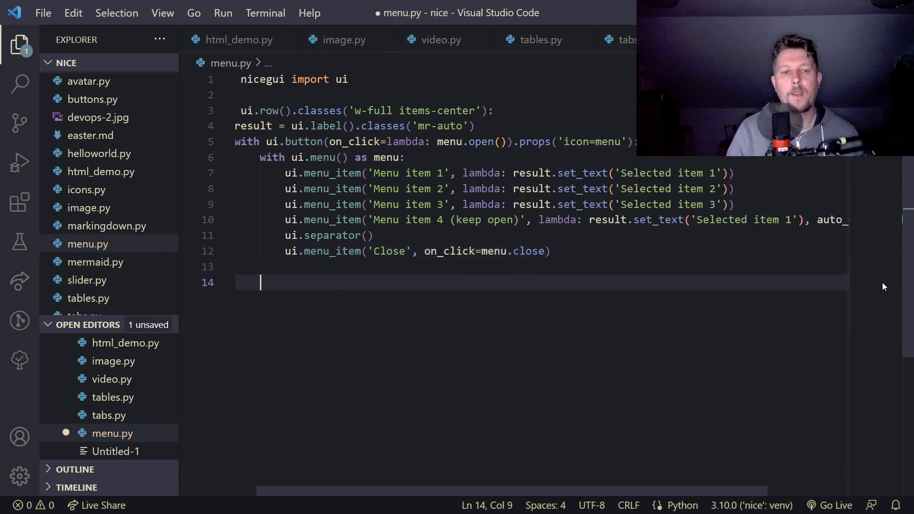
Step: Finish menu.py with ui.run() and save it
{"action": "type", "text": "ru"}
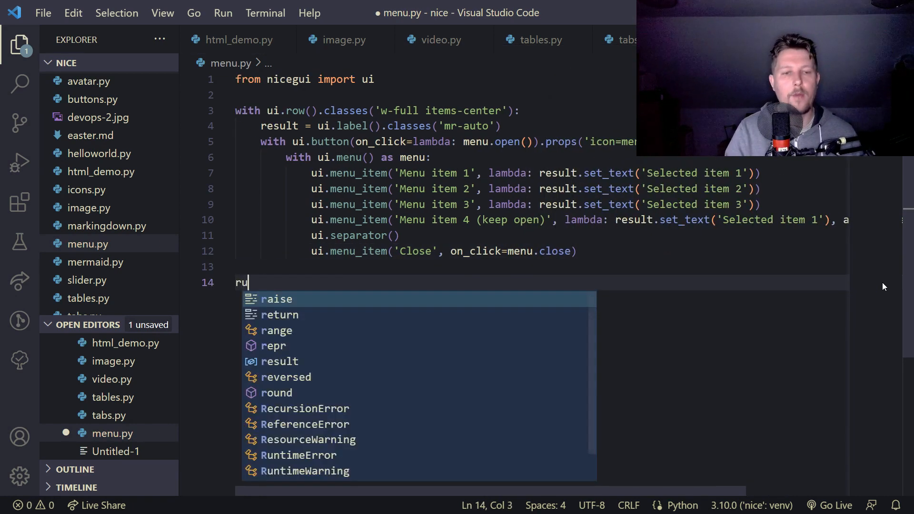
{"action": "type", "text": "ui.run()"}
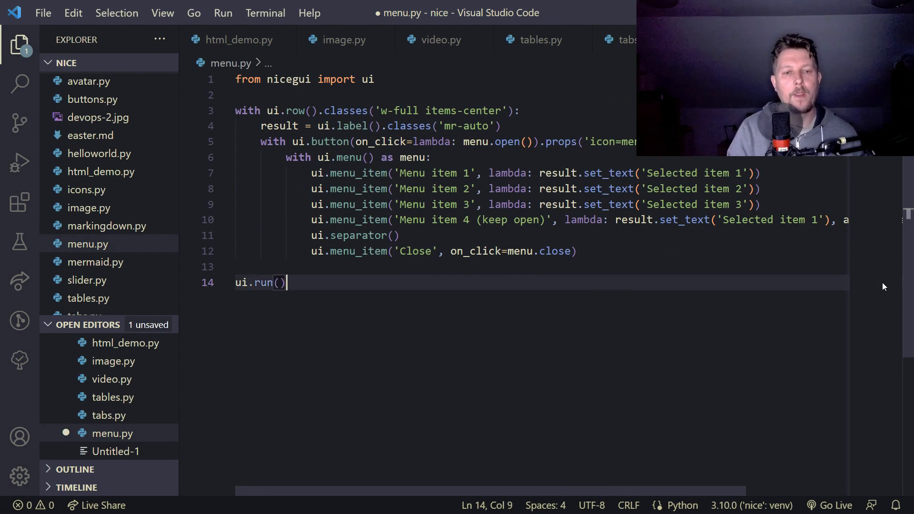
{"action": "key", "text": "ctrl+s"}
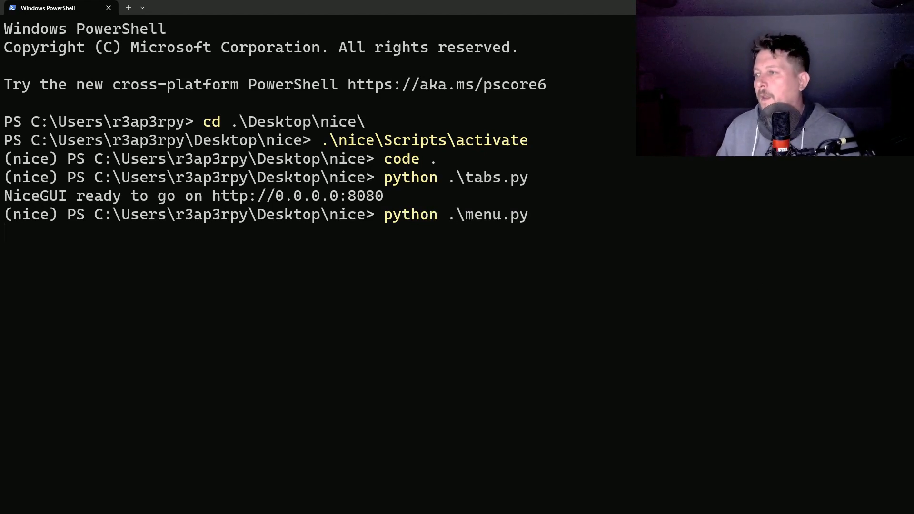
Step: Run python .\menu.py in PowerShell to start the NiceGUI server
{"action": "key", "text": "Return"}
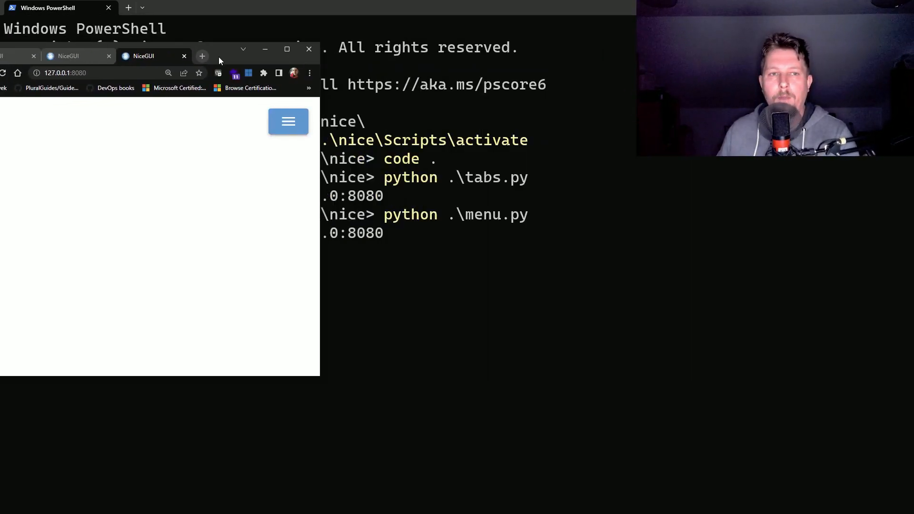
Step: Pick Menu item 3 to update the label, then the keep-open item 4, and close the menu
{"action": "left_click", "coordinate": [287, 121]}
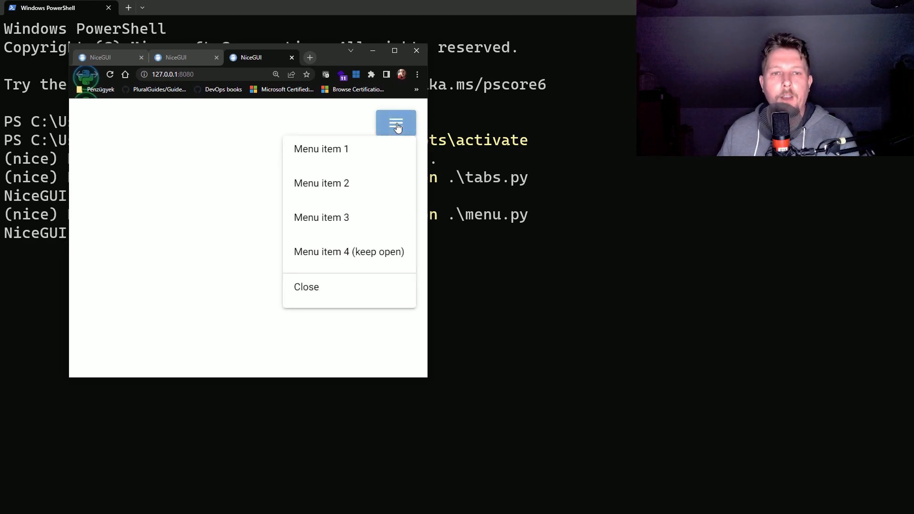
{"action": "mouse_move", "coordinate": [343, 173]}
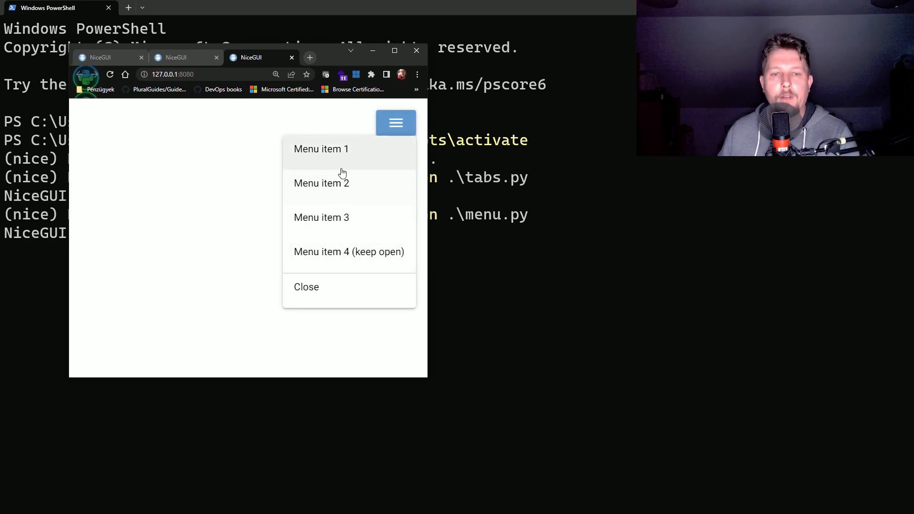
{"action": "left_click", "coordinate": [321, 217]}
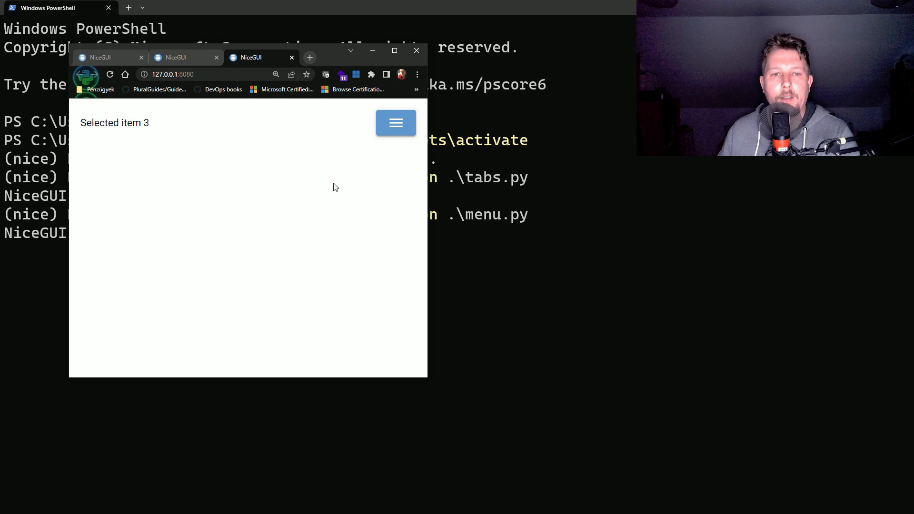
{"action": "left_click", "coordinate": [396, 123]}
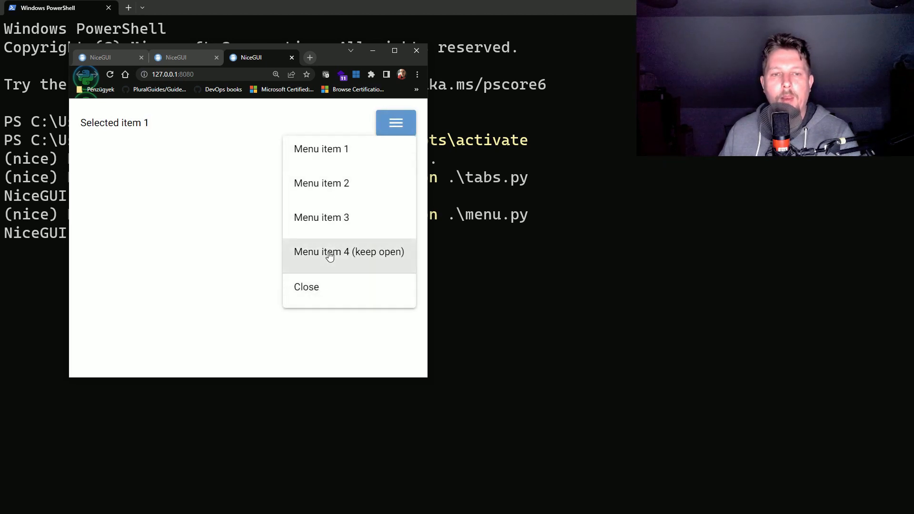
{"action": "left_click", "coordinate": [349, 251]}
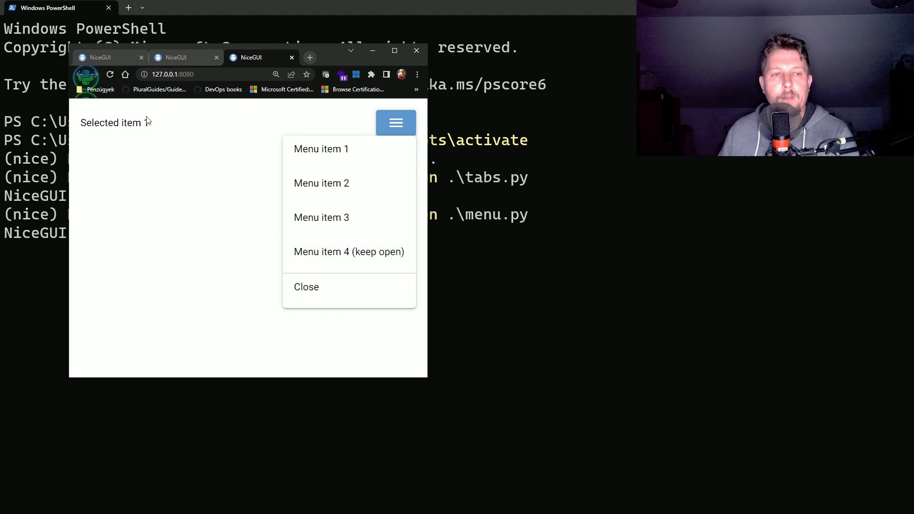
{"action": "left_click", "coordinate": [321, 149]}
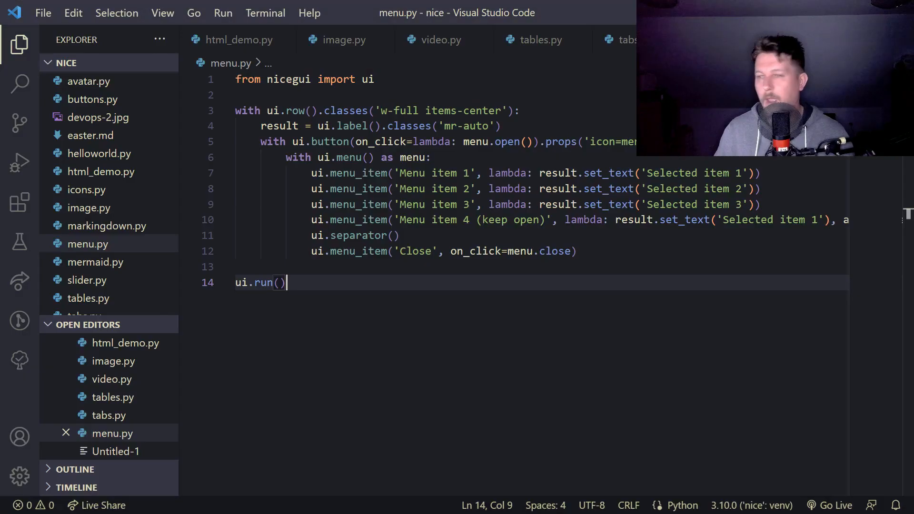
Step: Create dialog.py importing ui and start a ui.dialog containing a ui.card
{"action": "left_click", "coordinate": [107, 63]}
{"action": "type", "text": "f"}
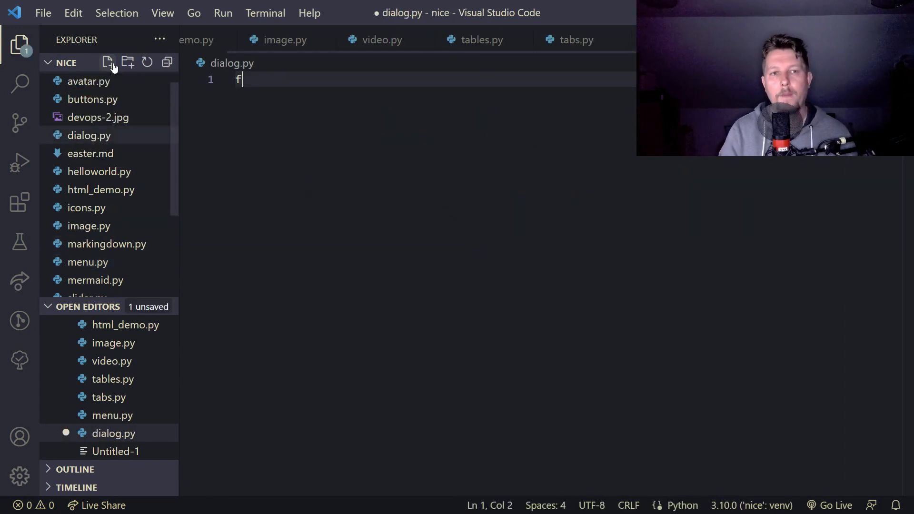
{"action": "type", "text": "rom nice"}
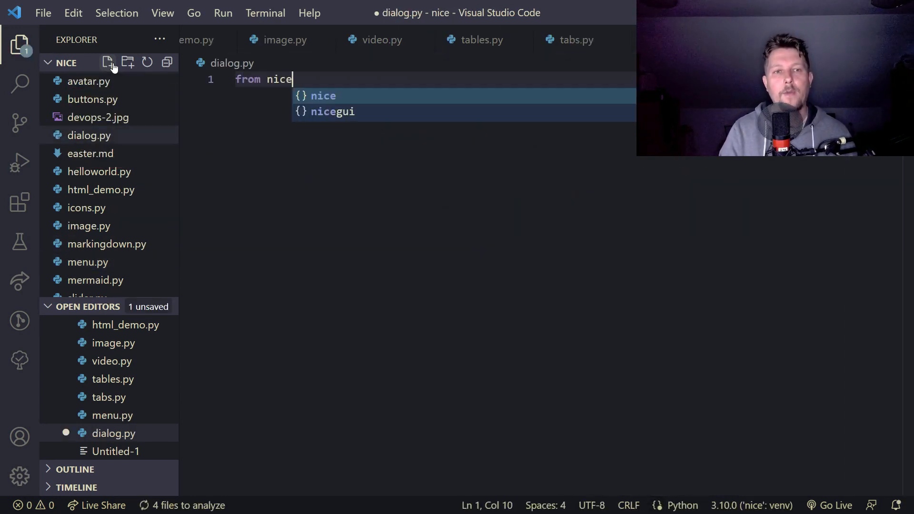
{"action": "type", "text": "gui import"}
{"action": "type", "text": "with"}
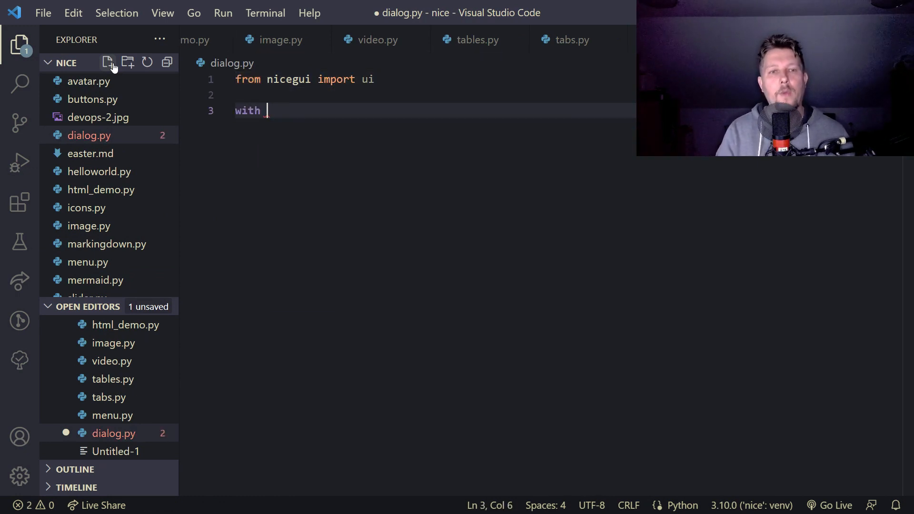
{"action": "type", "text": "ui.dialog("}
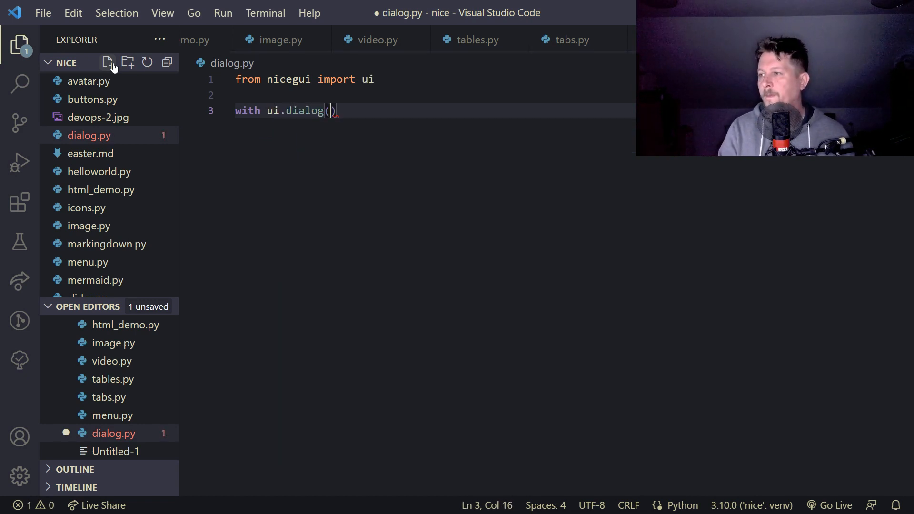
{"action": "type", "text": "as dialog"}
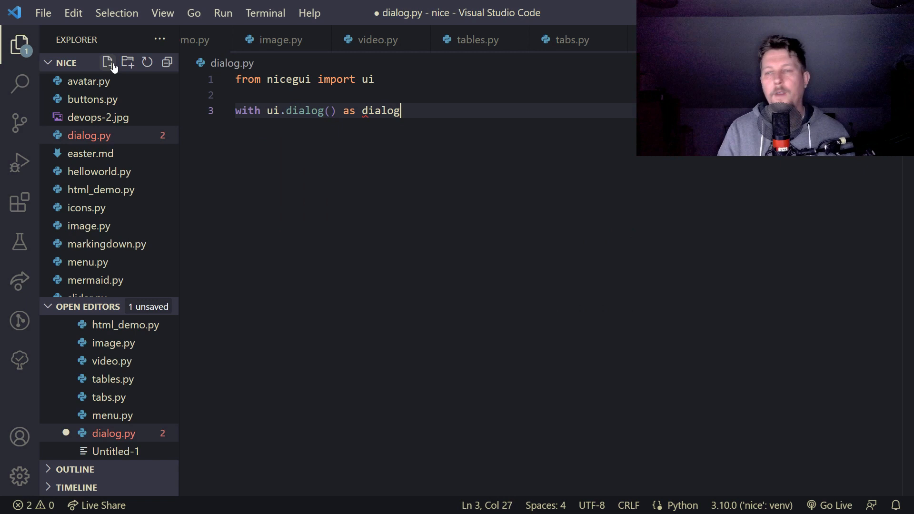
{"action": "type", "text": ", ui"}
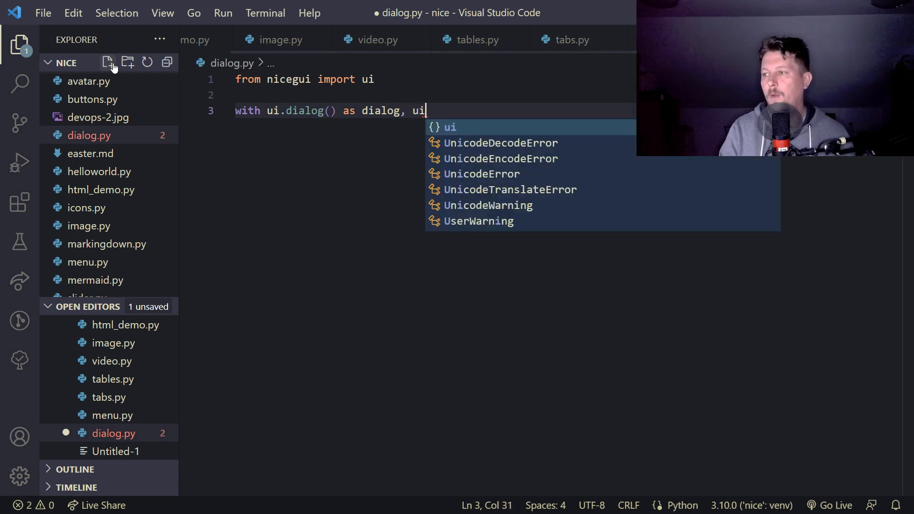
{"action": "type", "text": ".card():"}
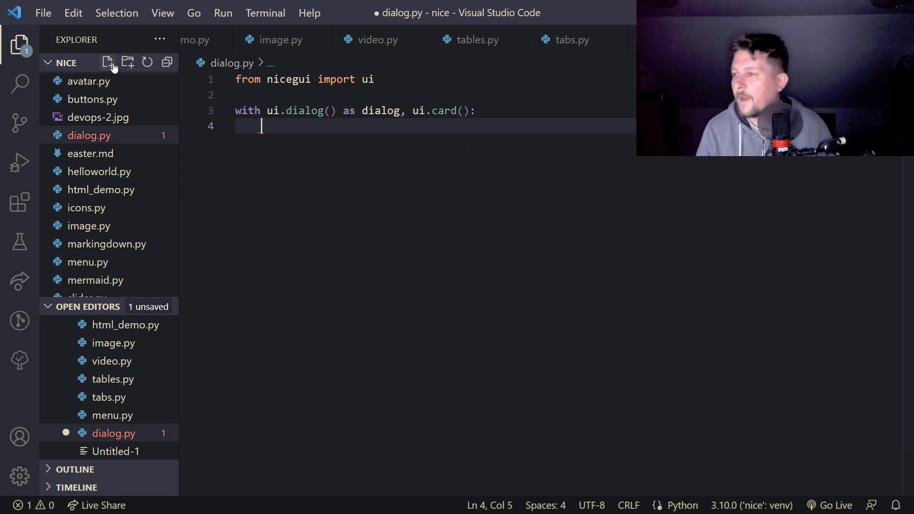
Step: Inside the card add a 'Welcome' label and a 'Close' button calling dialog.close
{"action": "type", "text": "ui.label)"}
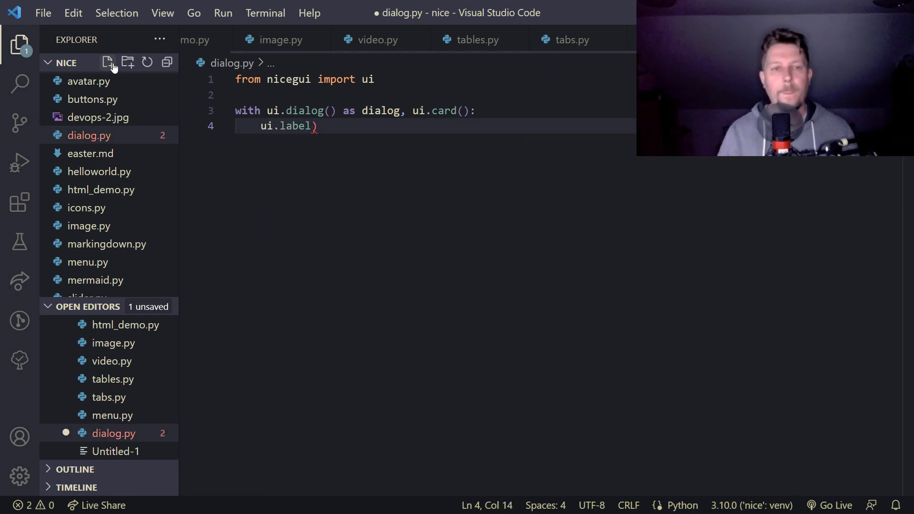
{"action": "type", "text": "'W'"}
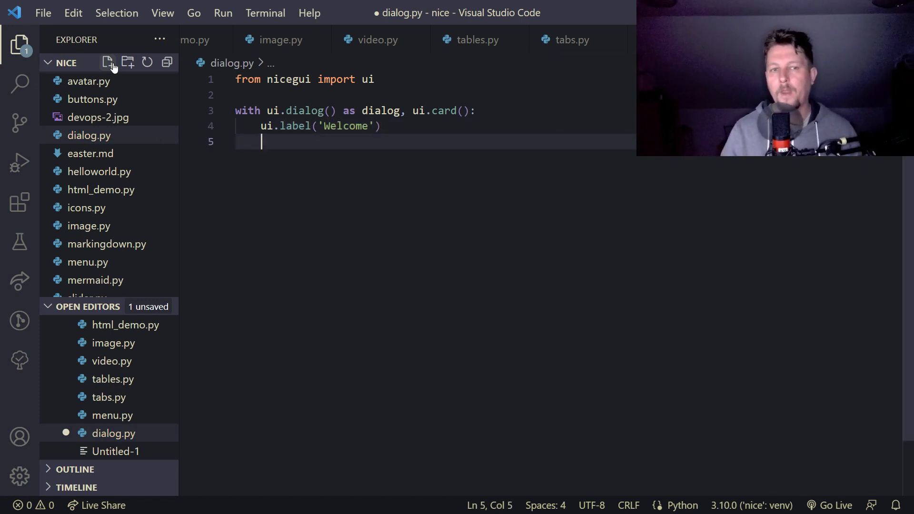
{"action": "type", "text": "ui.button('"}
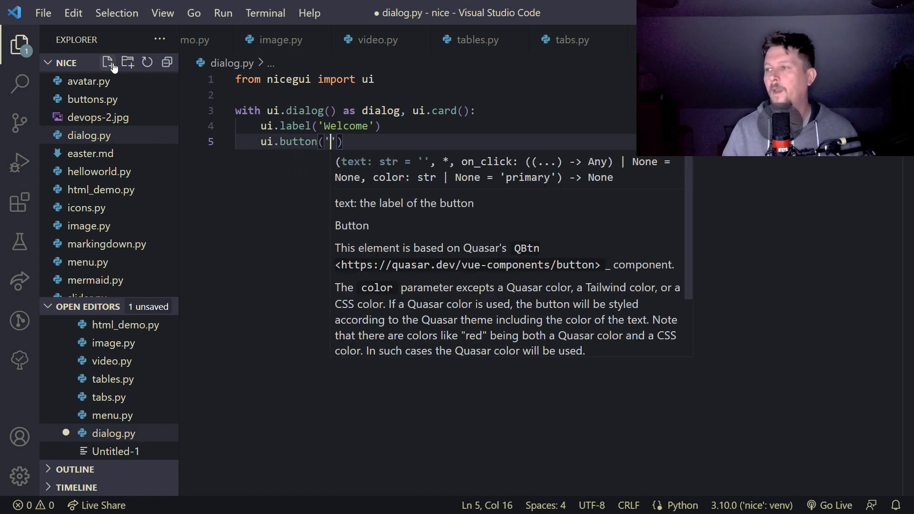
{"action": "type", "text": "Close',"}
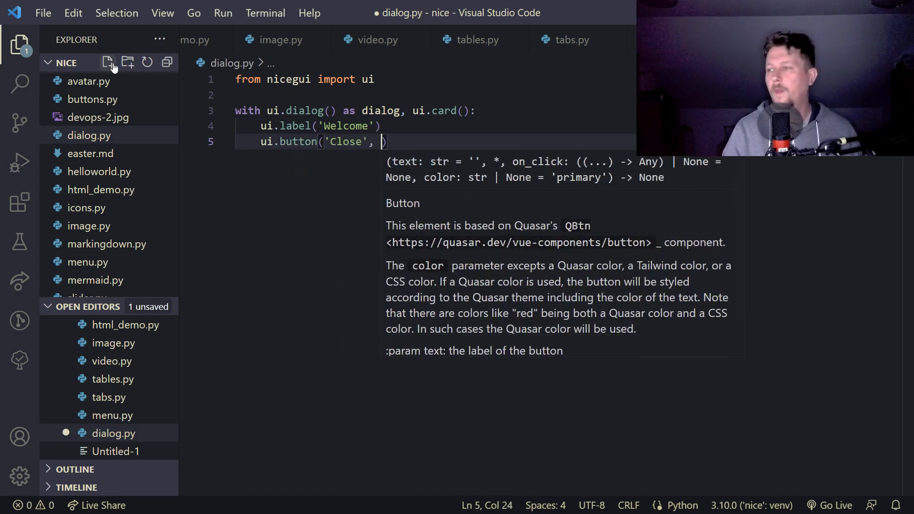
{"action": "type", "text": "on_click"}
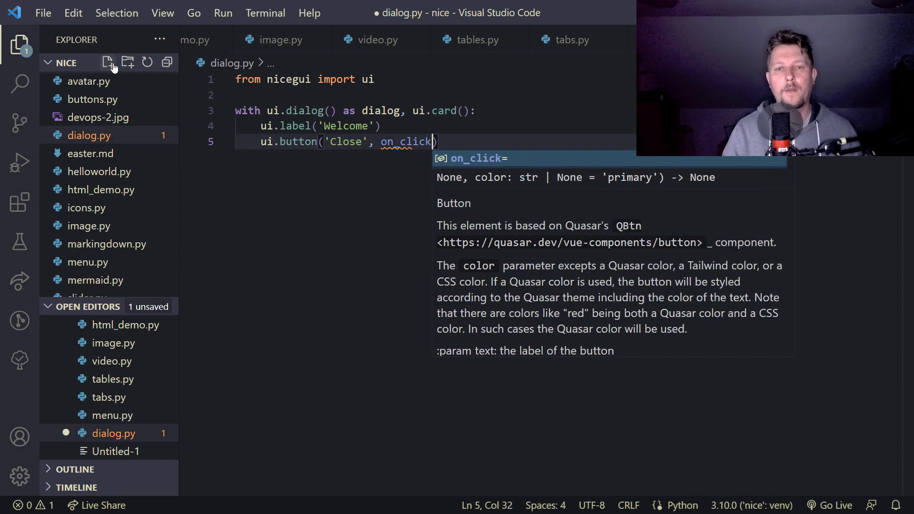
{"action": "type", "text": "=dialog.close"}
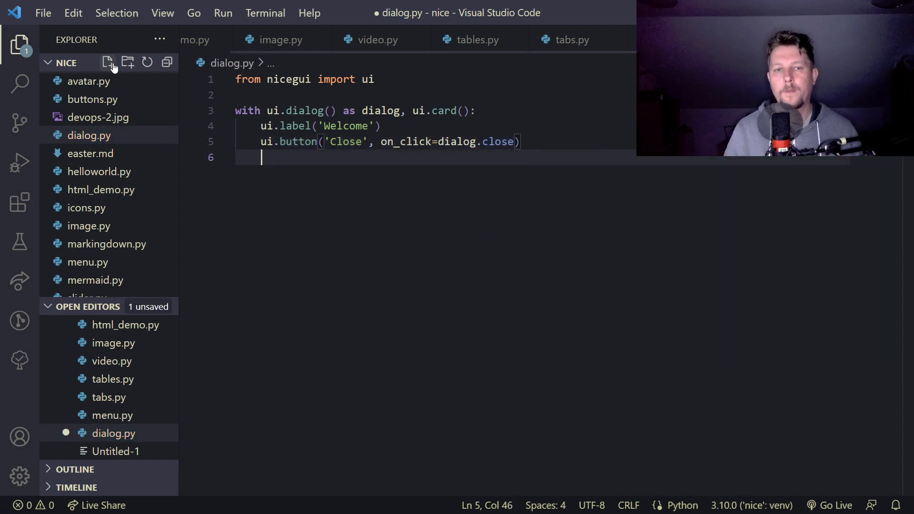
{"action": "key", "text": "Enter"}
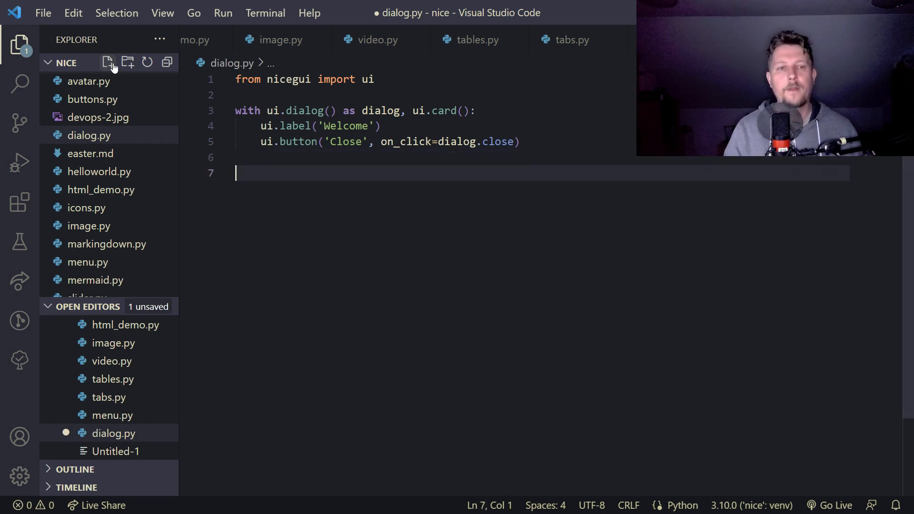
{"action": "type", "text": "ui.button("}
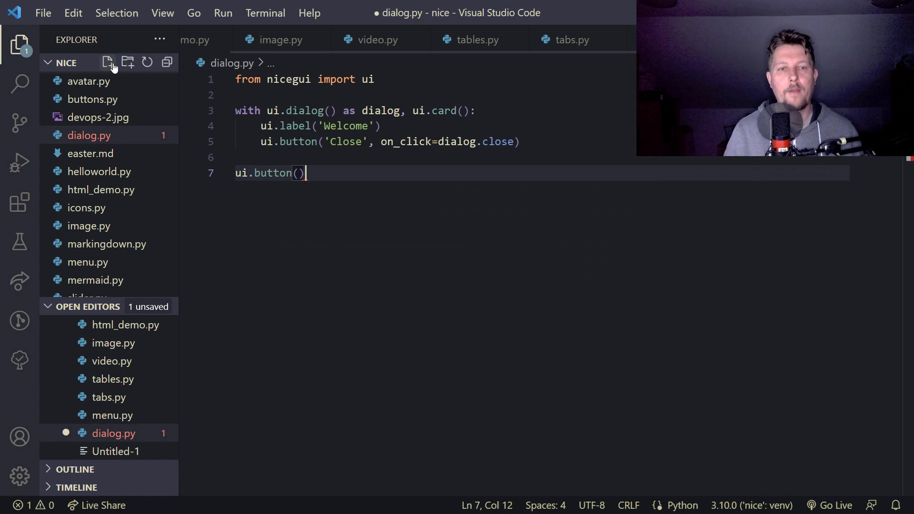
Step: Add an 'Open' button with on_click=dialog.open and a ui.run() line
{"action": "type", "text": "''"}
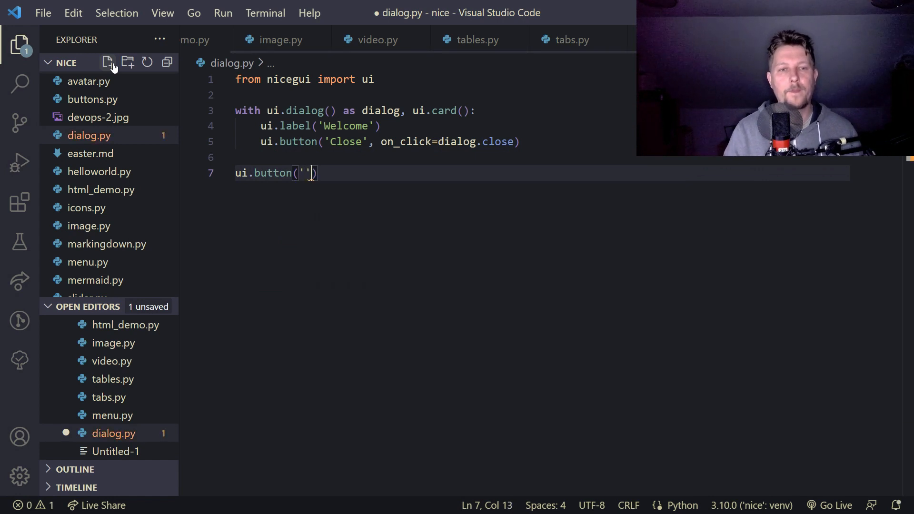
{"action": "type", "text": "Open',"}
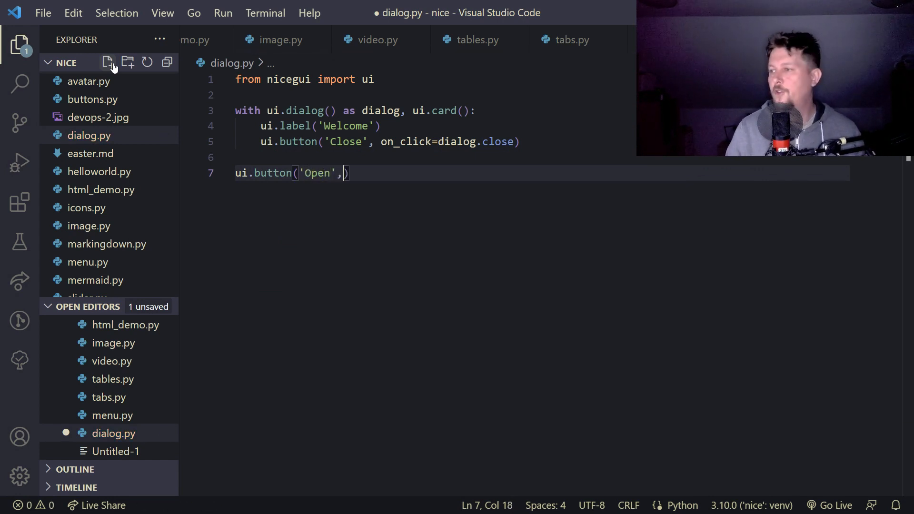
{"action": "type", "text": "on_click=dialog.open"}
{"action": "type", "text": "ui."}
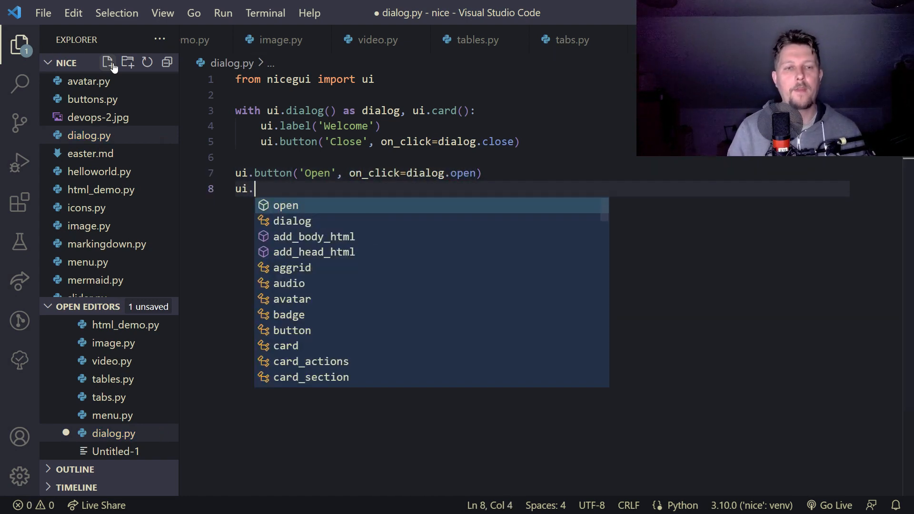
{"action": "type", "text": "run()"}
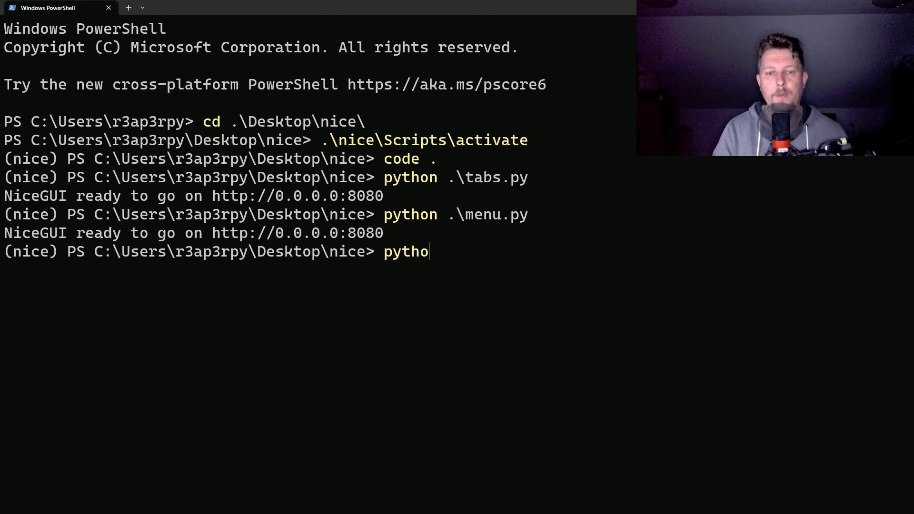
Step: Run python .\dialog.py so the page with the Open button loads in the browser
{"action": "type", "text": "n .\\dialog.py"}
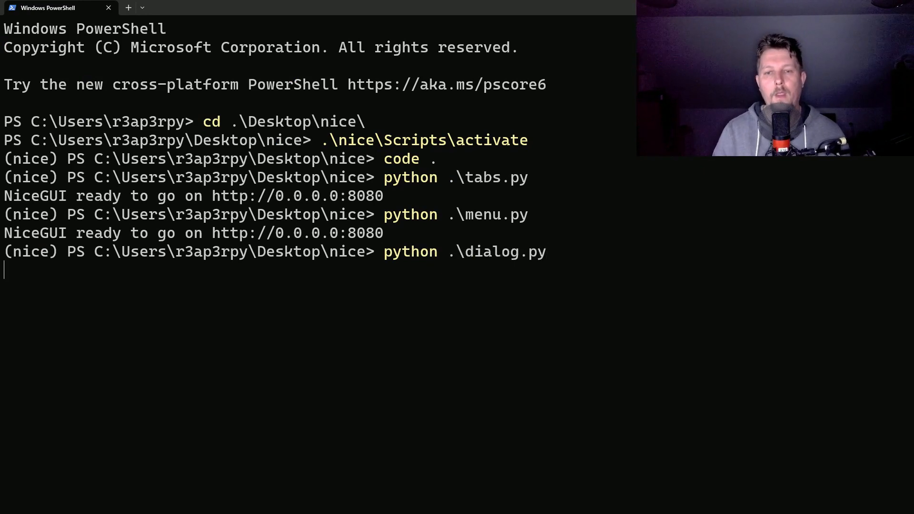
{"action": "mouse_move", "coordinate": [481, 237]}
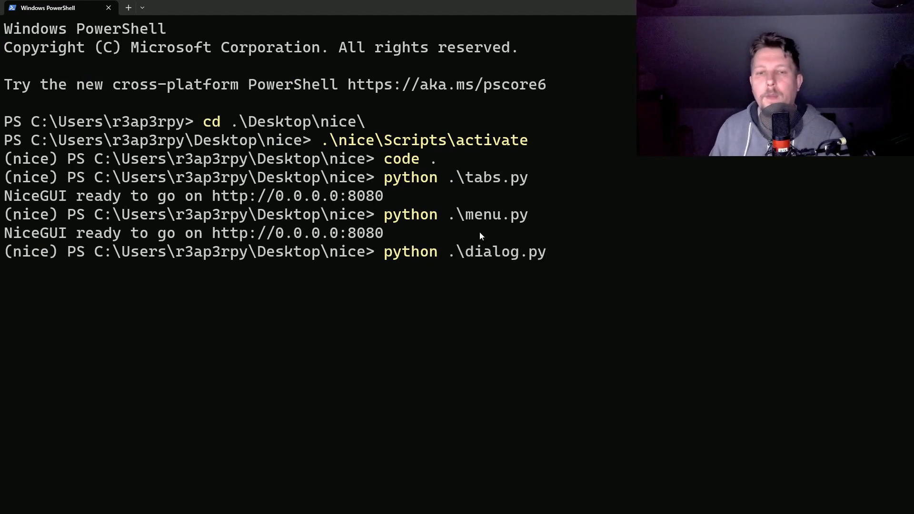
{"action": "key", "text": "Return"}
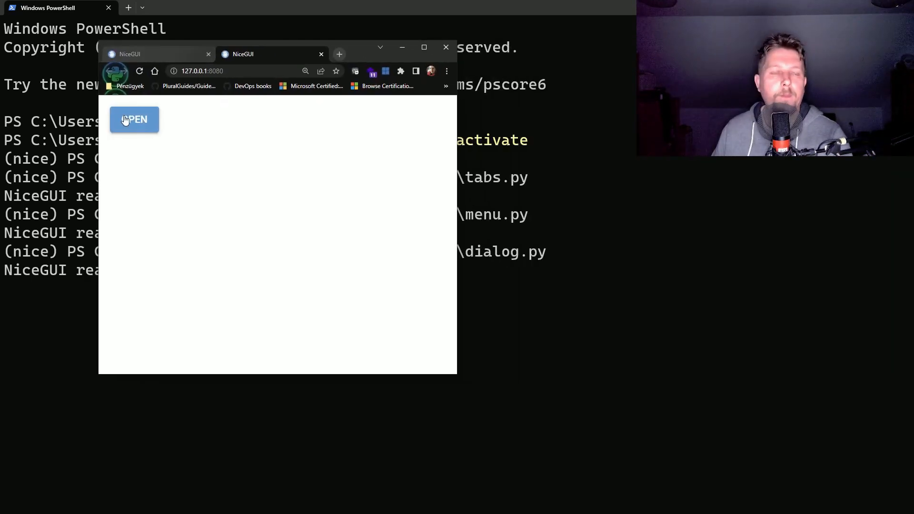
Step: Show the Welcome dialog with Open, dismiss it with Close, then view quasar.dev
{"action": "left_click", "coordinate": [135, 120]}
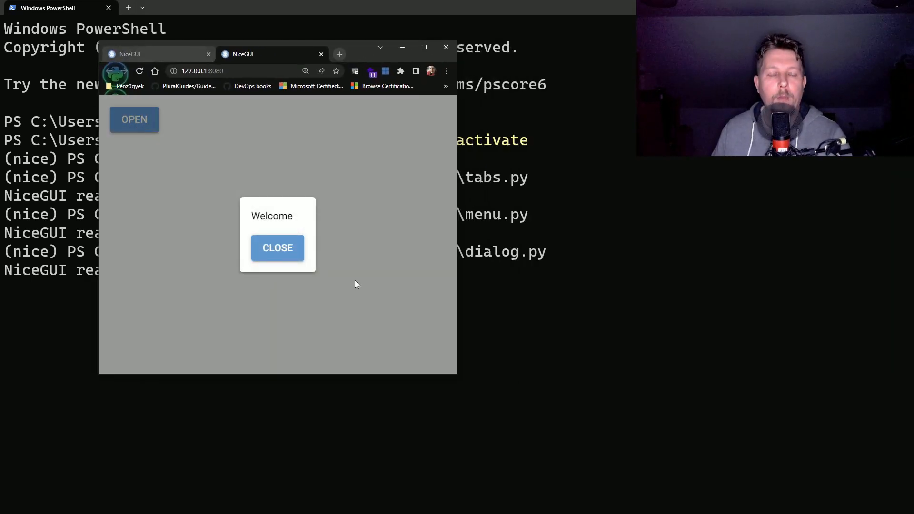
{"action": "left_click", "coordinate": [278, 248]}
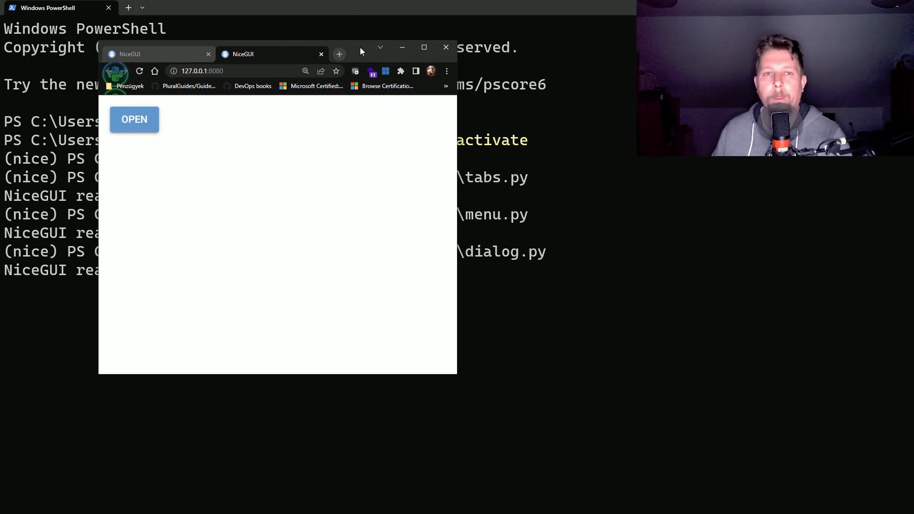
{"action": "left_click", "coordinate": [445, 47]}
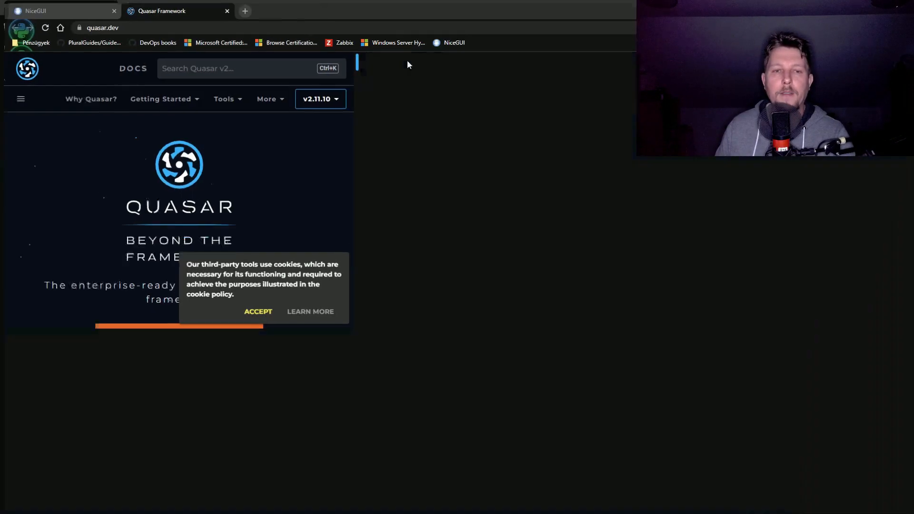
Step: Scroll the NiceGUI docs Styling and Tailwind sections, glance at Quasar, and return to the editor
{"action": "left_click", "coordinate": [55, 10]}
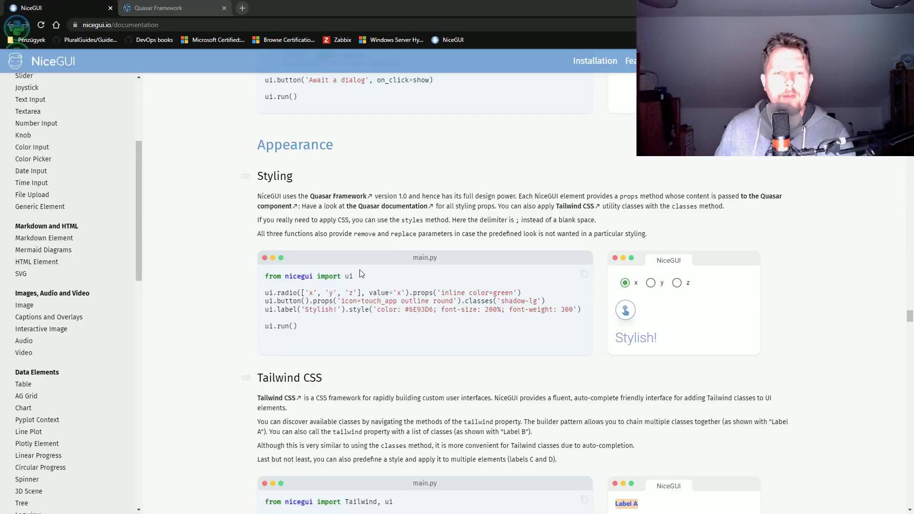
{"action": "scroll", "scroll_direction": "down", "scroll_amount": 3}
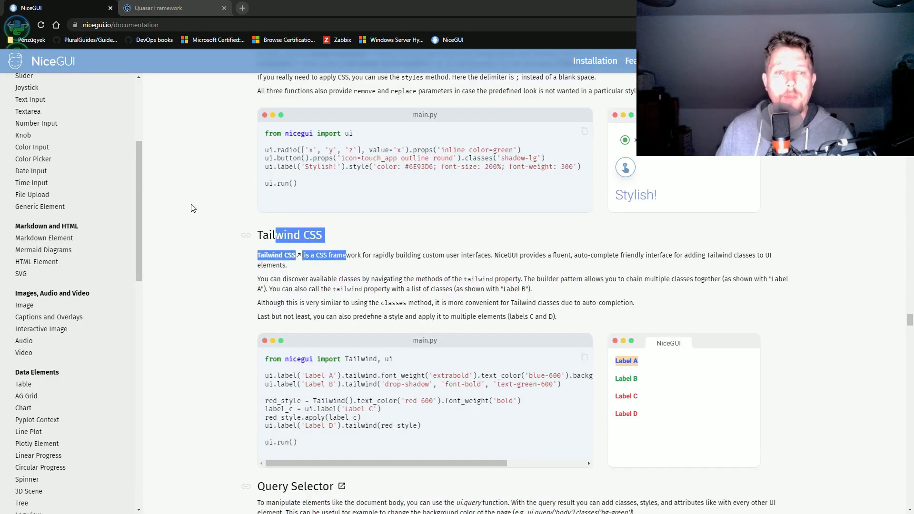
{"action": "scroll", "scroll_direction": "up", "scroll_amount": 3}
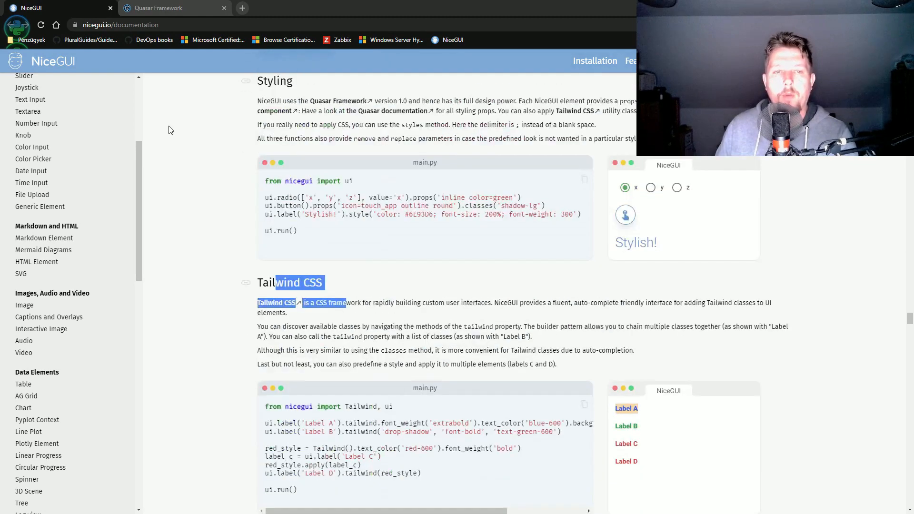
{"action": "left_click", "coordinate": [169, 8]}
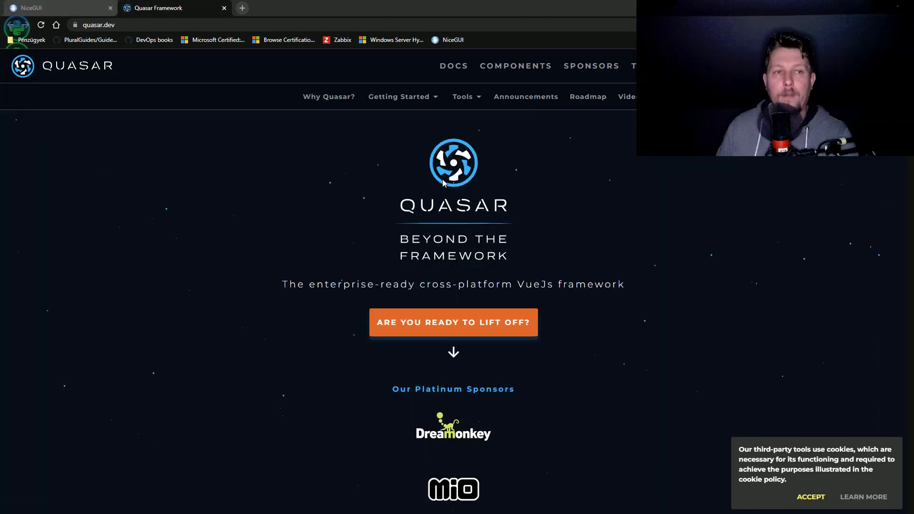
{"action": "mouse_move", "coordinate": [471, 295]}
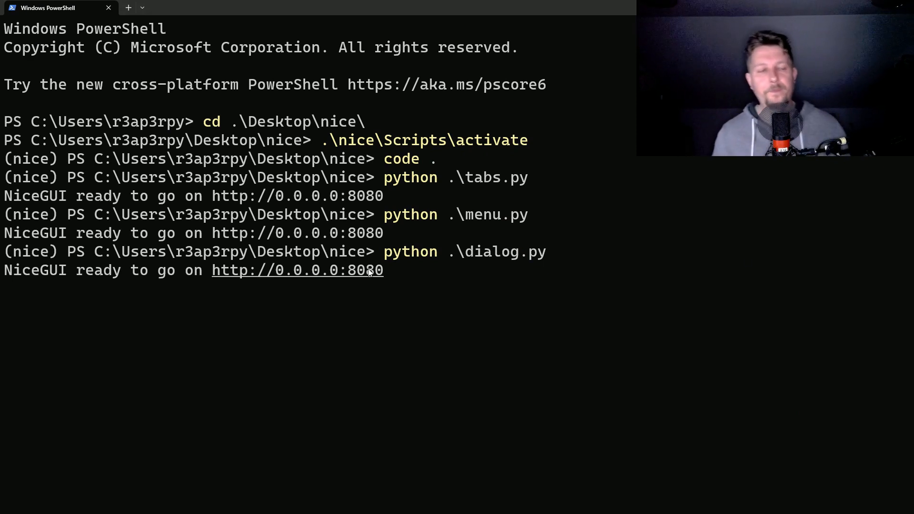
{"action": "key", "text": "Ctrl+c"}
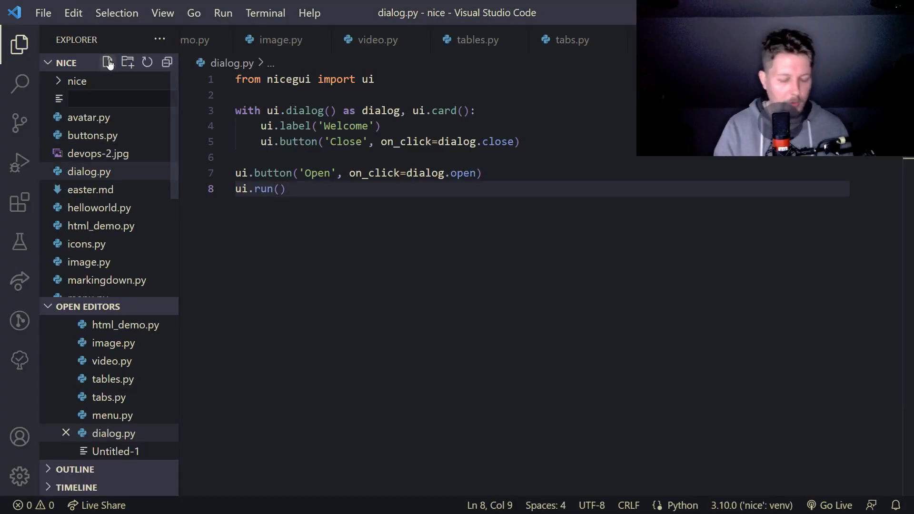
Step: Create quasar.py importing ui and start a ui.radio with options 'x', 'y', 'z'
{"action": "left_click", "coordinate": [107, 63]}
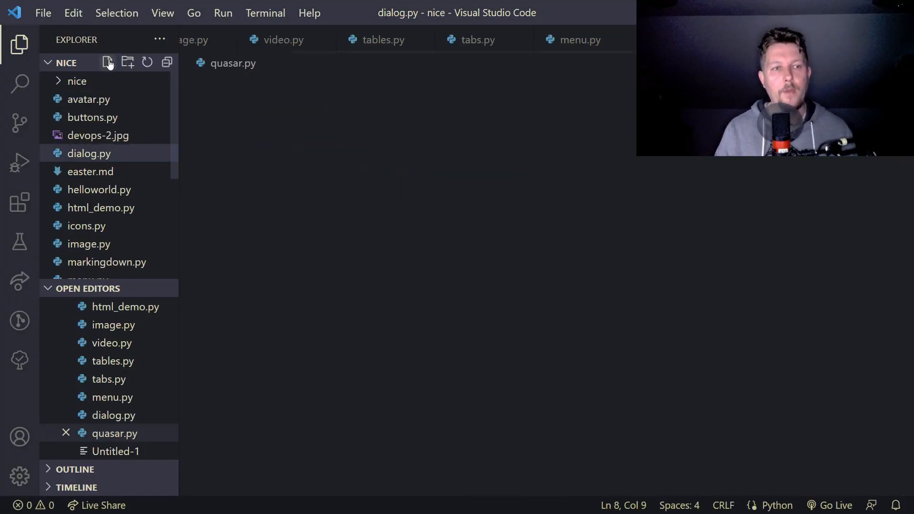
{"action": "type", "text": "from n"}
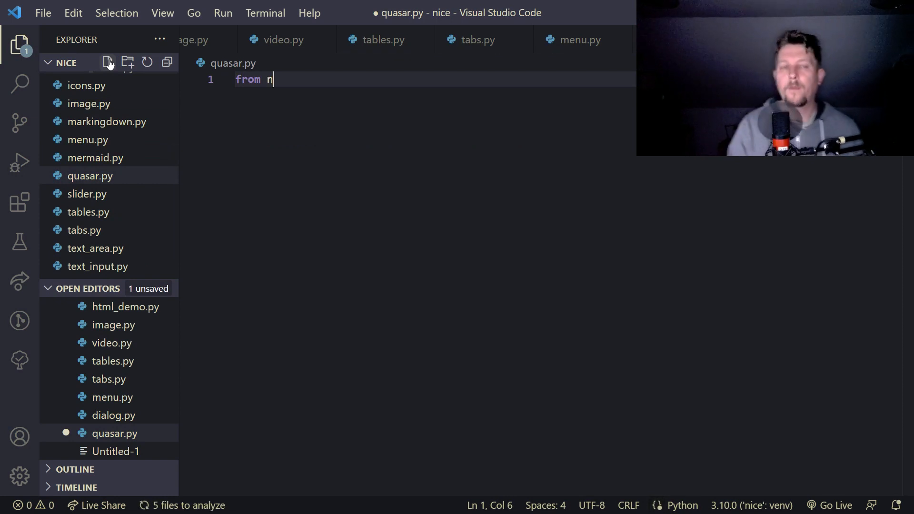
{"action": "type", "text": "icegui import"}
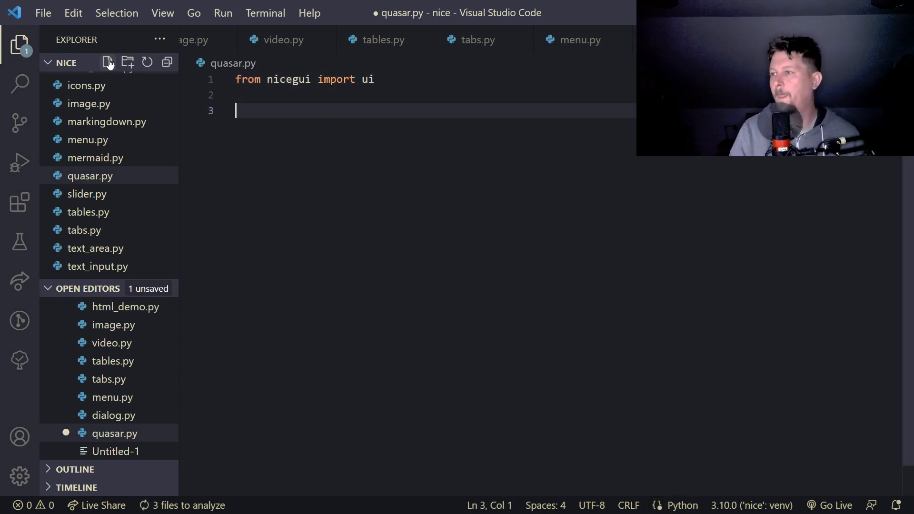
{"action": "type", "text": "ui.radio(["}
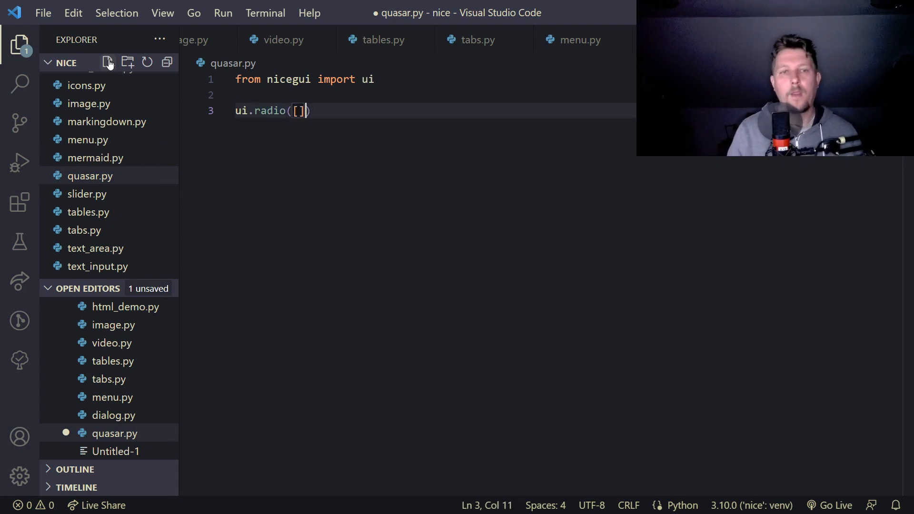
{"action": "type", "text": "'x',1"}
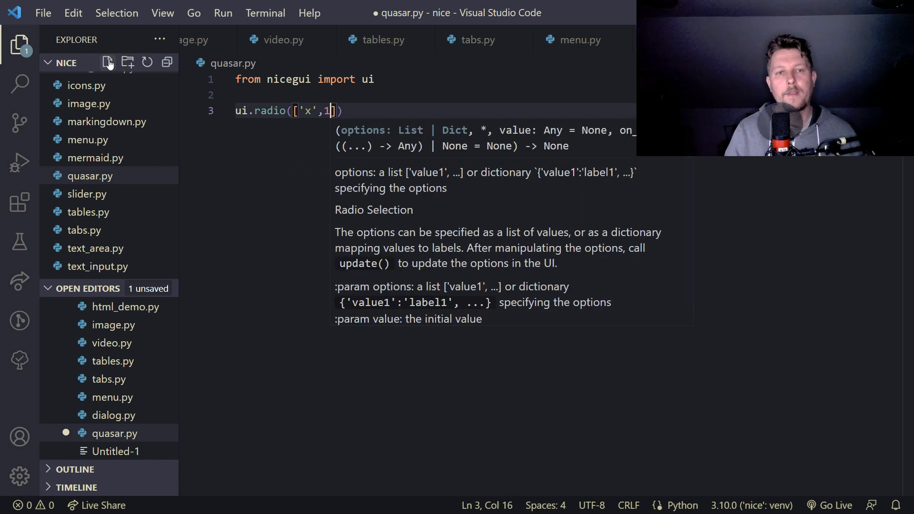
{"action": "type", "text": "'y','z"}
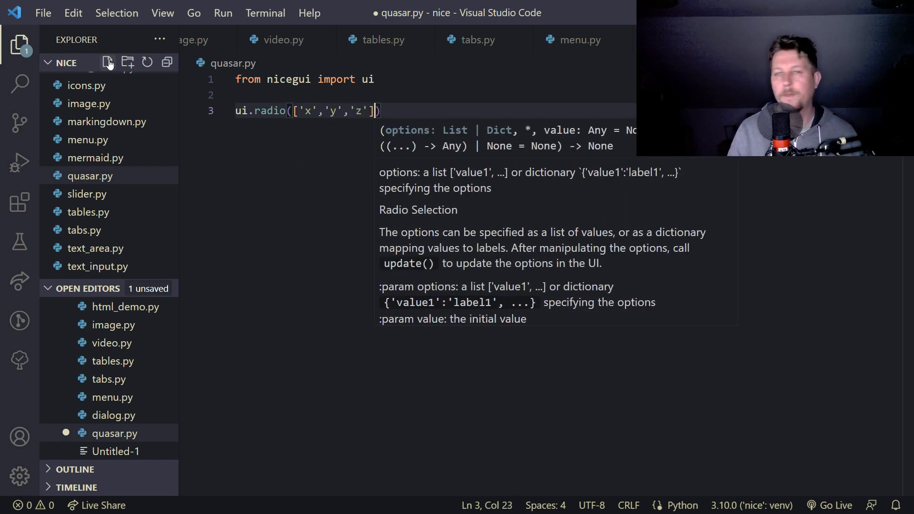
Step: Default the radio to 'x' and give it props 'inline color=green'
{"action": "type", "text": ", valu"}
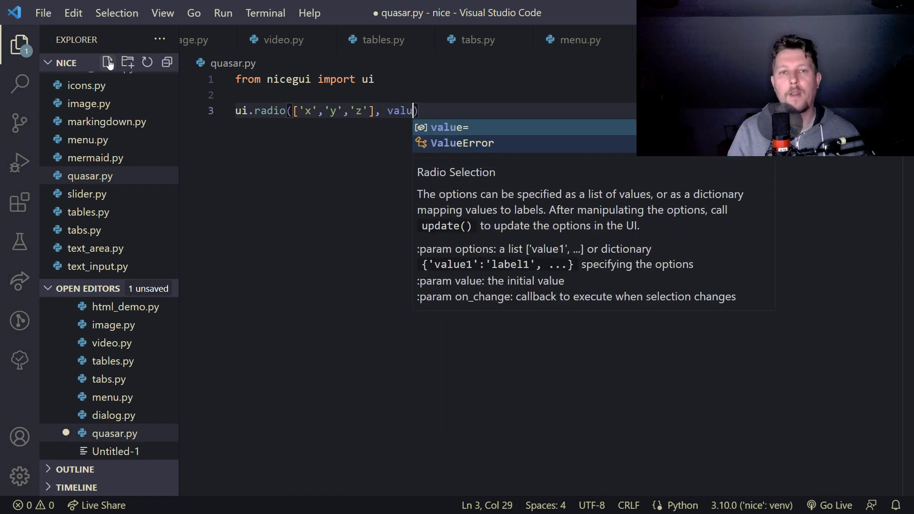
{"action": "type", "text": "e='x'"}
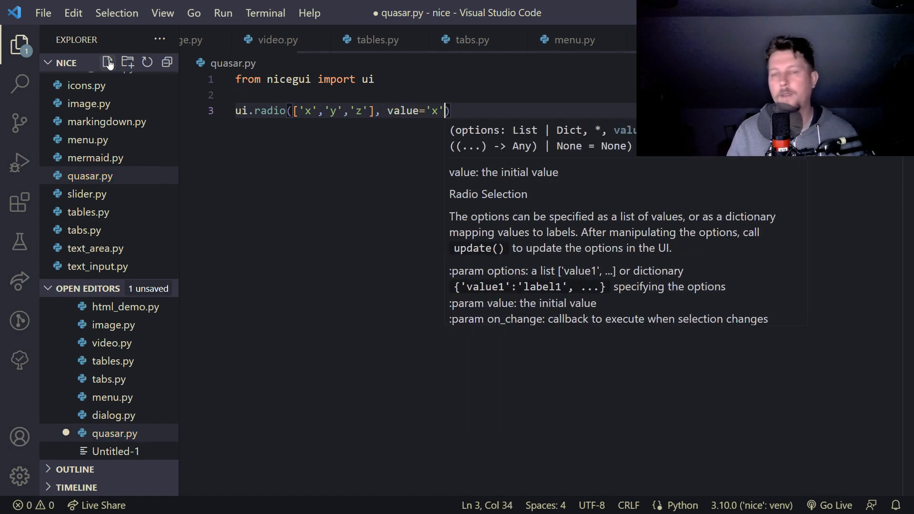
{"action": "type", "text": ".propr"}
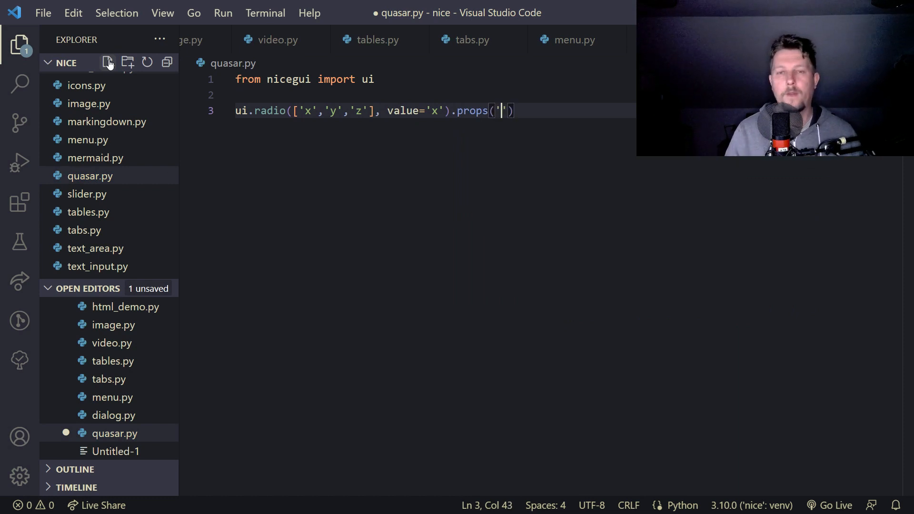
{"action": "type", "text": "inline co"}
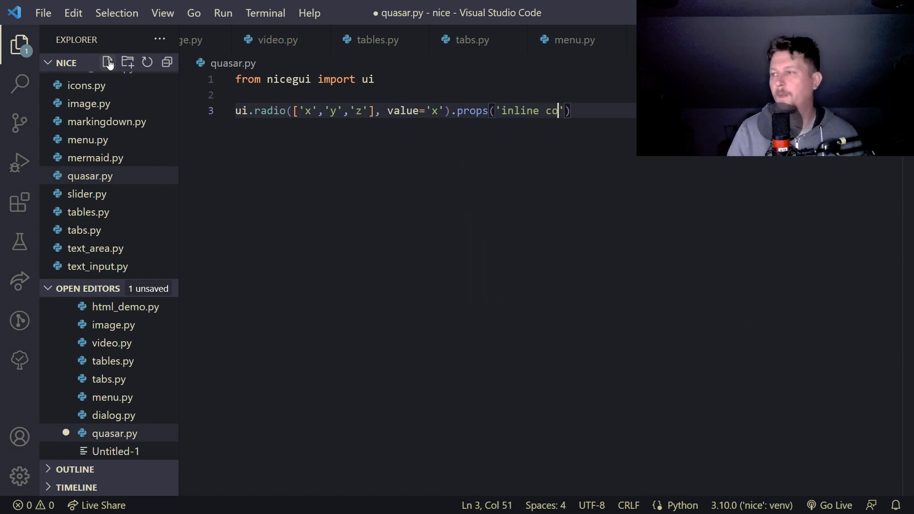
{"action": "type", "text": "lor=gree"}
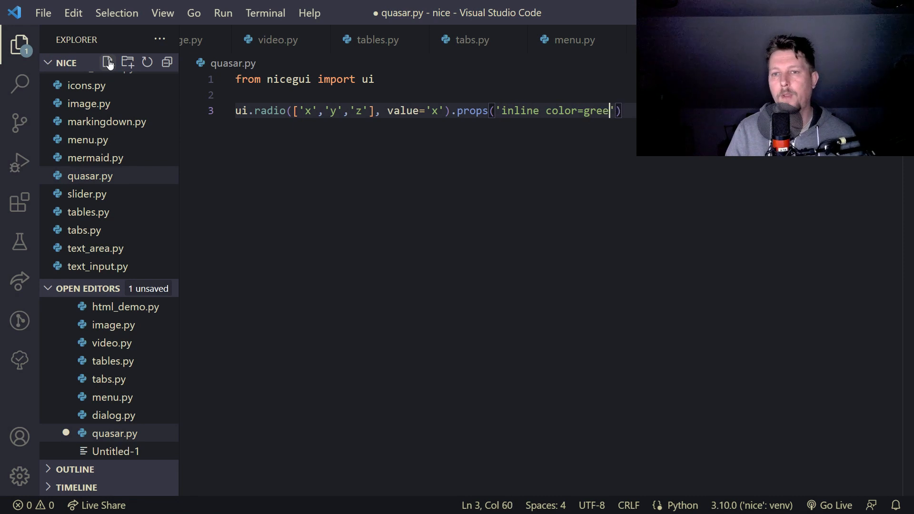
{"action": "key", "text": "Enter"}
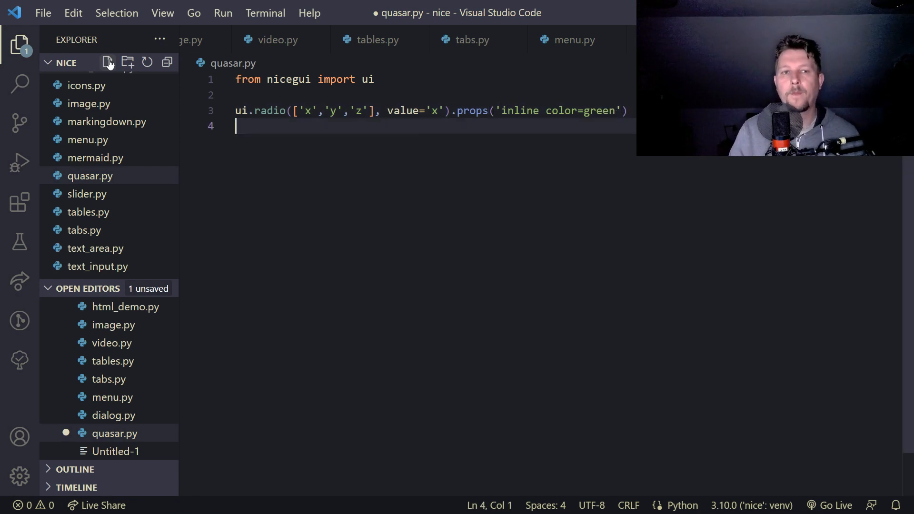
Step: Add a ui.button with props 'icon=touch_app outline round' and a shadow classes call
{"action": "type", "text": "ui"}
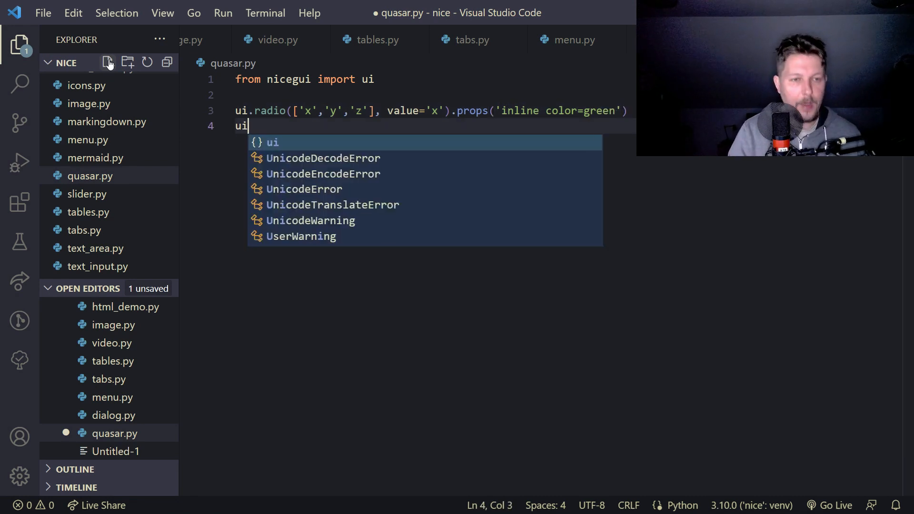
{"action": "type", "text": ".button()"}
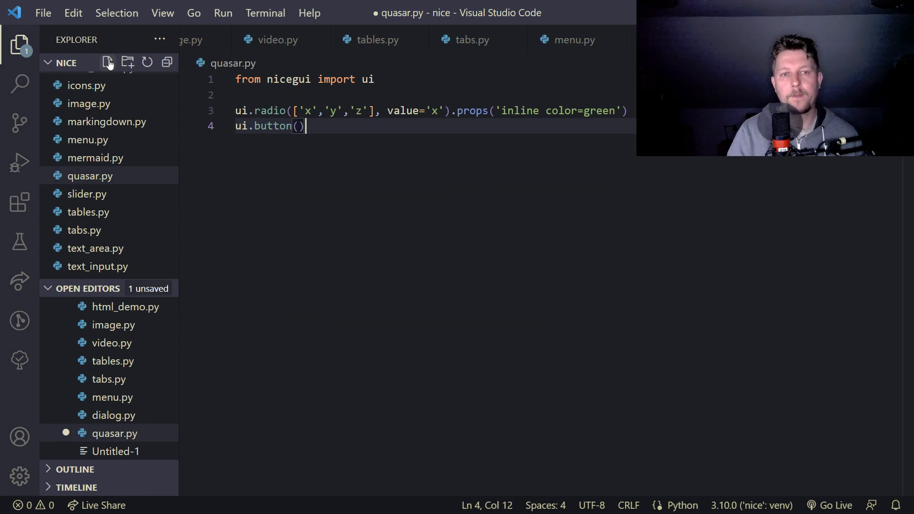
{"action": "type", "text": ".propr"}
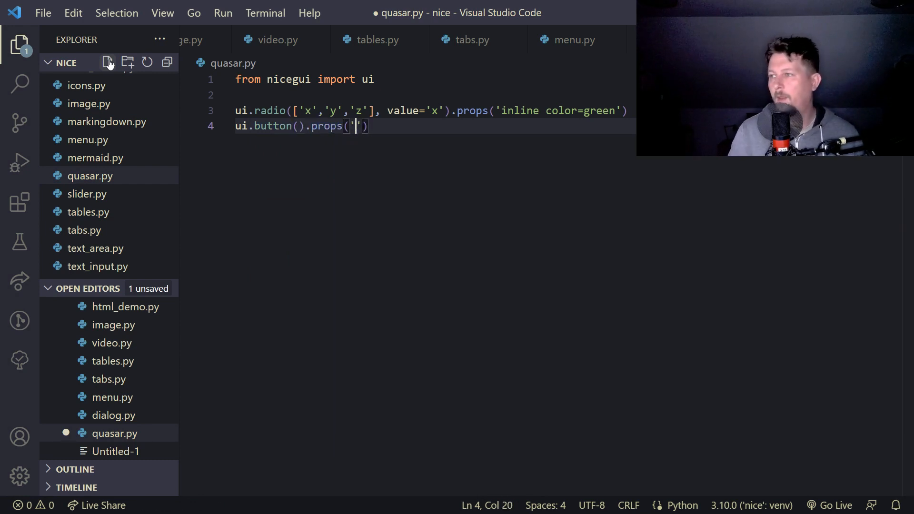
{"action": "type", "text": "icon="}
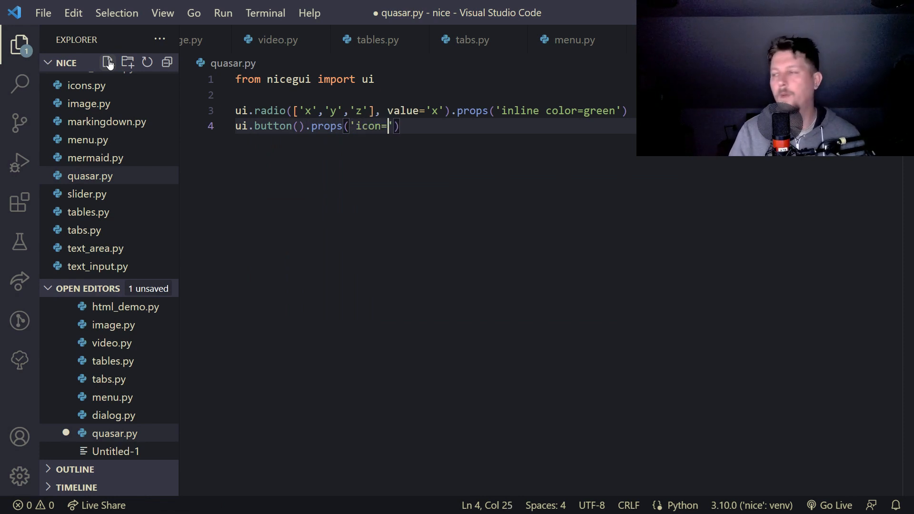
{"action": "type", "text": "touch_ap"}
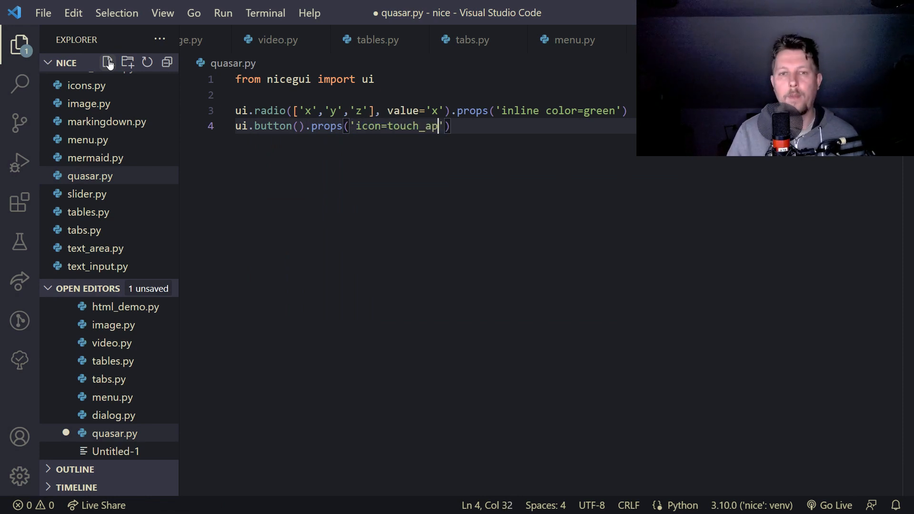
{"action": "type", "text": "out"}
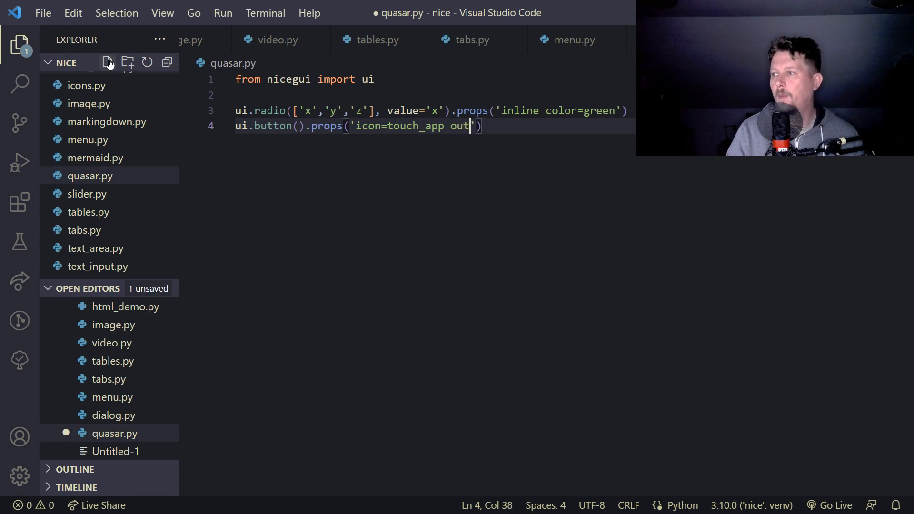
{"action": "type", "text": "line or"}
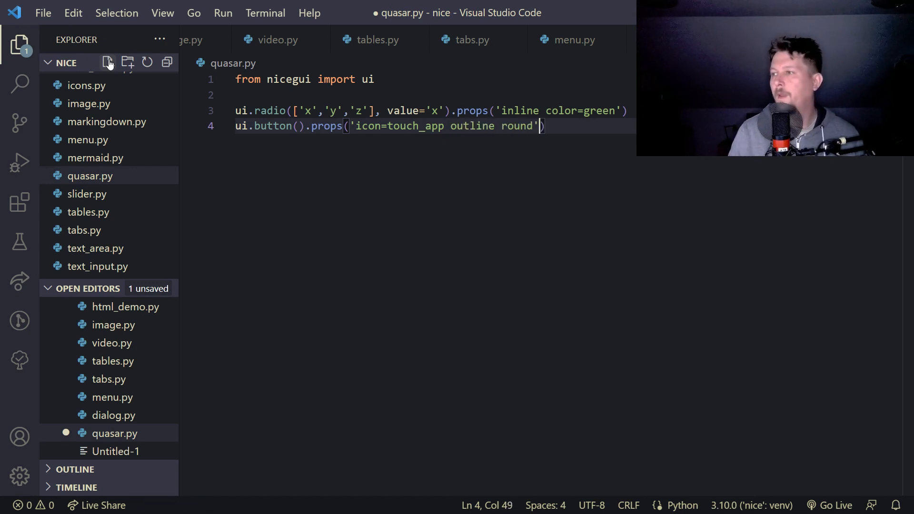
{"action": "type", "text": ".classes"}
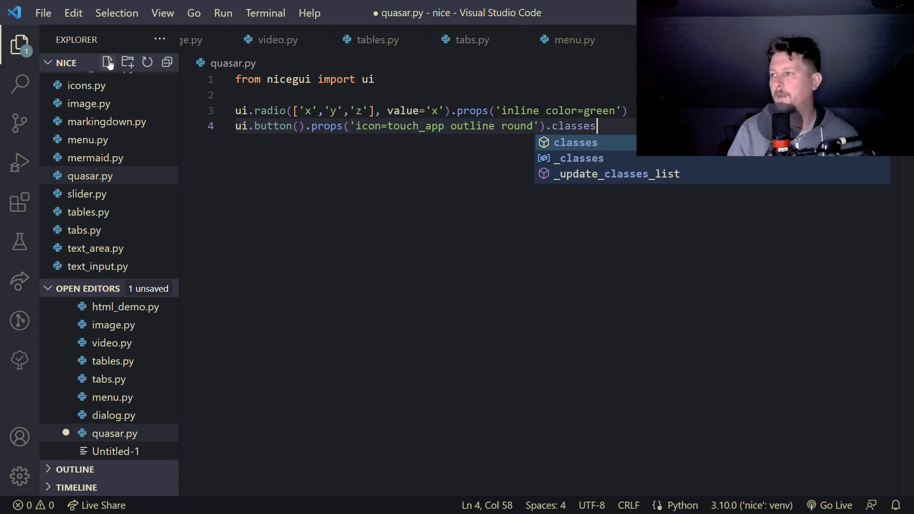
{"action": "type", "text": "('shaw"}
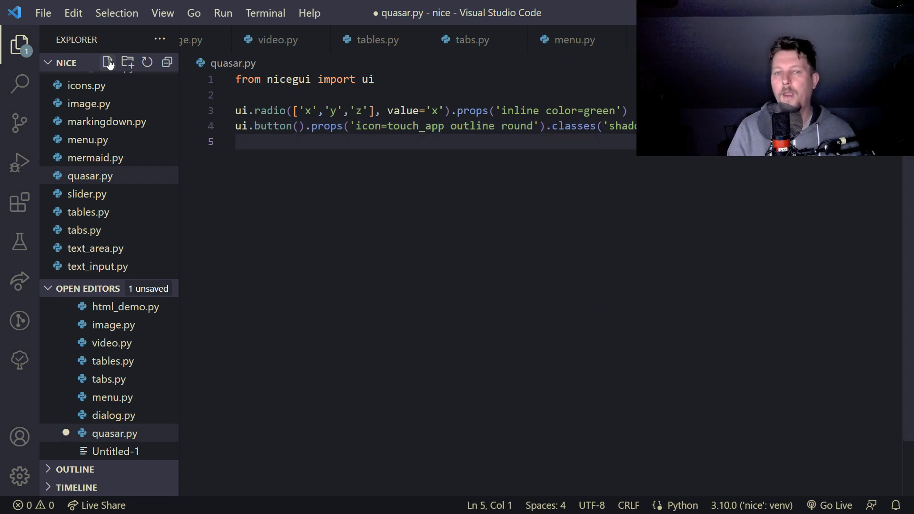
Step: Add a 'Stylish!' label styled with color #6E93D6
{"action": "type", "text": "io.l"}
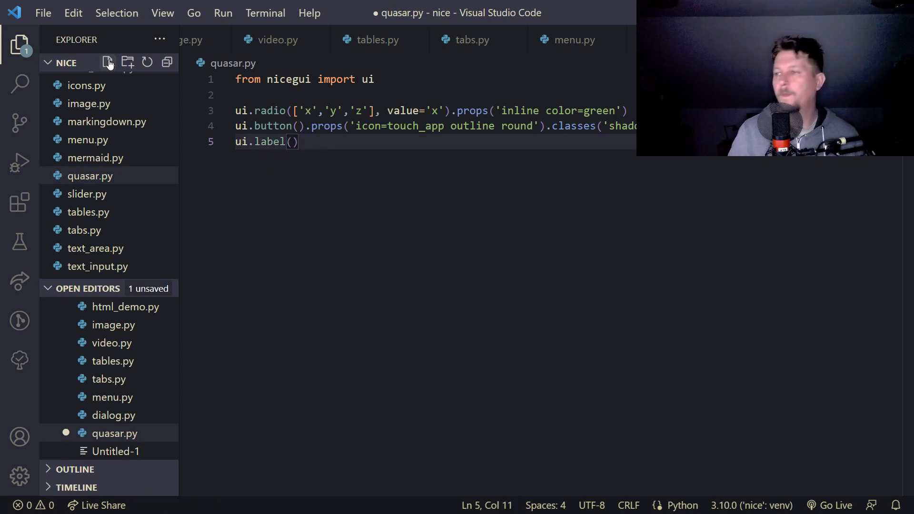
{"action": "type", "text": "'Sty'"}
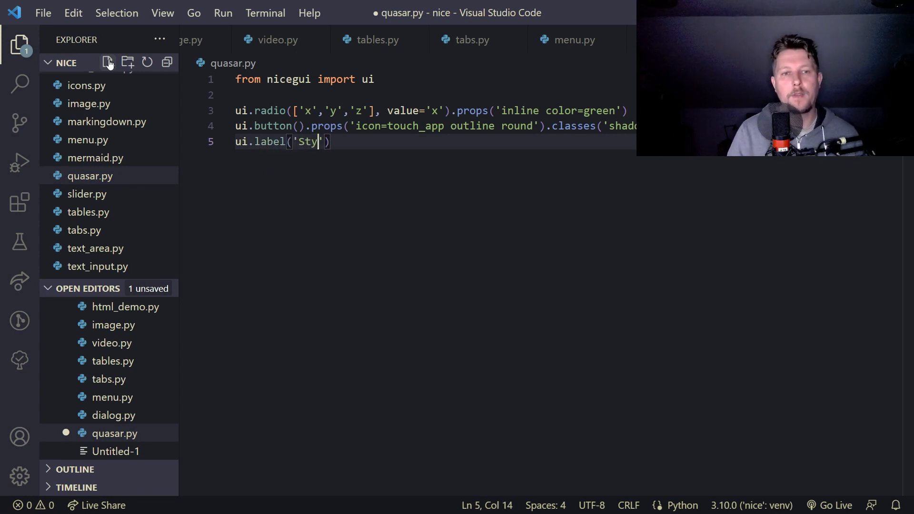
{"action": "type", "text": "lish!"}
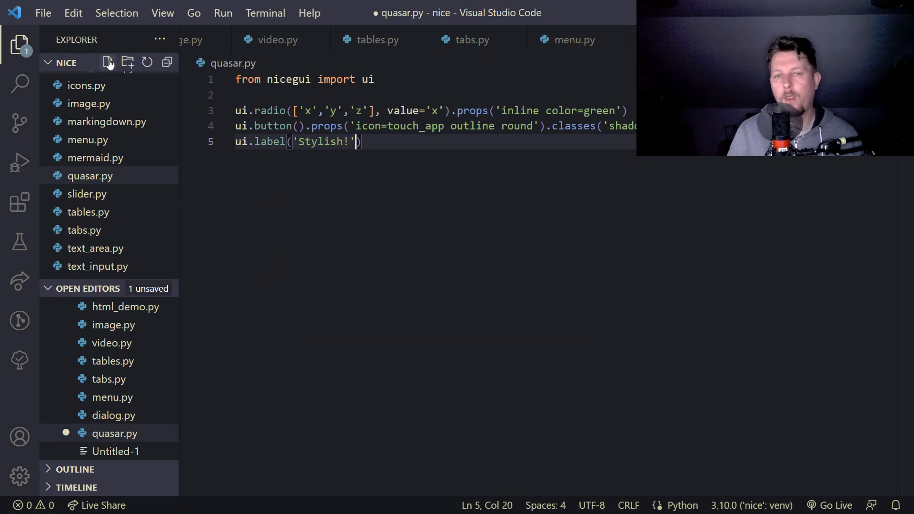
{"action": "type", "text": ".style(''"}
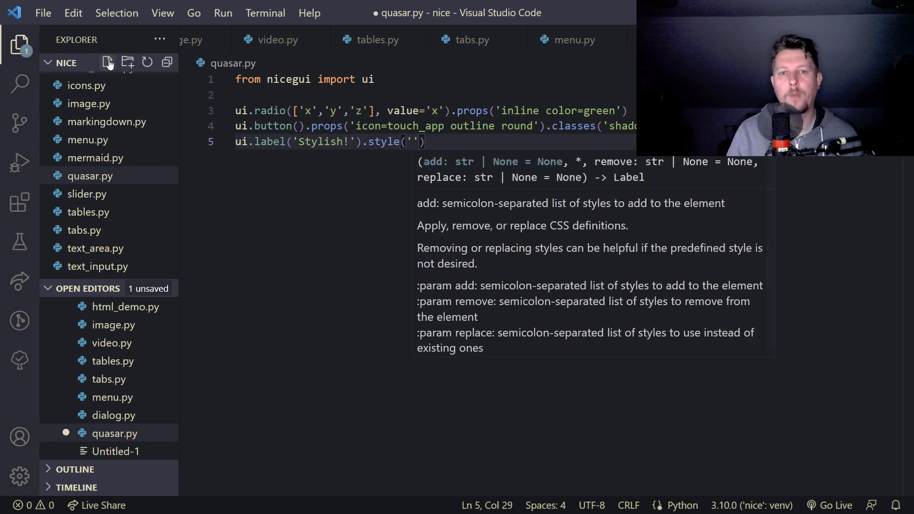
{"action": "type", "text": "color:"}
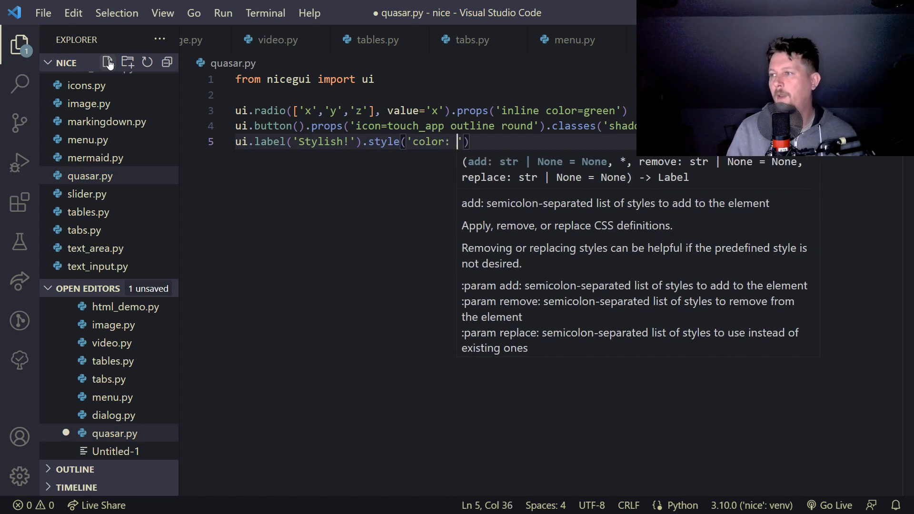
{"action": "type", "text": "#6"}
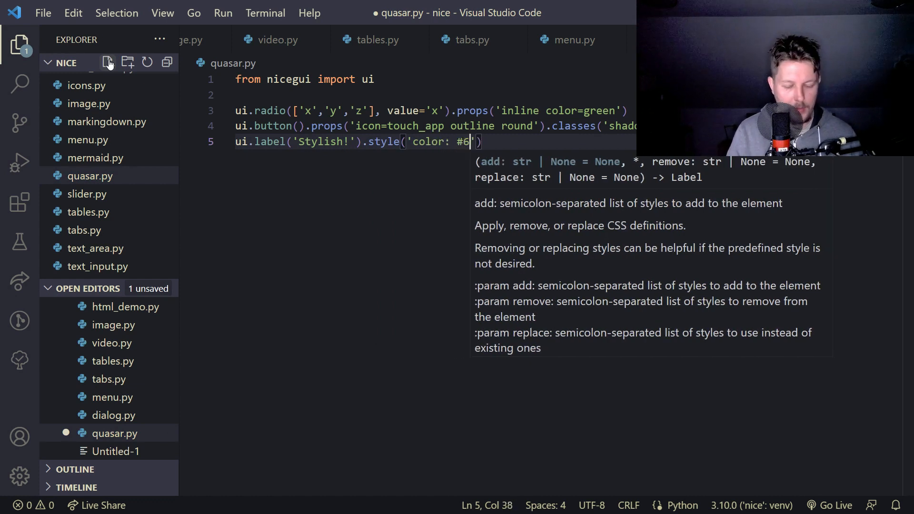
{"action": "type", "text": "E"}
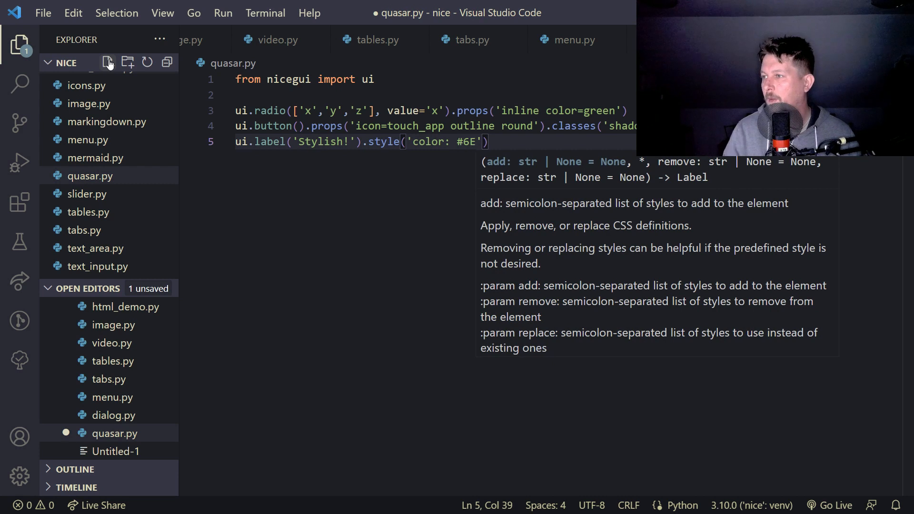
{"action": "type", "text": "93D6;"}
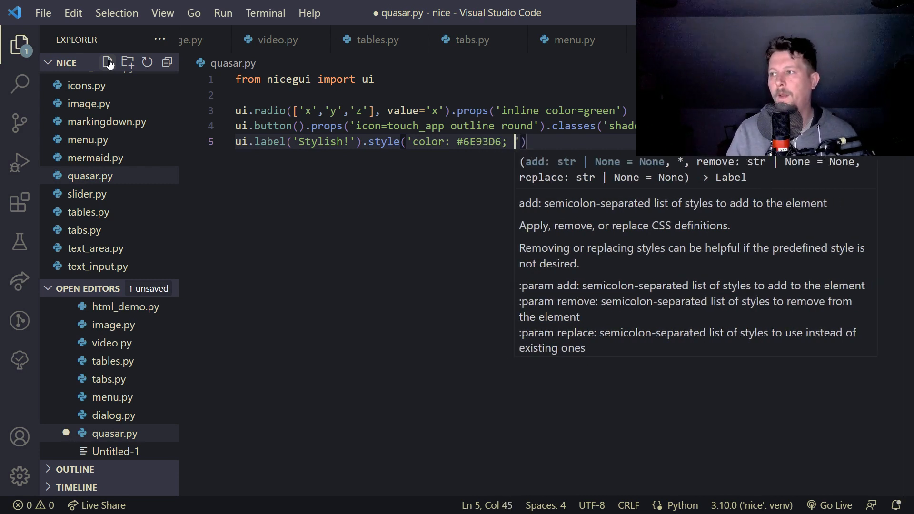
Step: Extend the style with font-size 200% and finish the script with ui.run()
{"action": "type", "text": "font-size"}
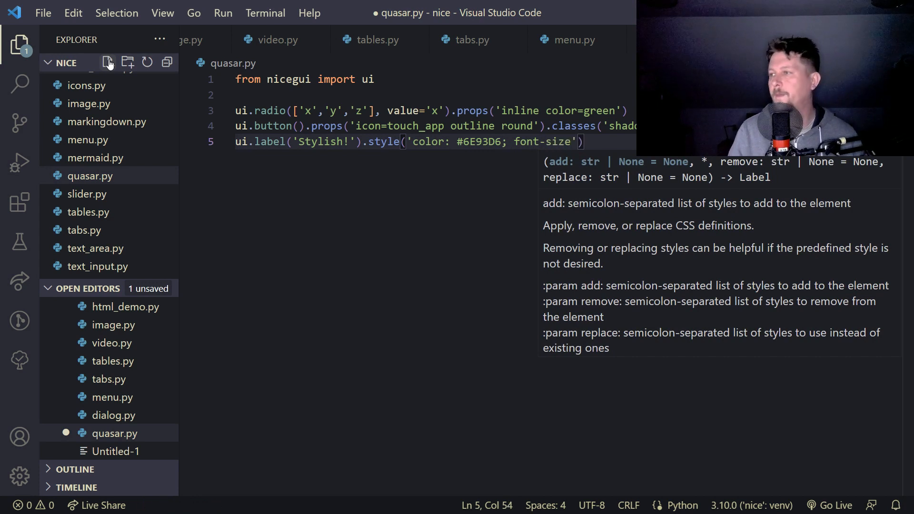
{"action": "type", "text": "200%"}
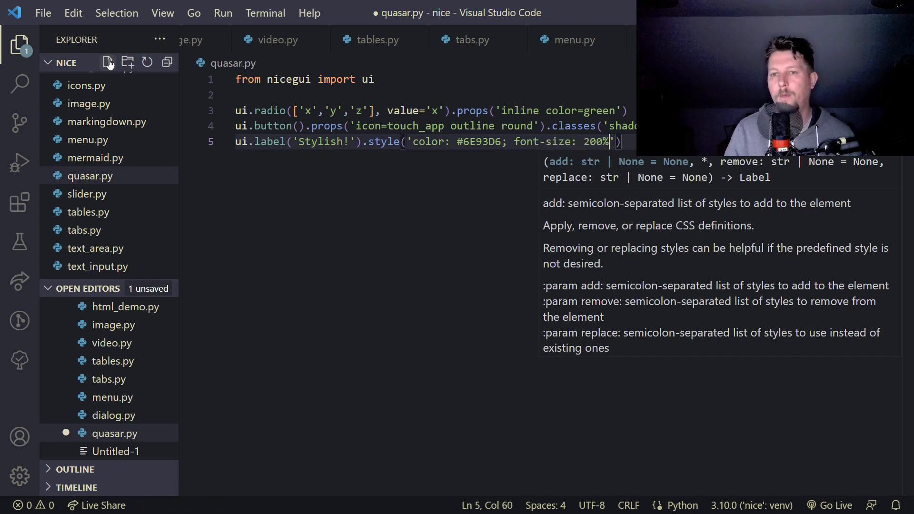
{"action": "type", "text": "; for"}
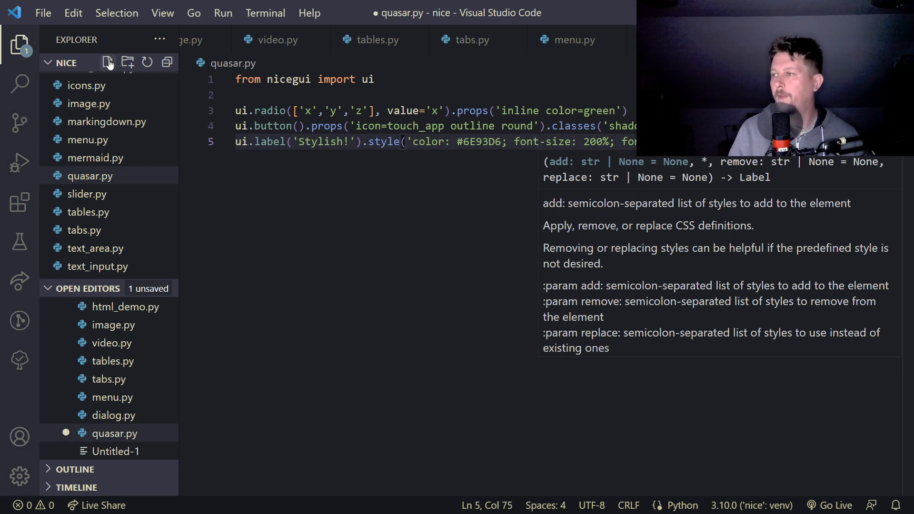
{"action": "key", "text": "Enter"}
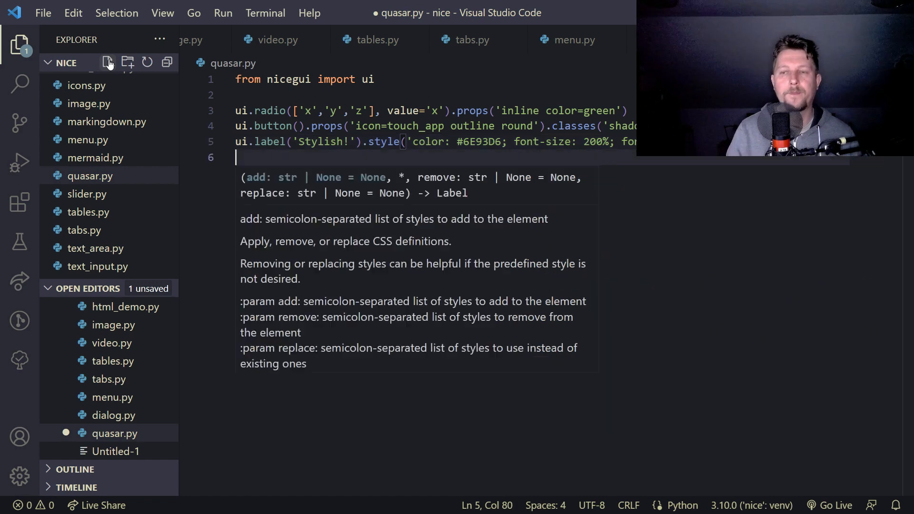
{"action": "type", "text": "ui.run(9"}
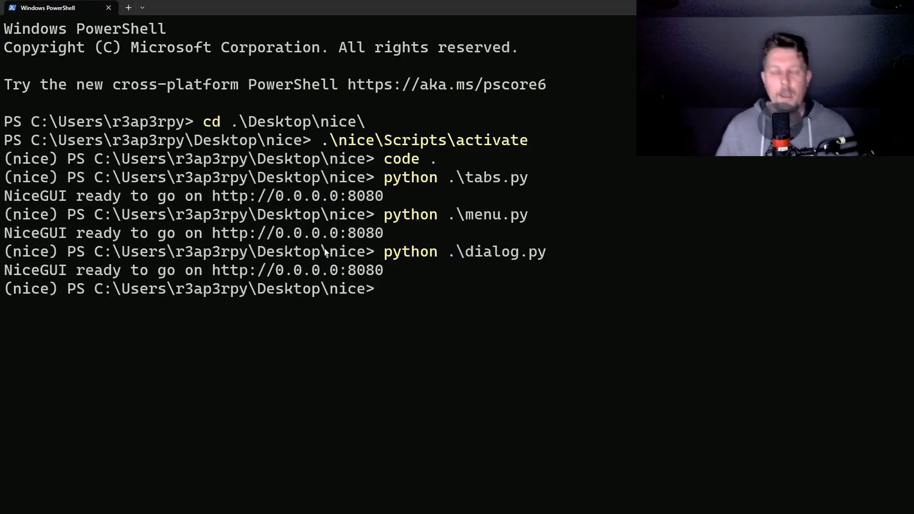
Step: Run python .\quasar.py to show the green radio, round button and 'Stylish!' label
{"action": "type", "text": "python sty"}
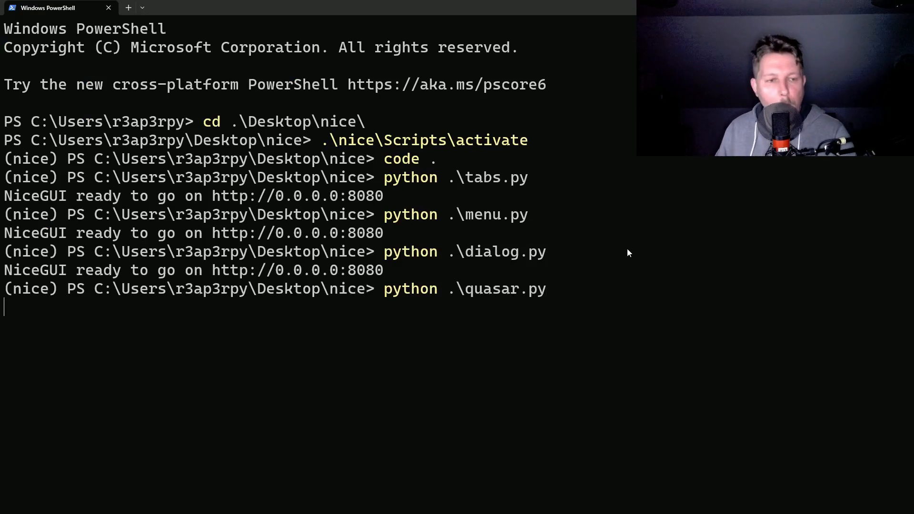
{"action": "key", "text": "Return"}
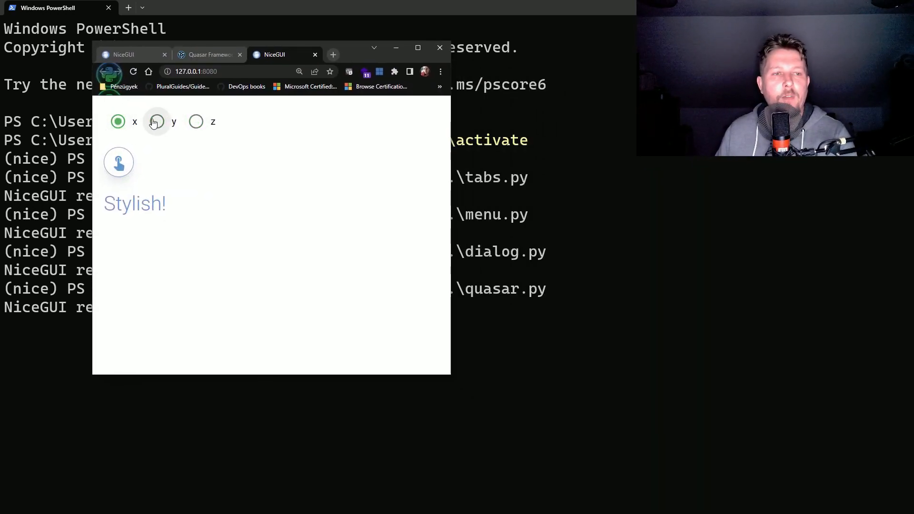
Step: Select option z in the green radio group and close the Quasar Framework browser tab
{"action": "left_click", "coordinate": [196, 121]}
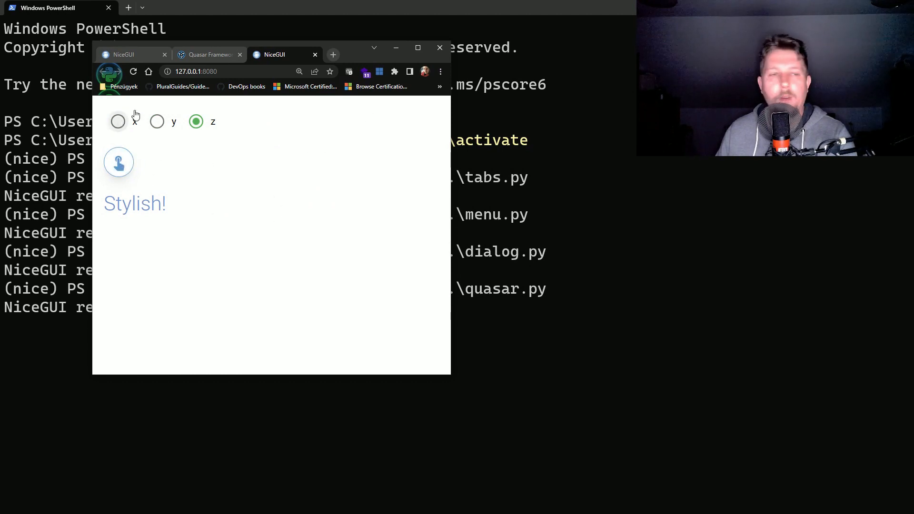
{"action": "left_click", "coordinate": [239, 56]}
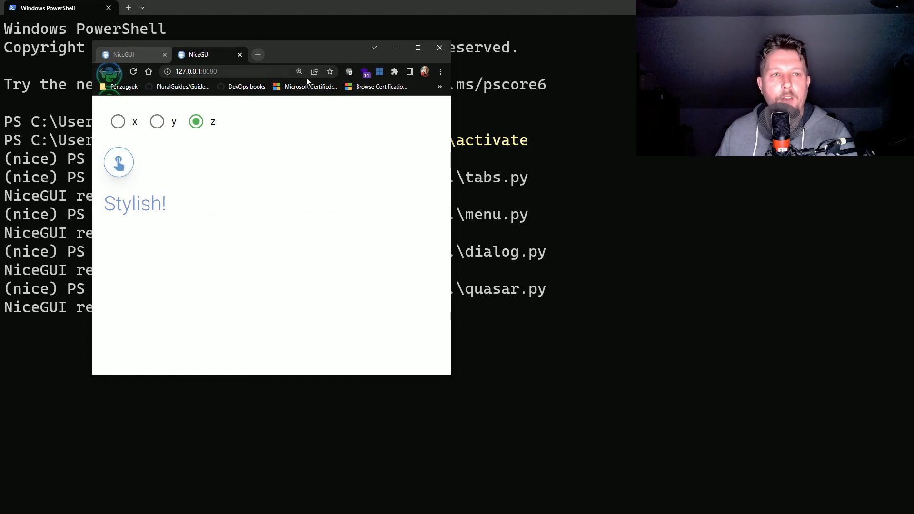